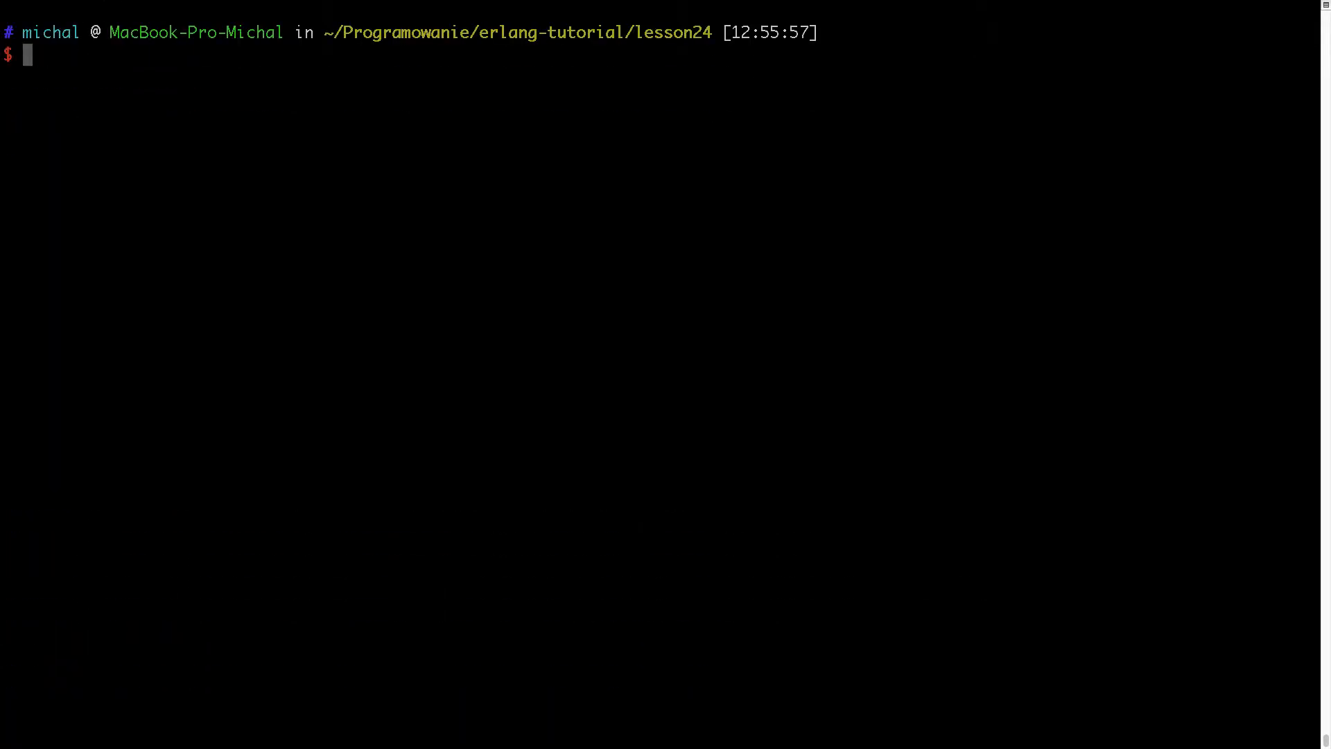
# - Launch Emacs on a new count.erl file from the lesson24 shell prompt
pyautogui.write('emacs')
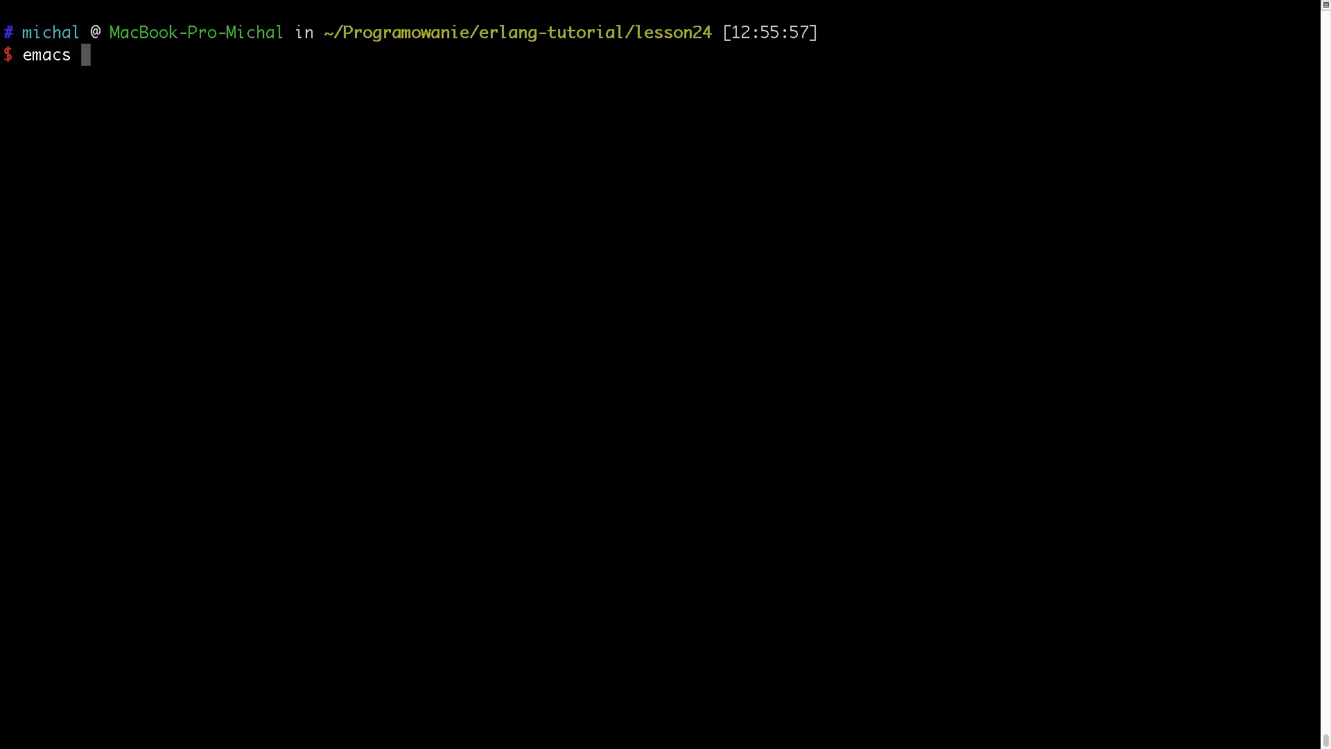
pyautogui.write('co')
pyautogui.write('-module(')
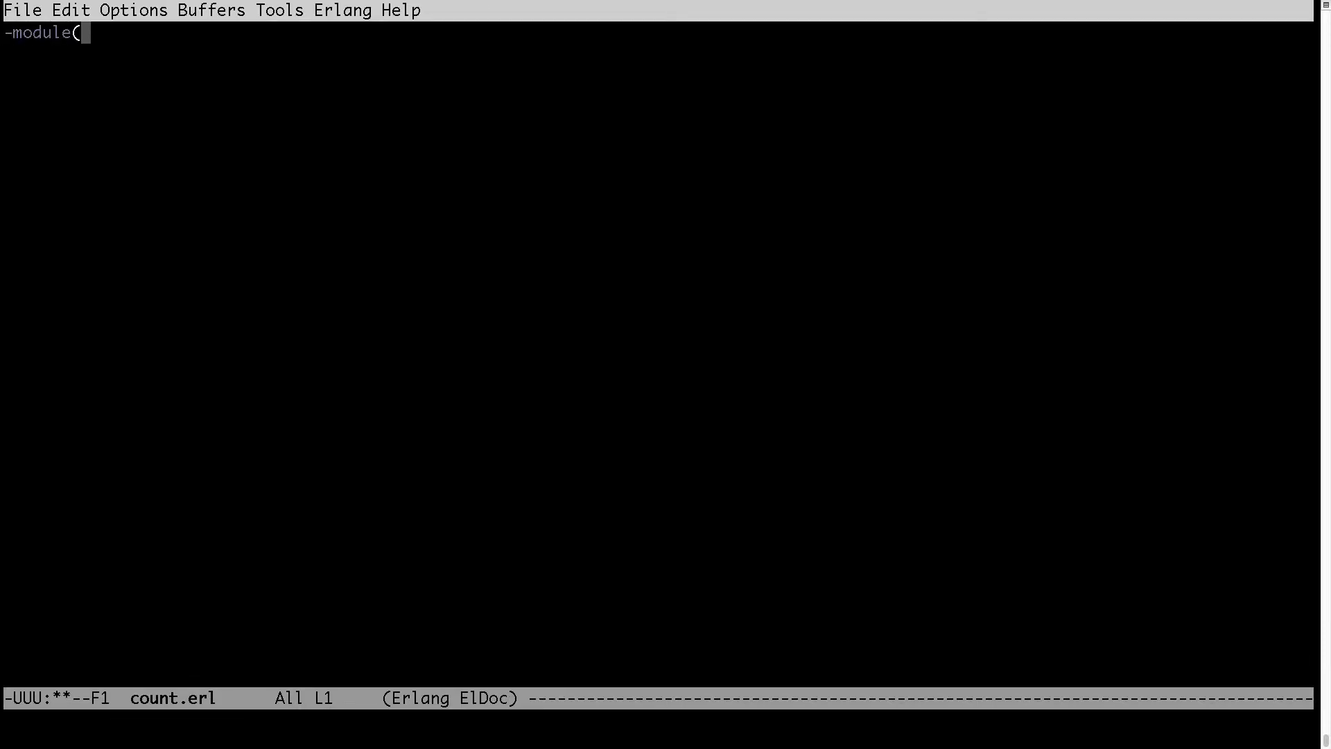
# - Declare -module(count). and -export([count/1]). at the top of count.erl
pyautogui.write('count).')
pyautogui.write('-expo')
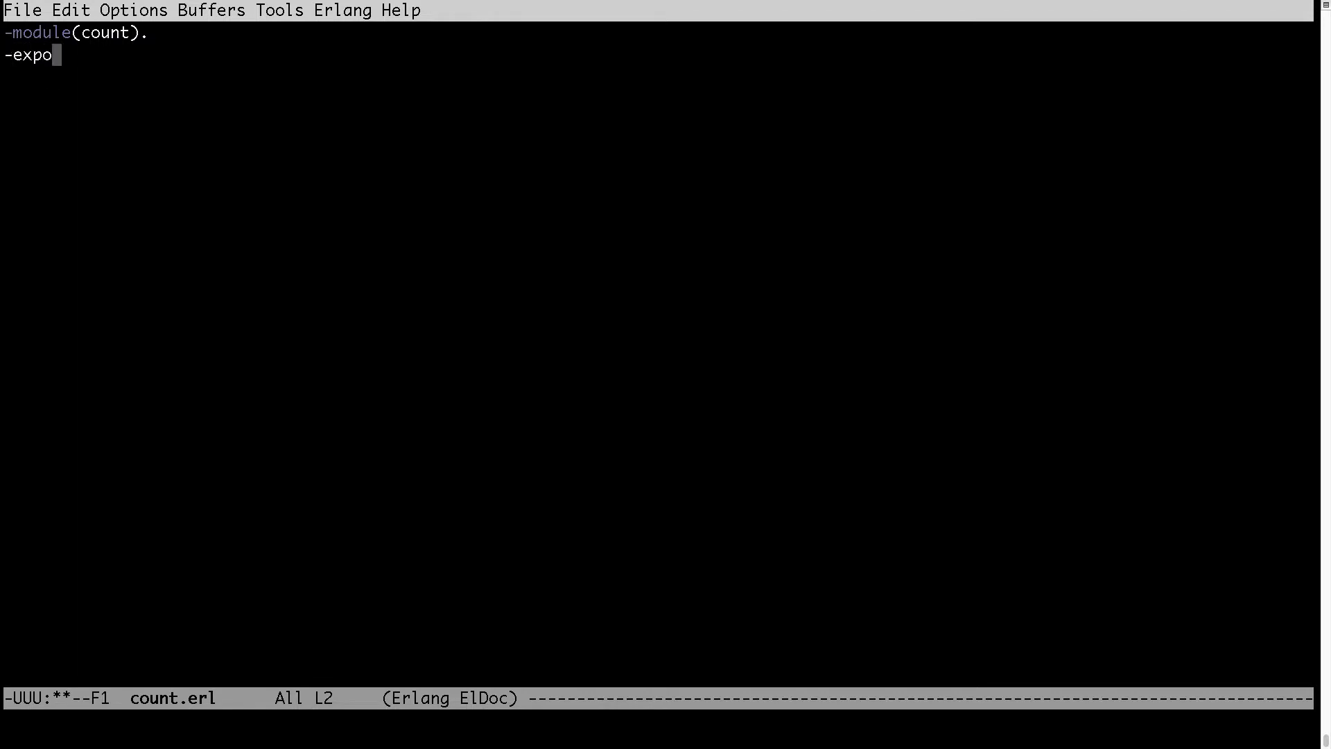
pyautogui.write('rt([')
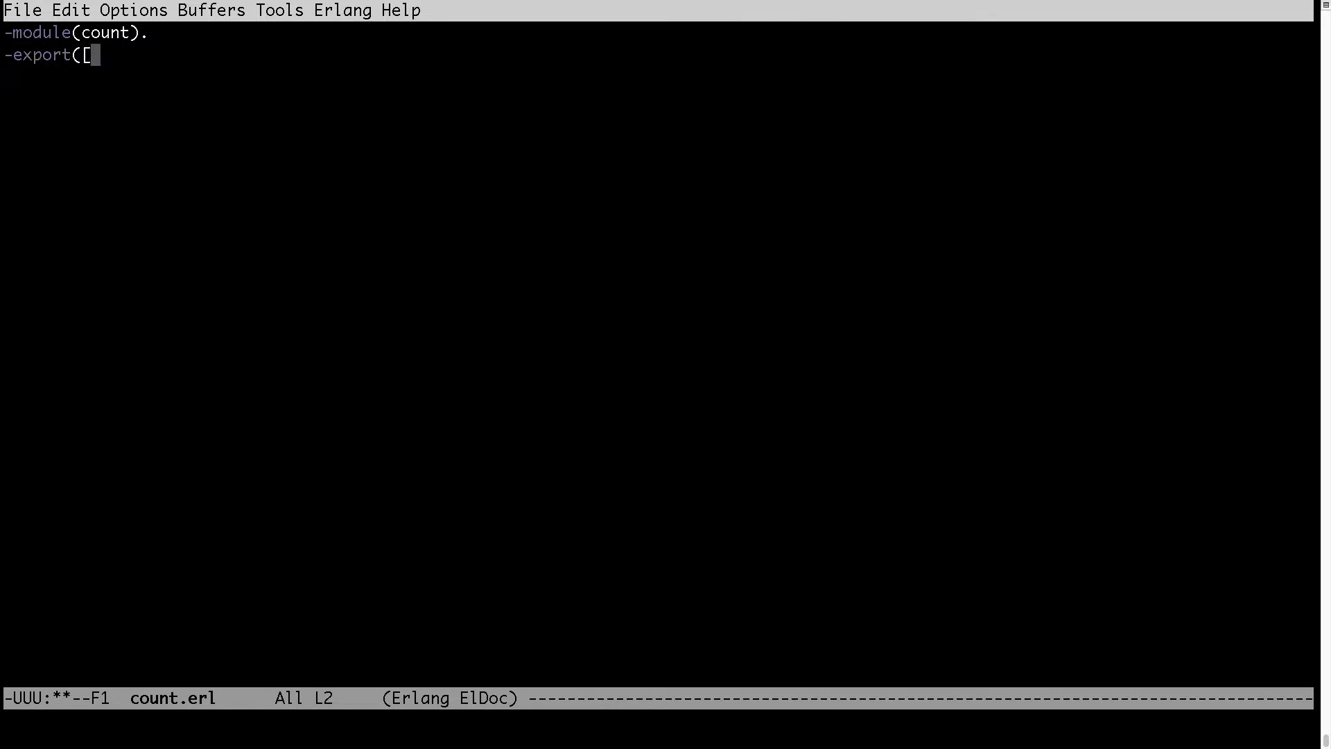
pyautogui.write('count')
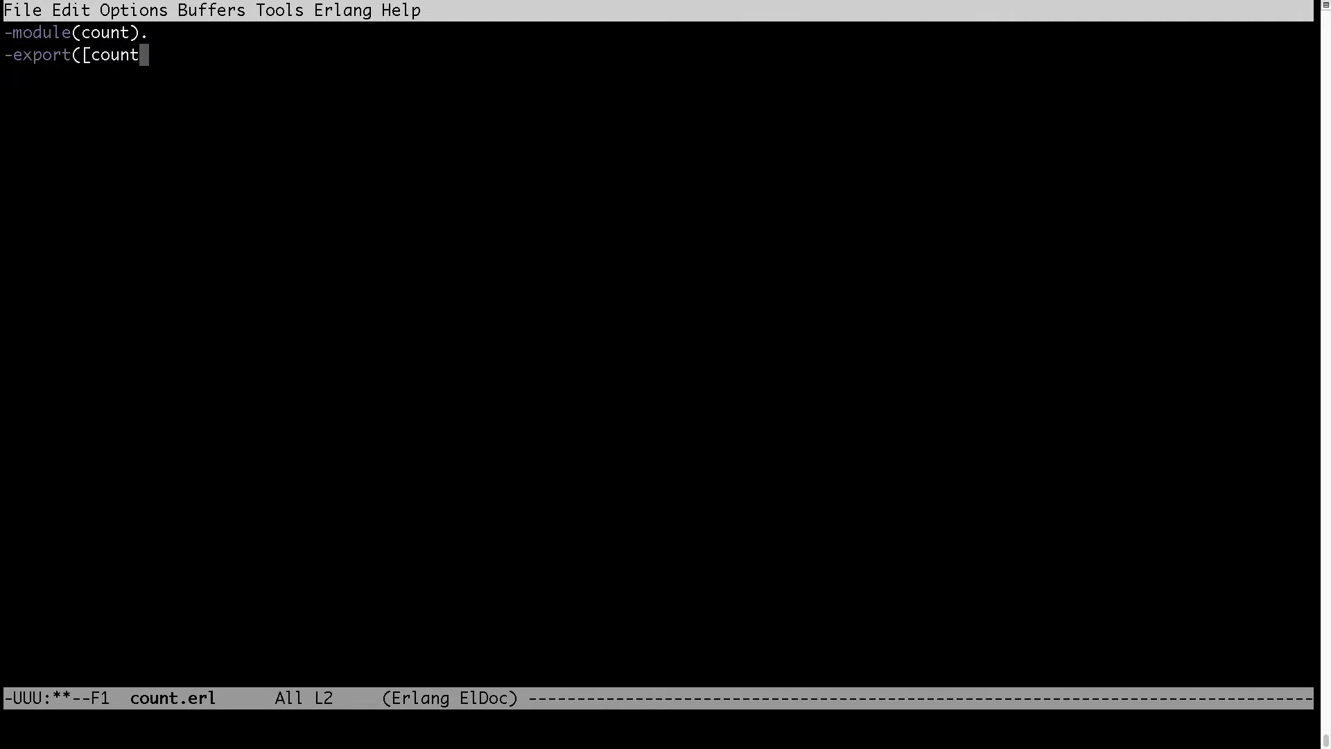
pyautogui.write('/1]).')
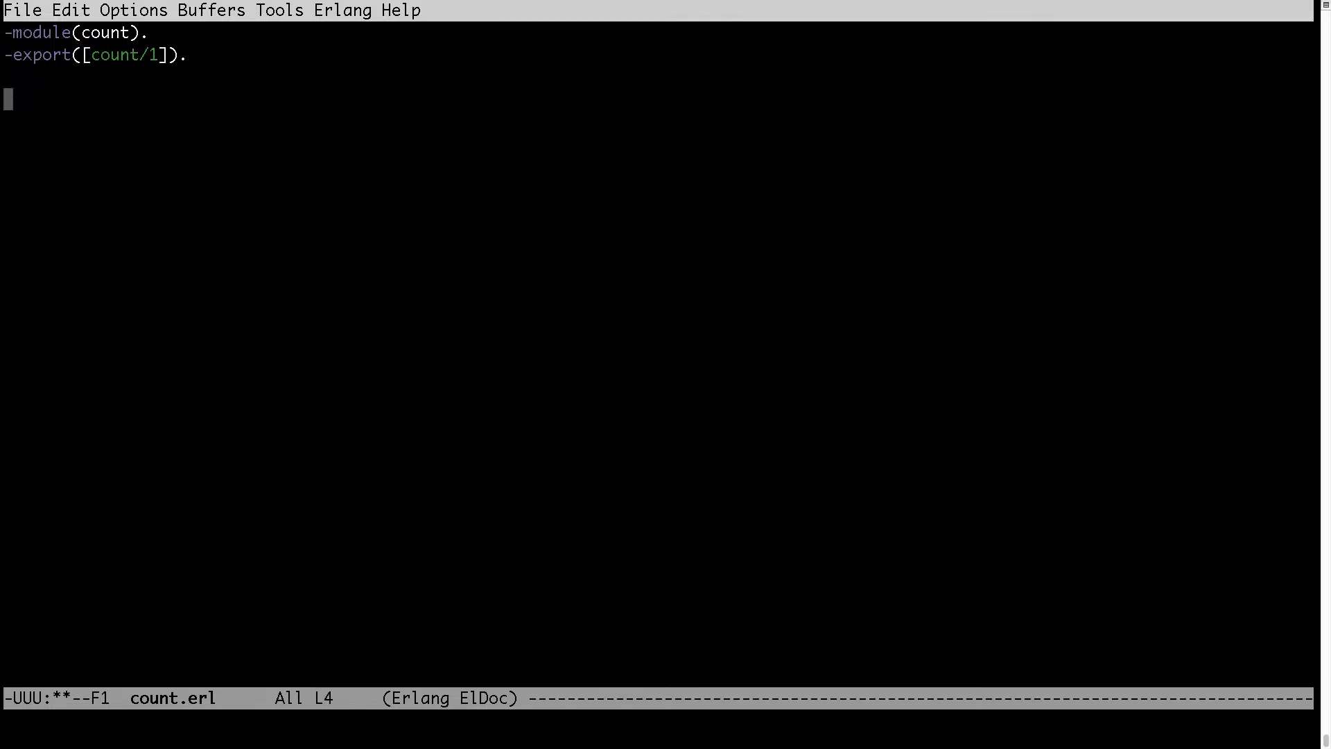
# - Write count(Value) returning Value + 1, save, then start Emacs on counter.erl
pyautogui.write('cou')
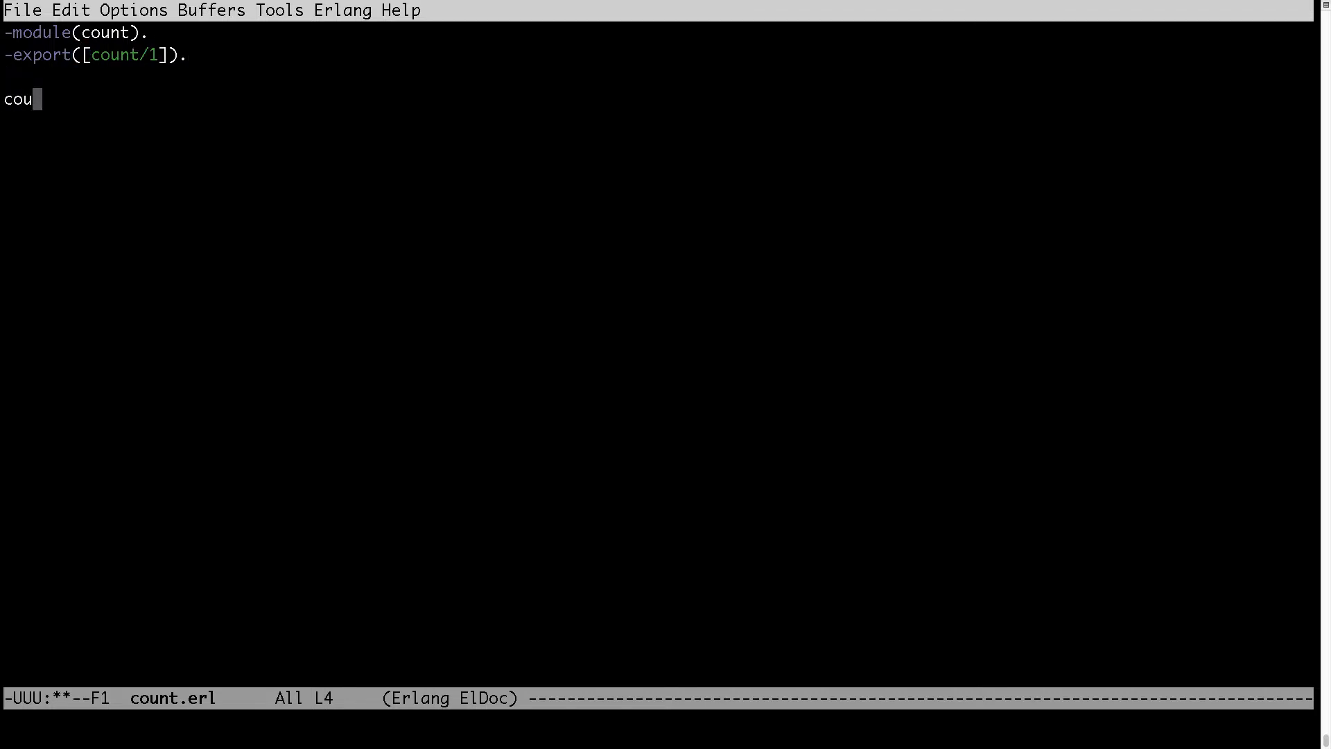
pyautogui.write('nt(')
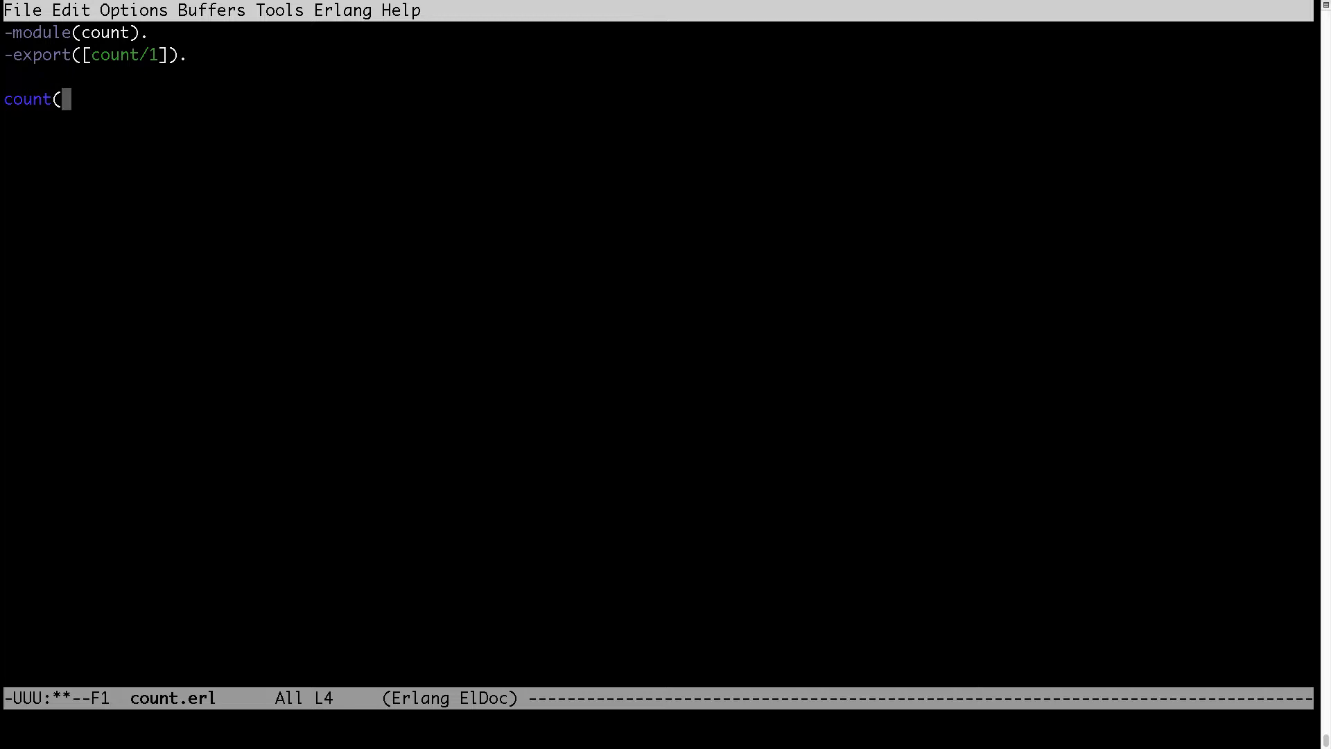
pyautogui.write('Value =')
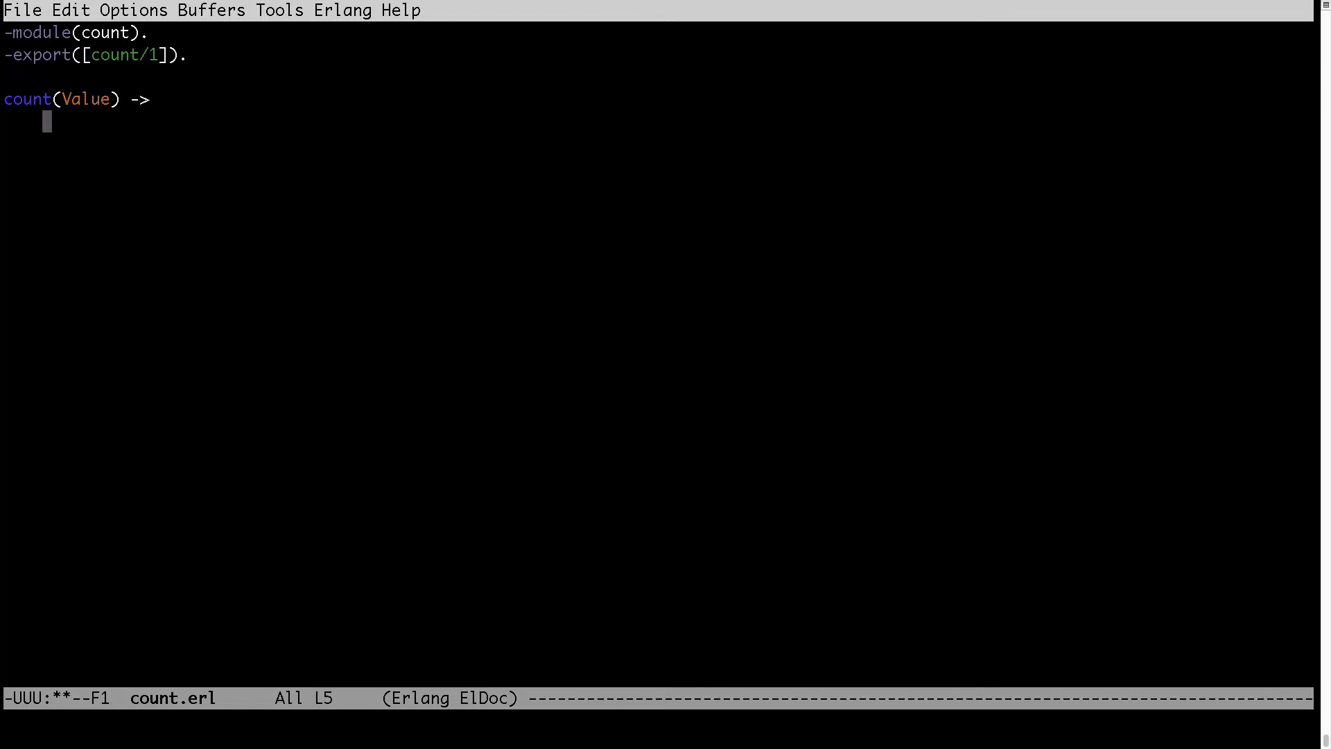
pyautogui.write('Value')
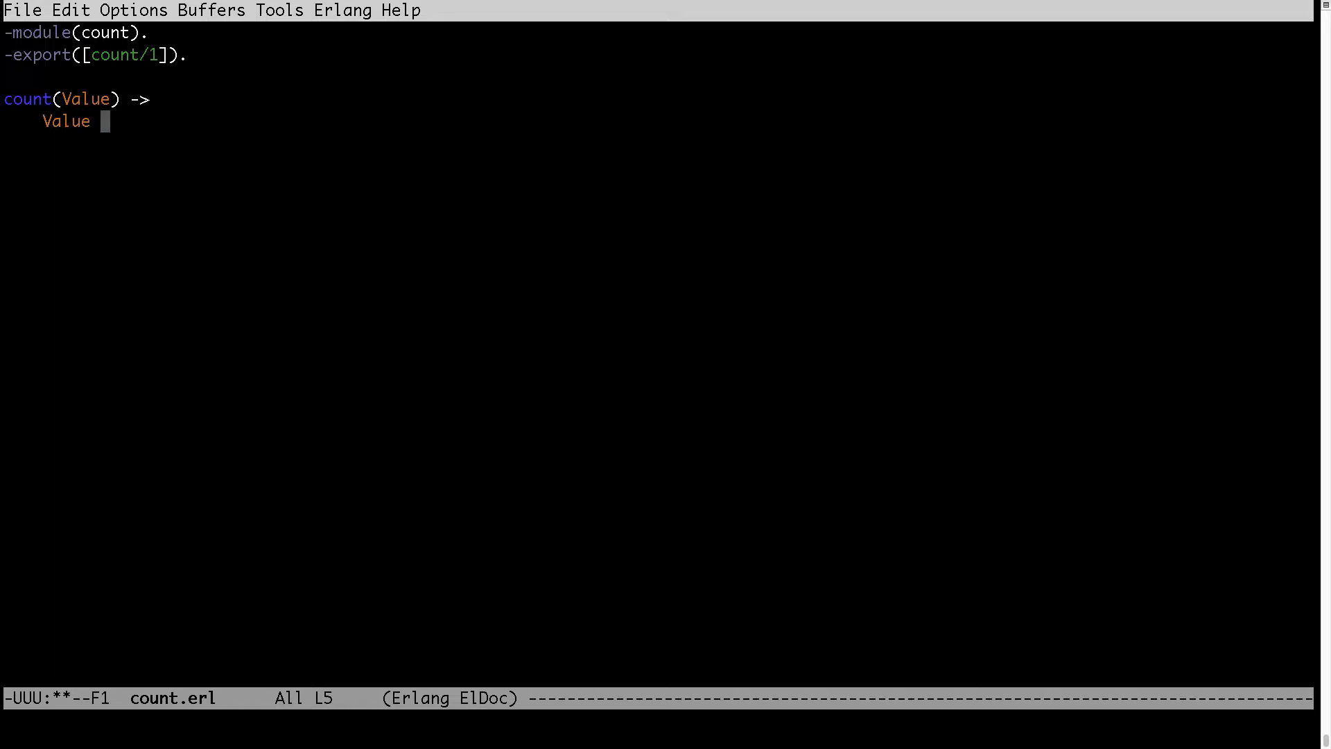
pyautogui.write('+ 1.')
pyautogui.write('emacs')
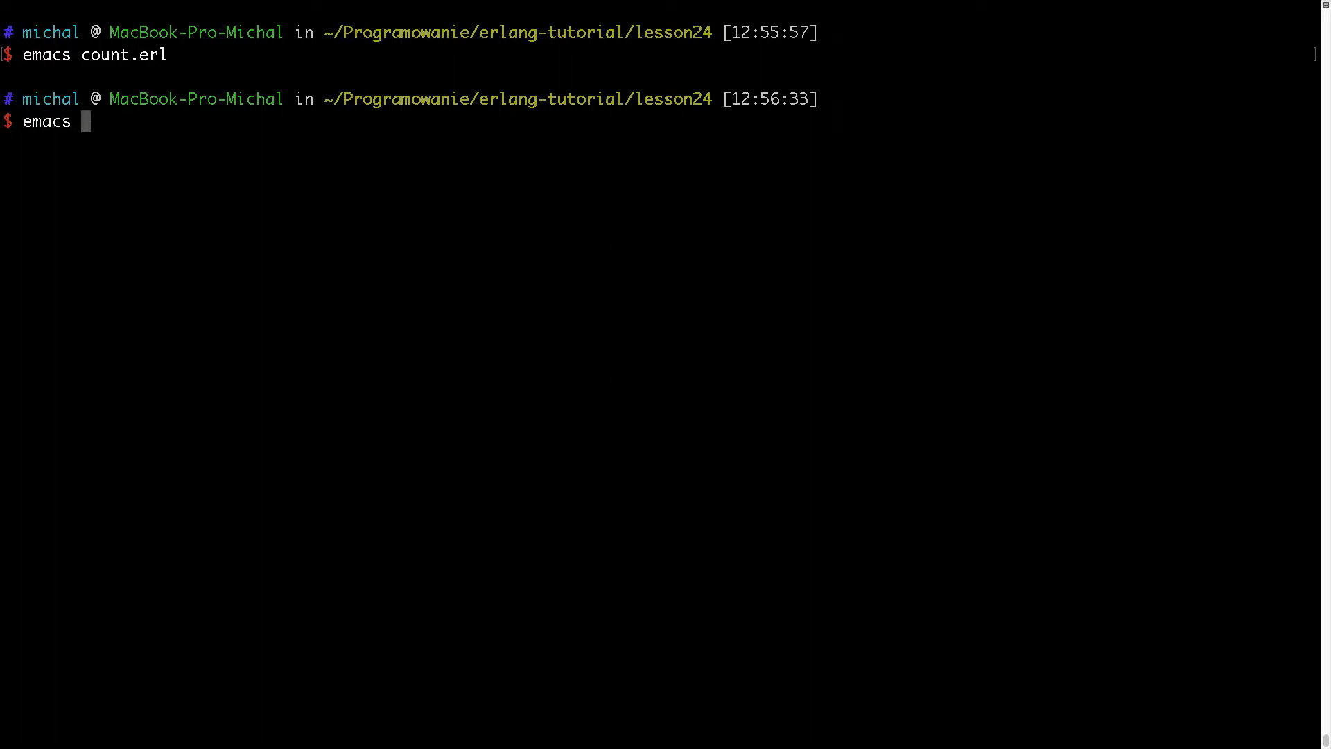
pyautogui.write('counter.')
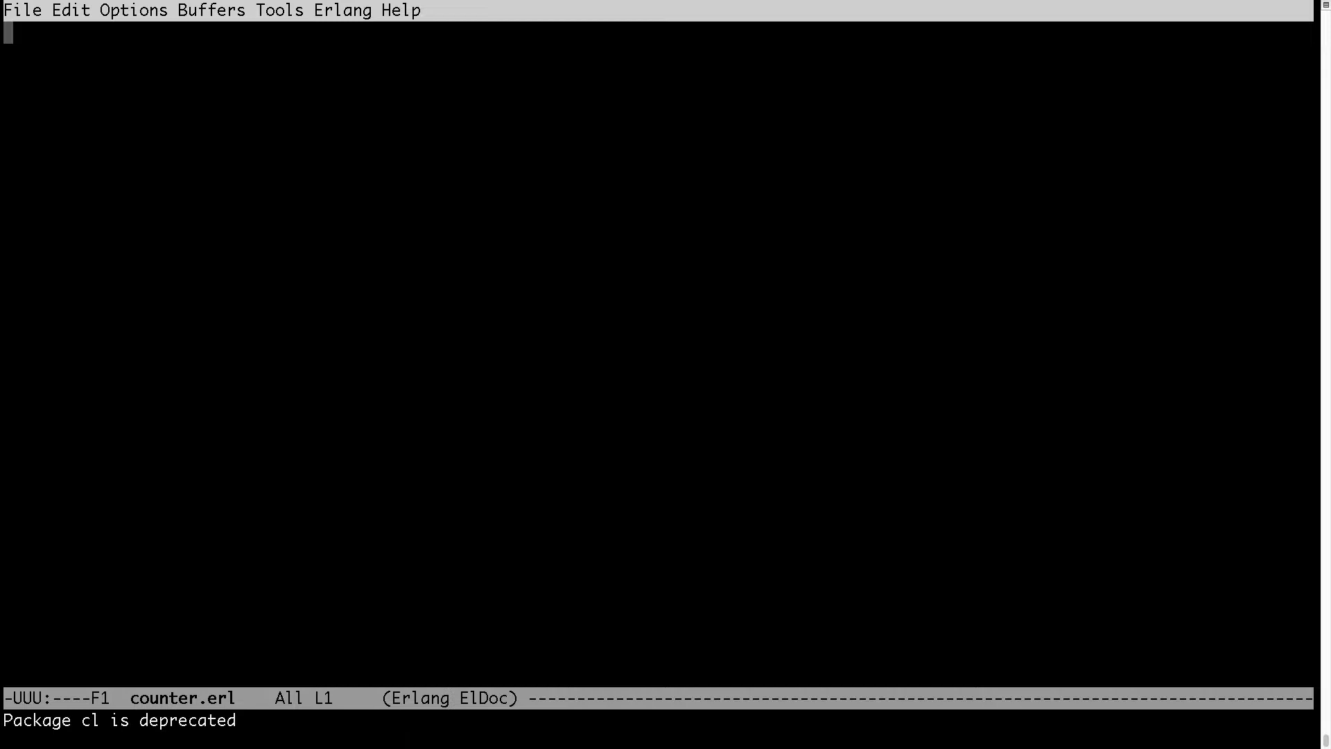
# - Declare -module(counter). at the top of counter.erl
pyautogui.write('-')
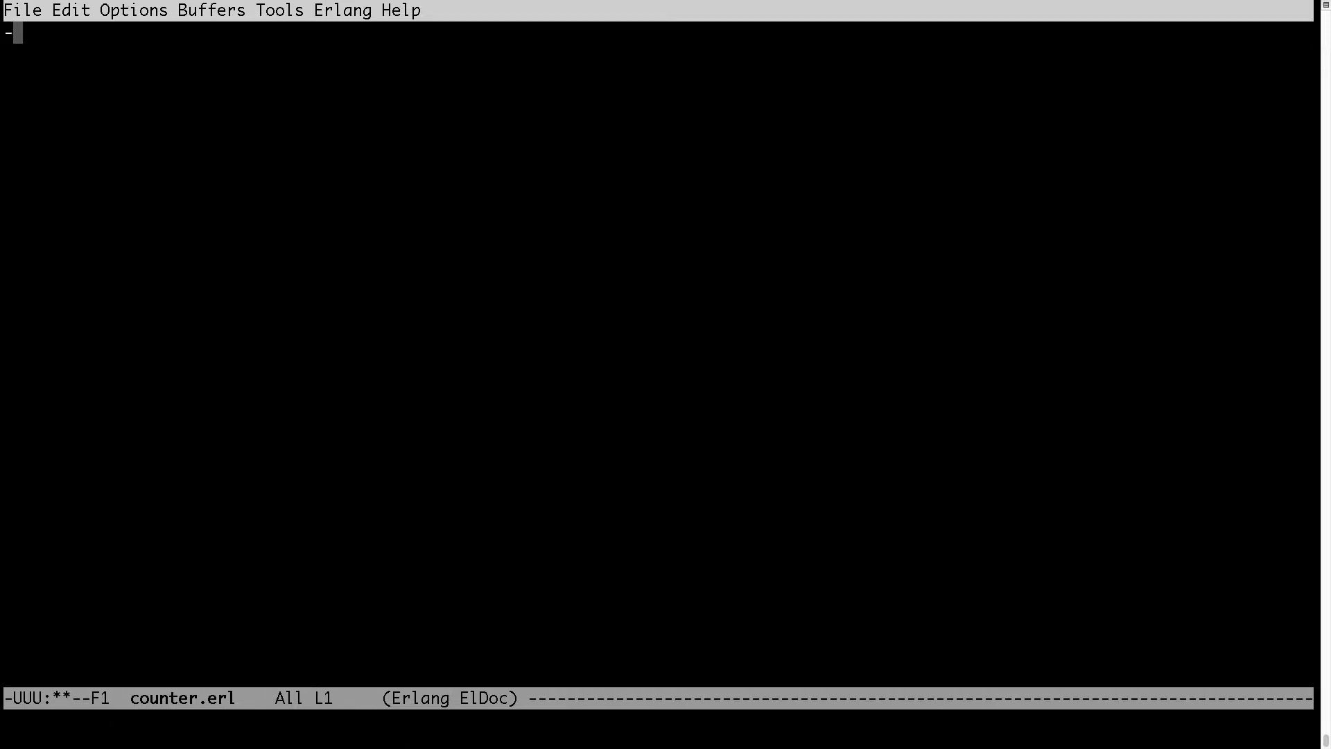
pyautogui.write('modu')
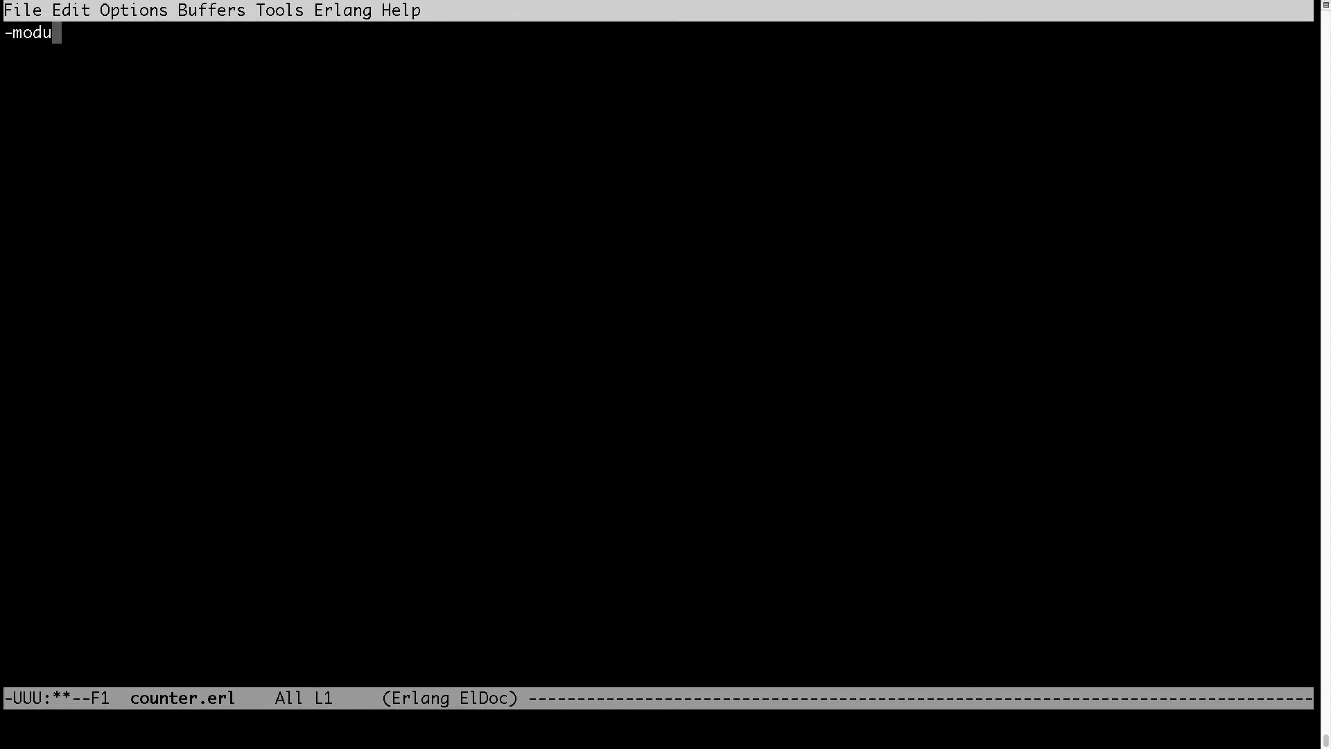
pyautogui.write('le(count')
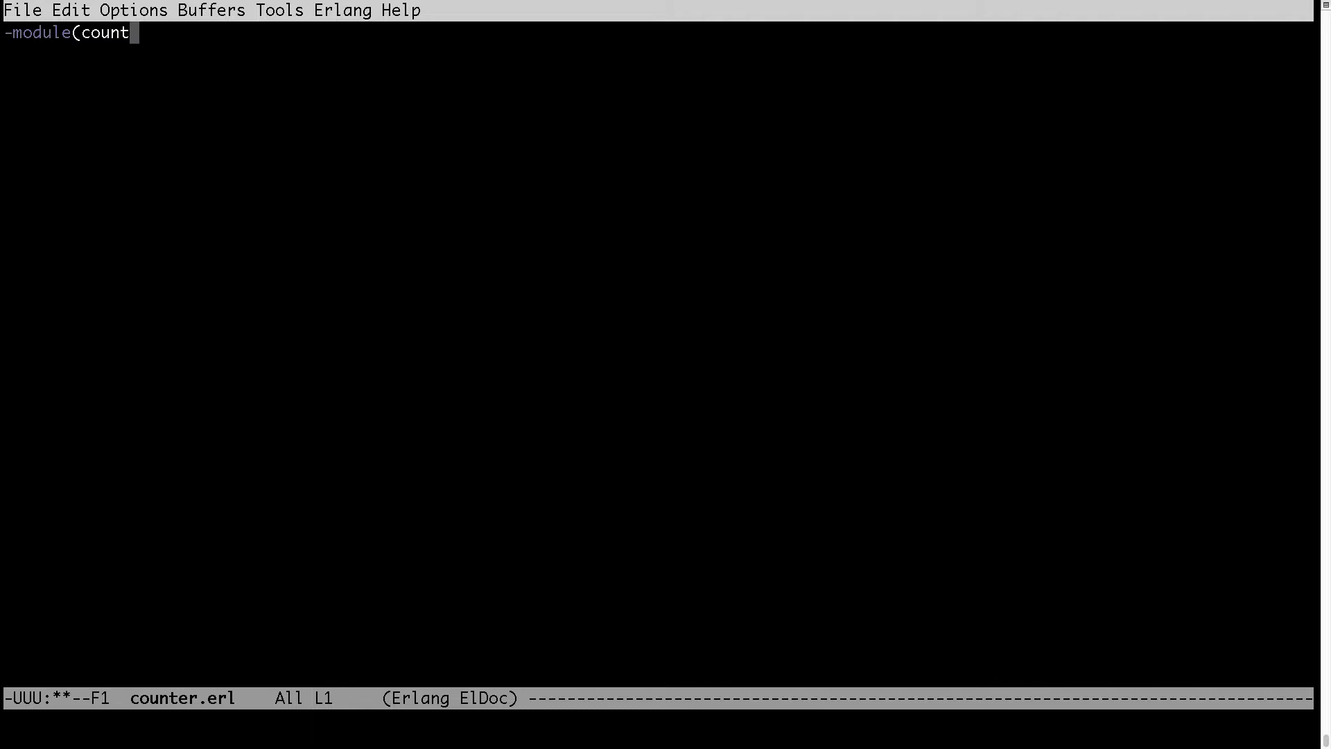
pyautogui.write('er).')
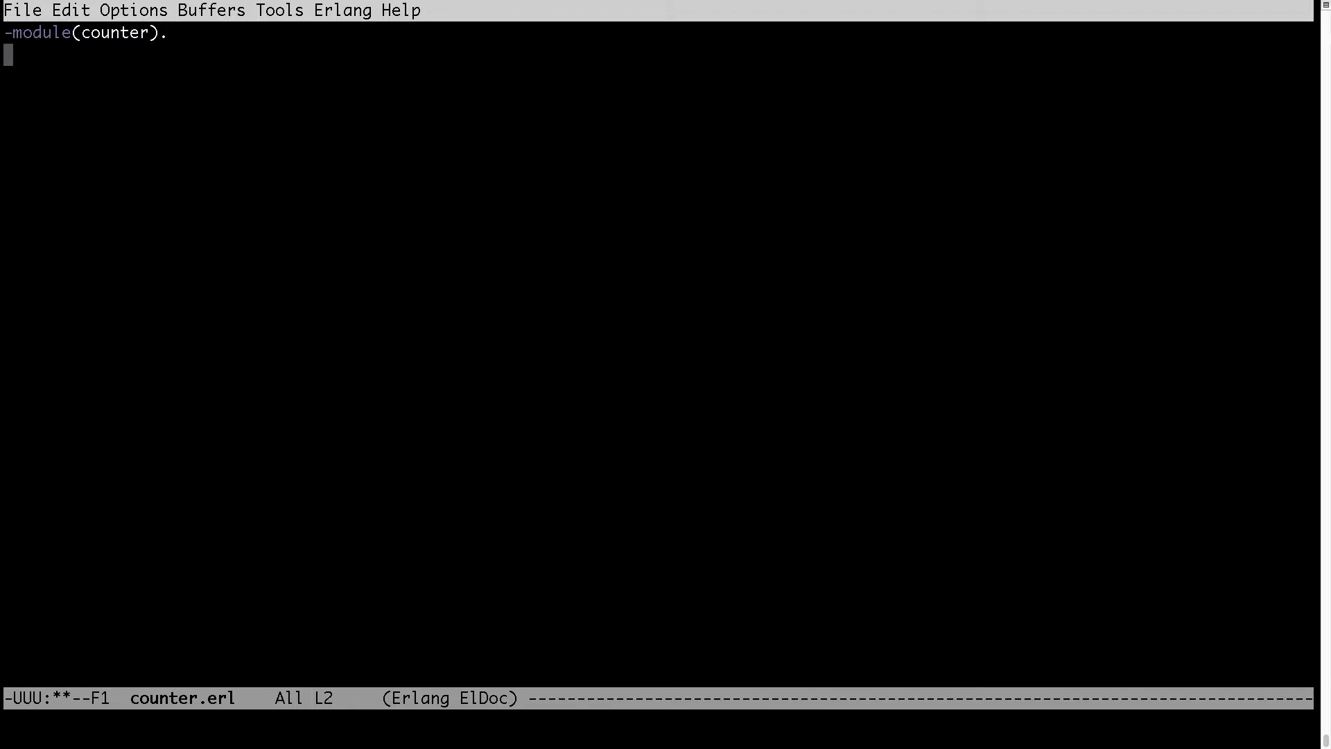
# - Add -export([start/1, loop/2, sleep/0]). to counter.erl
pyautogui.write('-export(')
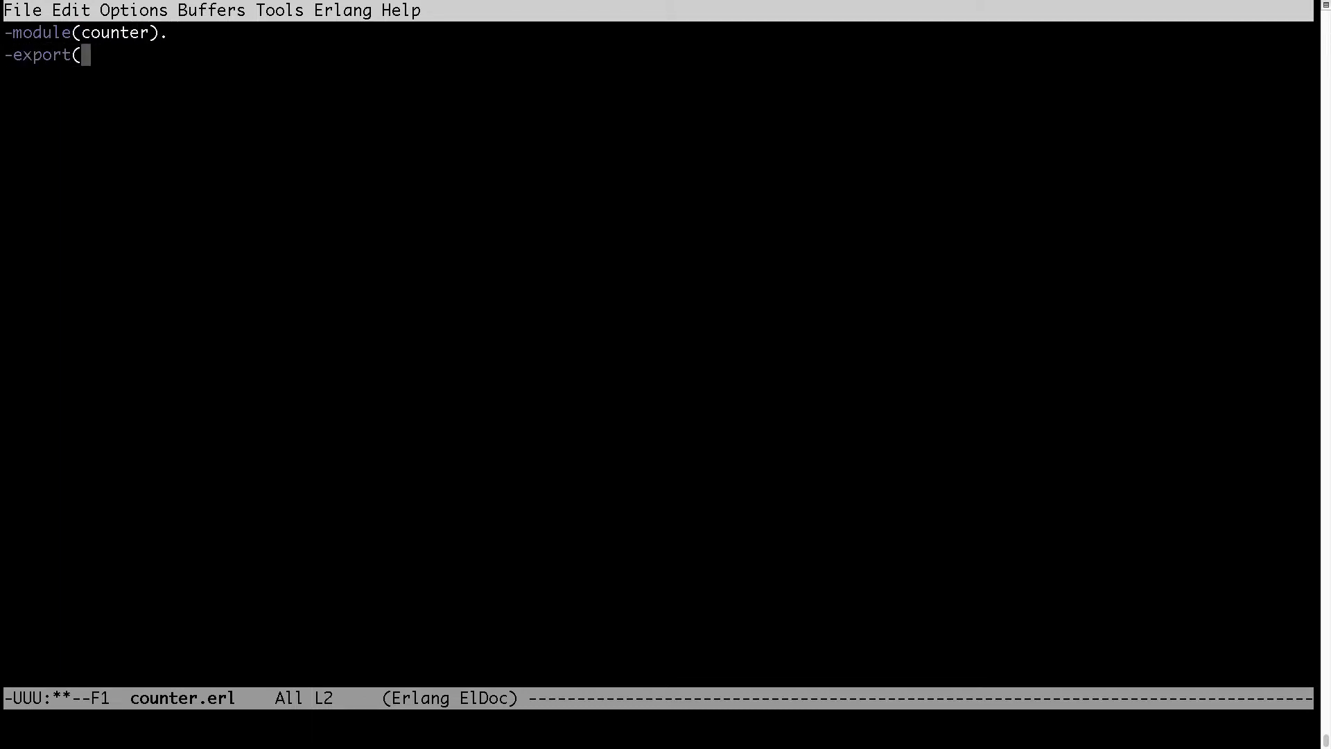
pyautogui.write('[start')
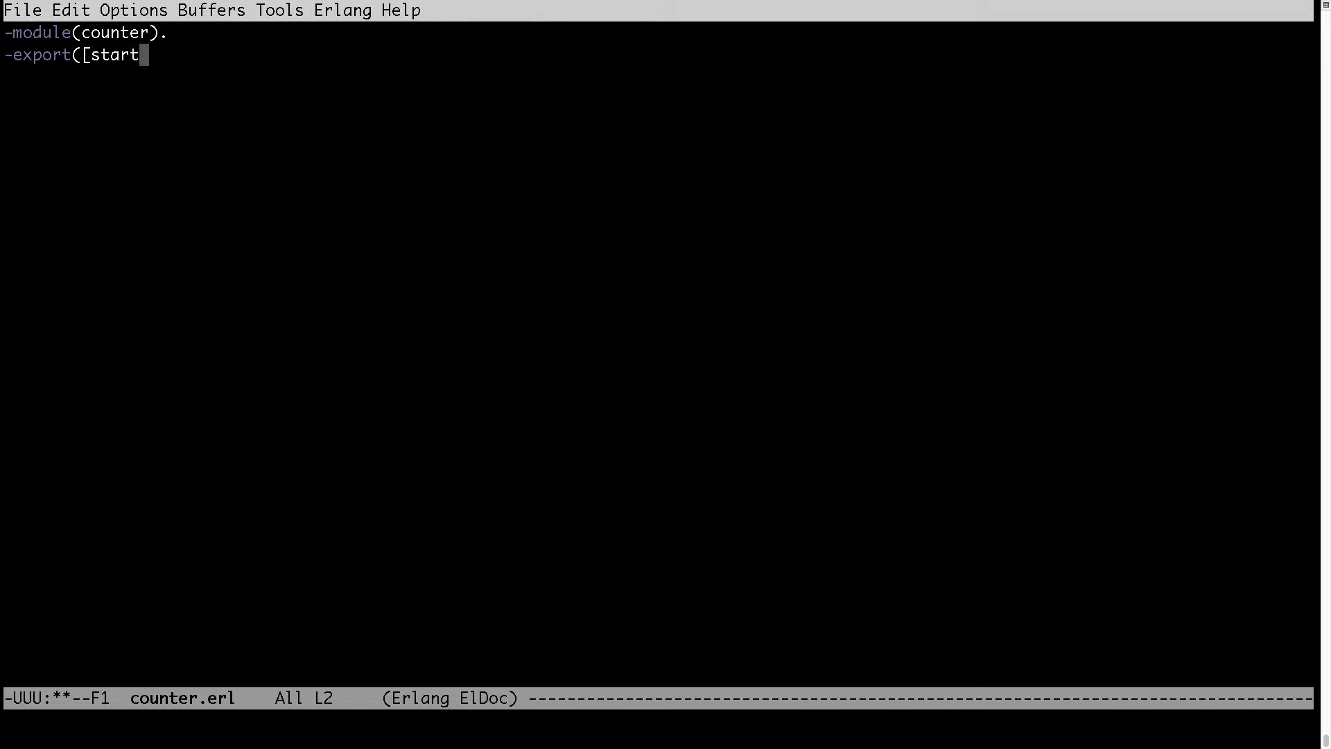
pyautogui.write('/1,')
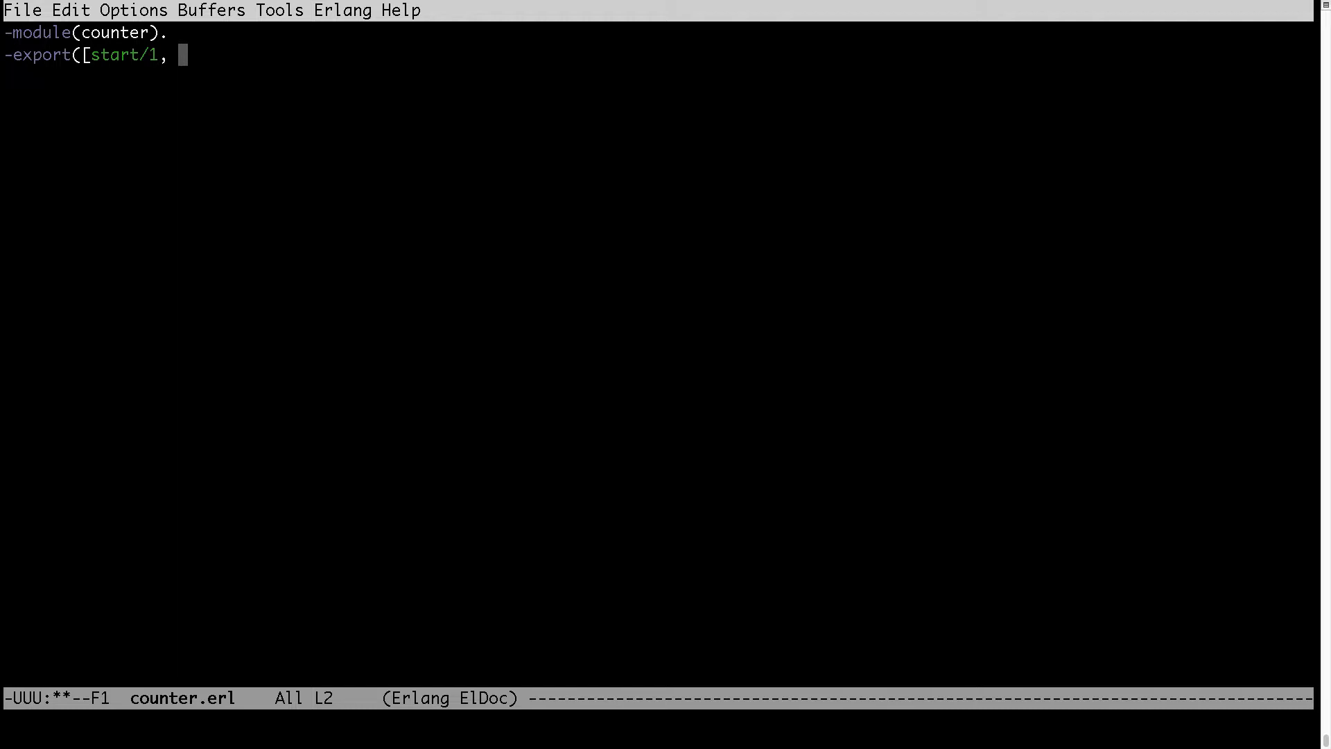
pyautogui.write('loop/2')
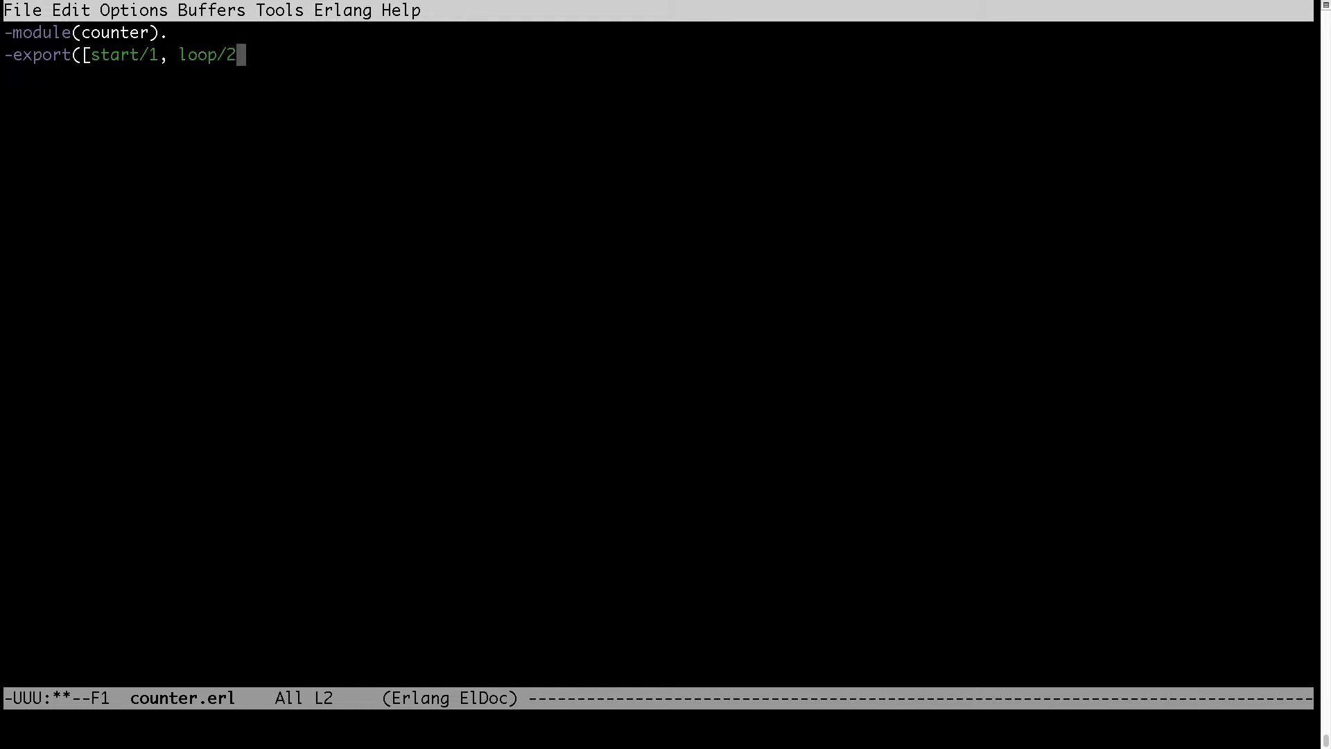
pyautogui.write(', s')
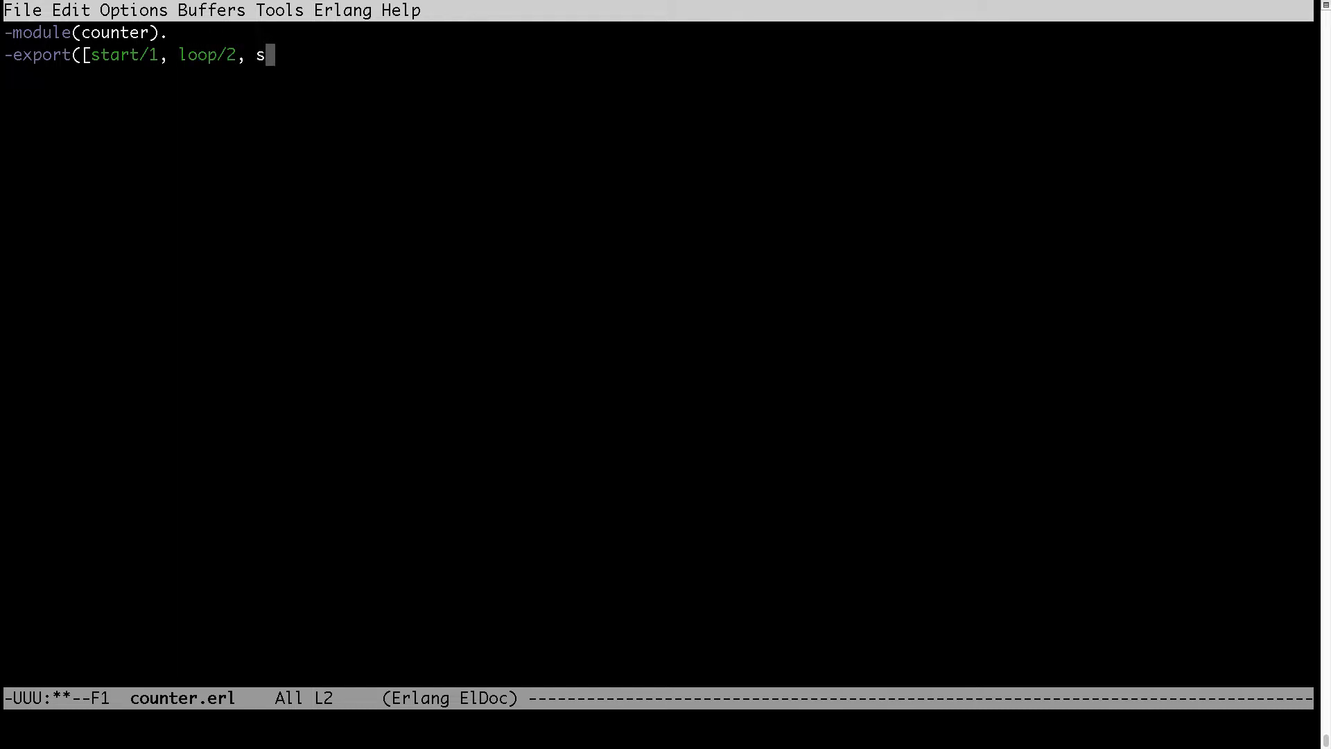
pyautogui.write('leep/0]).')
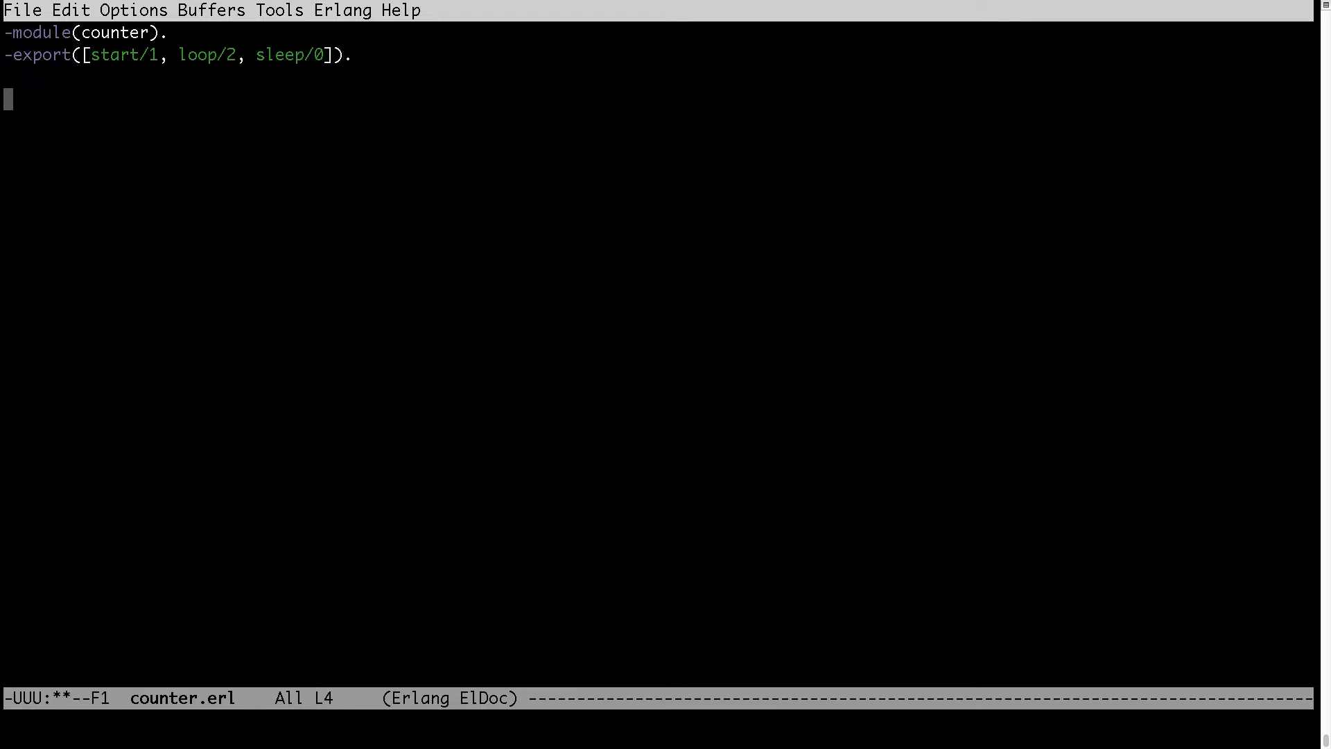
# - Begin start(Version) -> spawn(fun() in counter.erl
pyautogui.write('start')
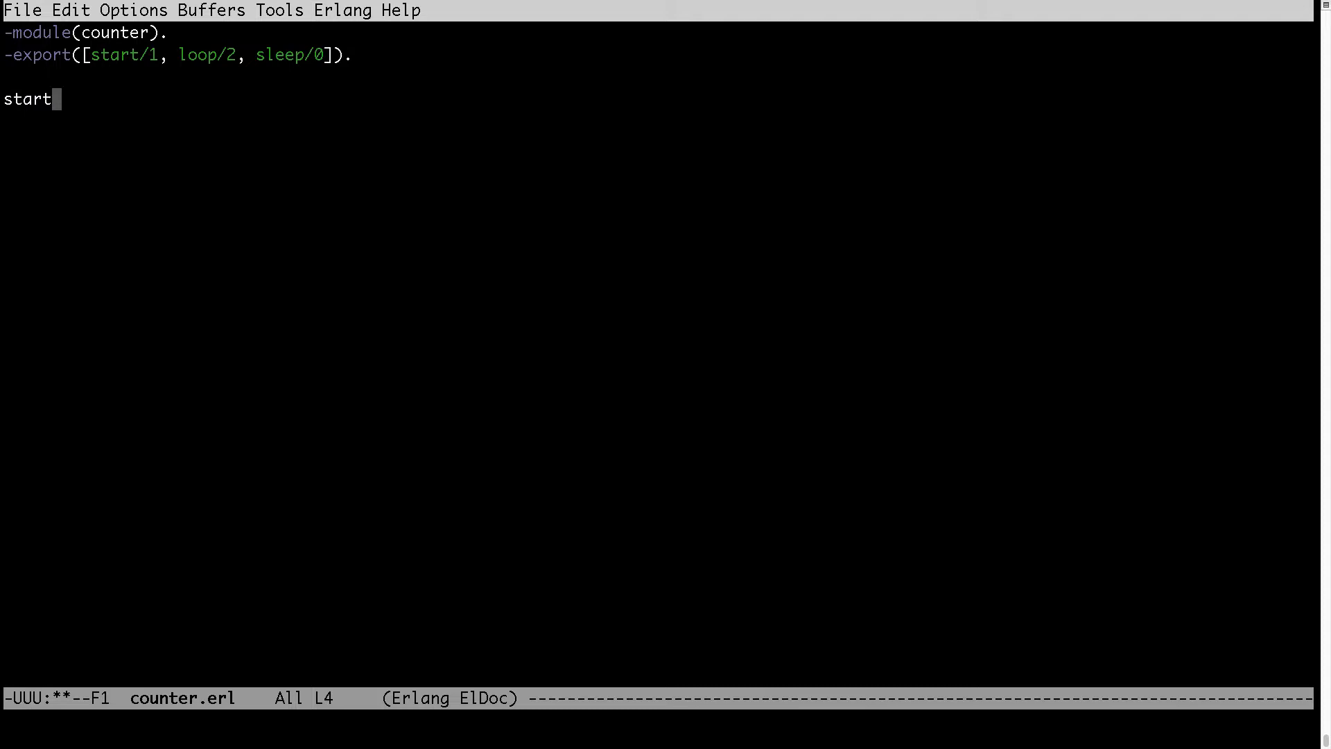
pyautogui.write('() ->')
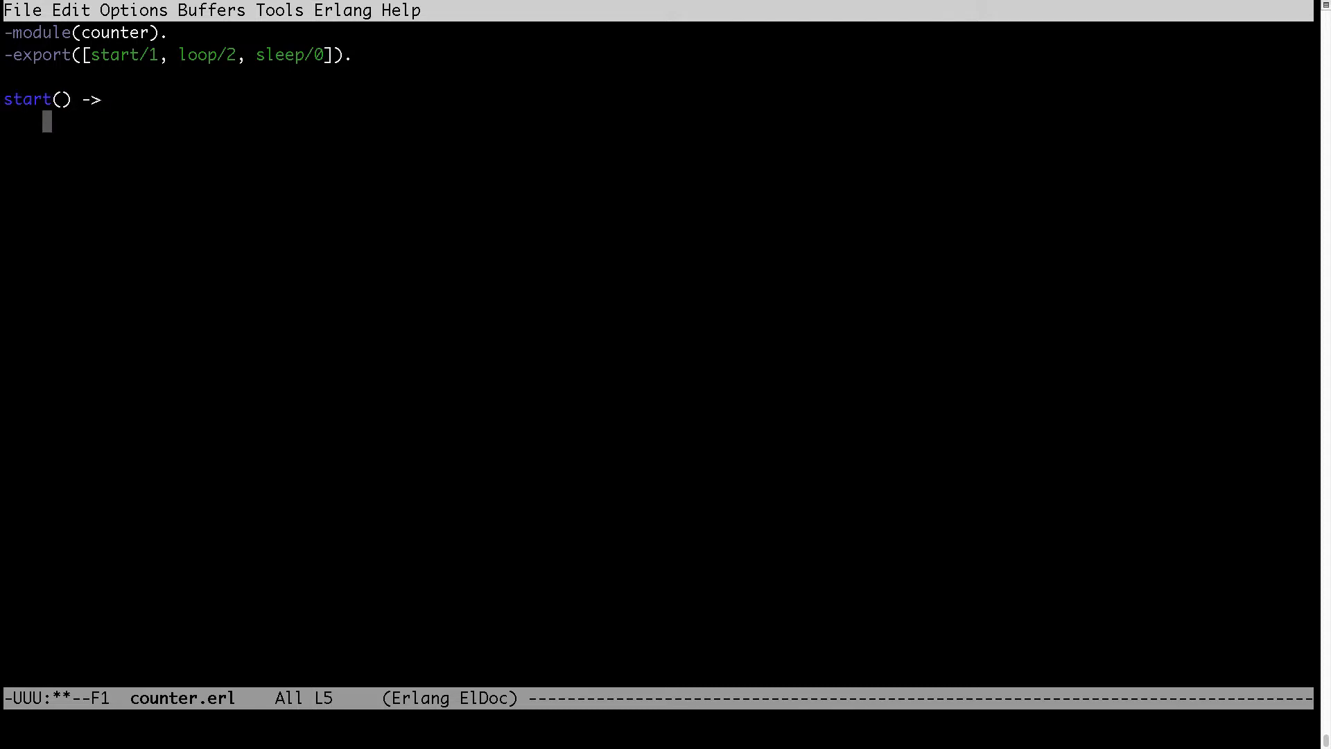
pyautogui.write('X')
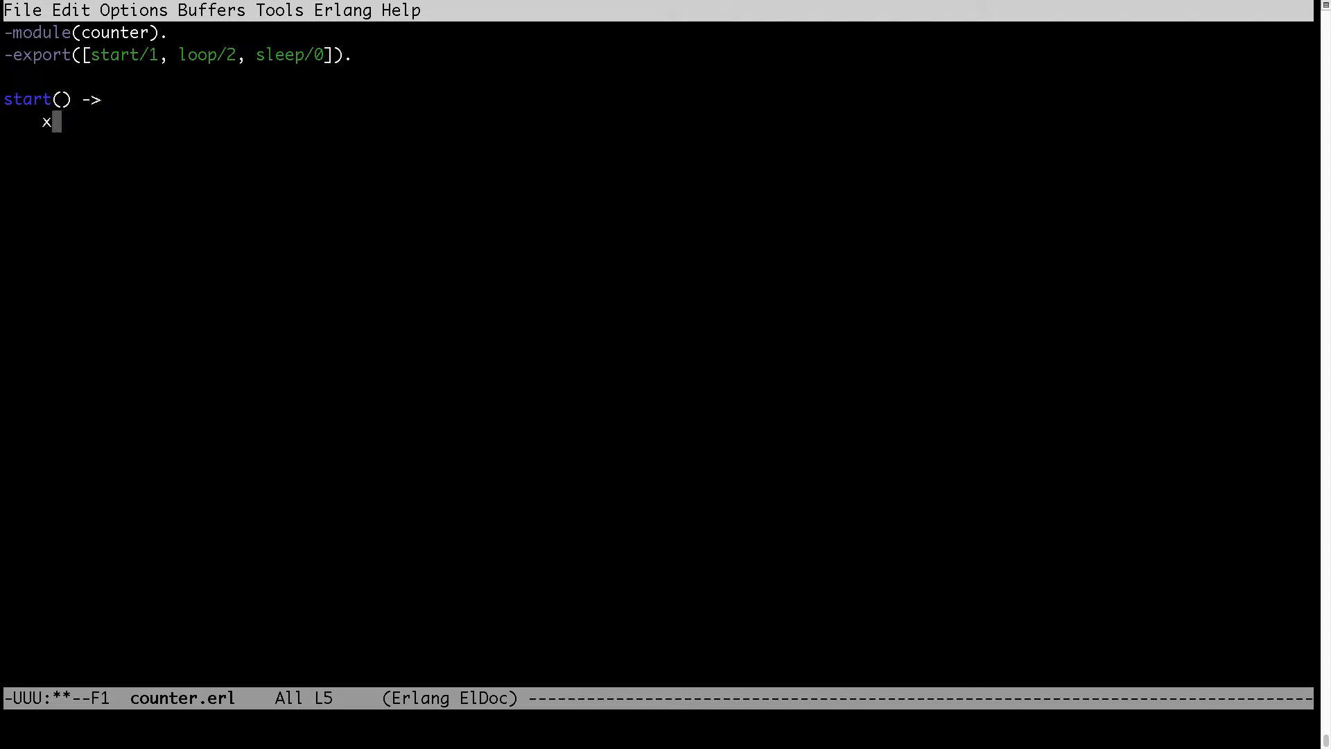
pyautogui.write('spawn')
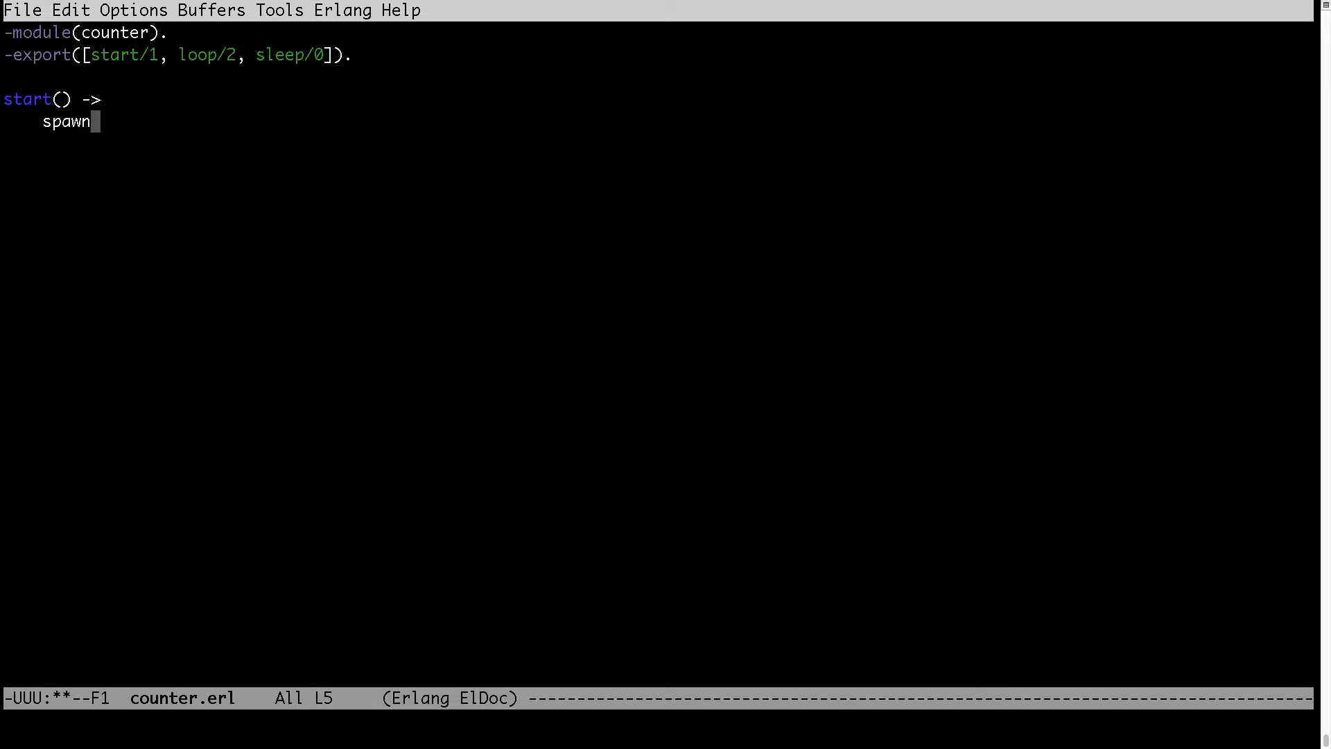
pyautogui.write('(fun() ->')
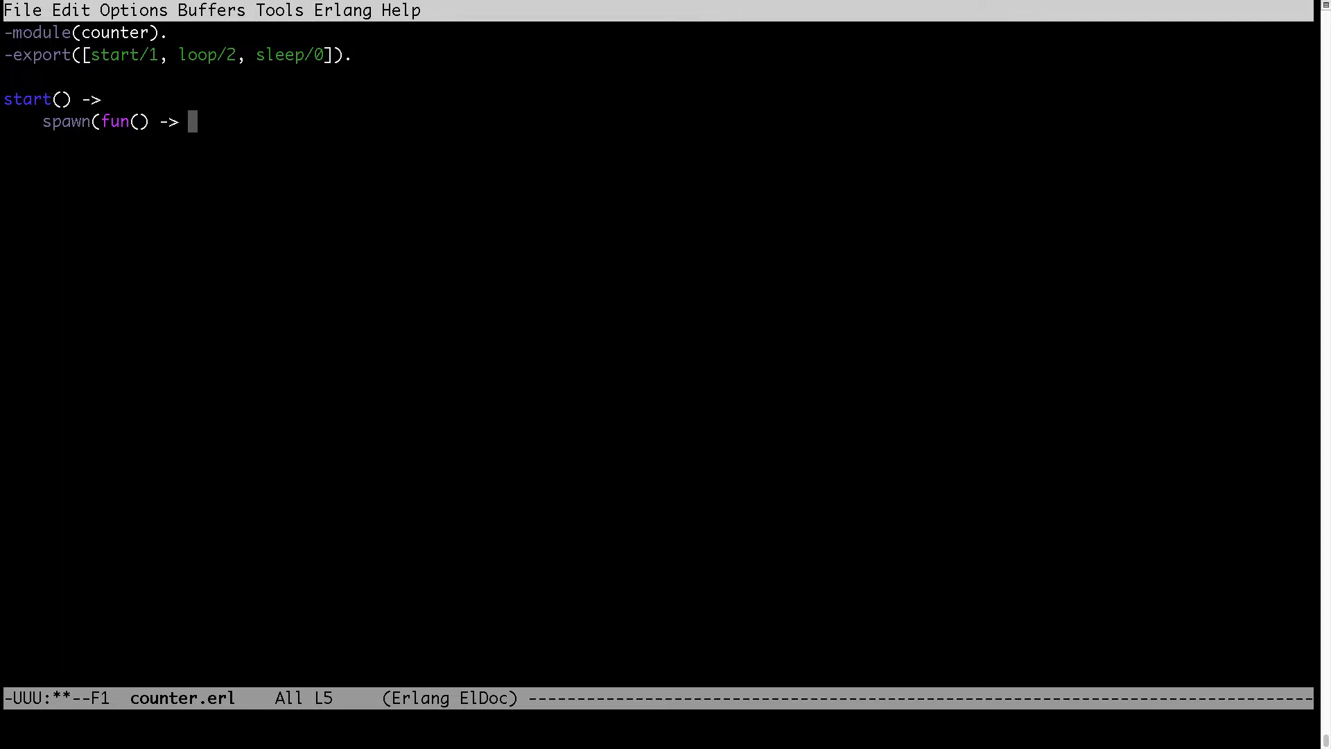
# - Finish the spawned fun as loop(Version, 1) end). closing start/1
pyautogui.write('loop(')
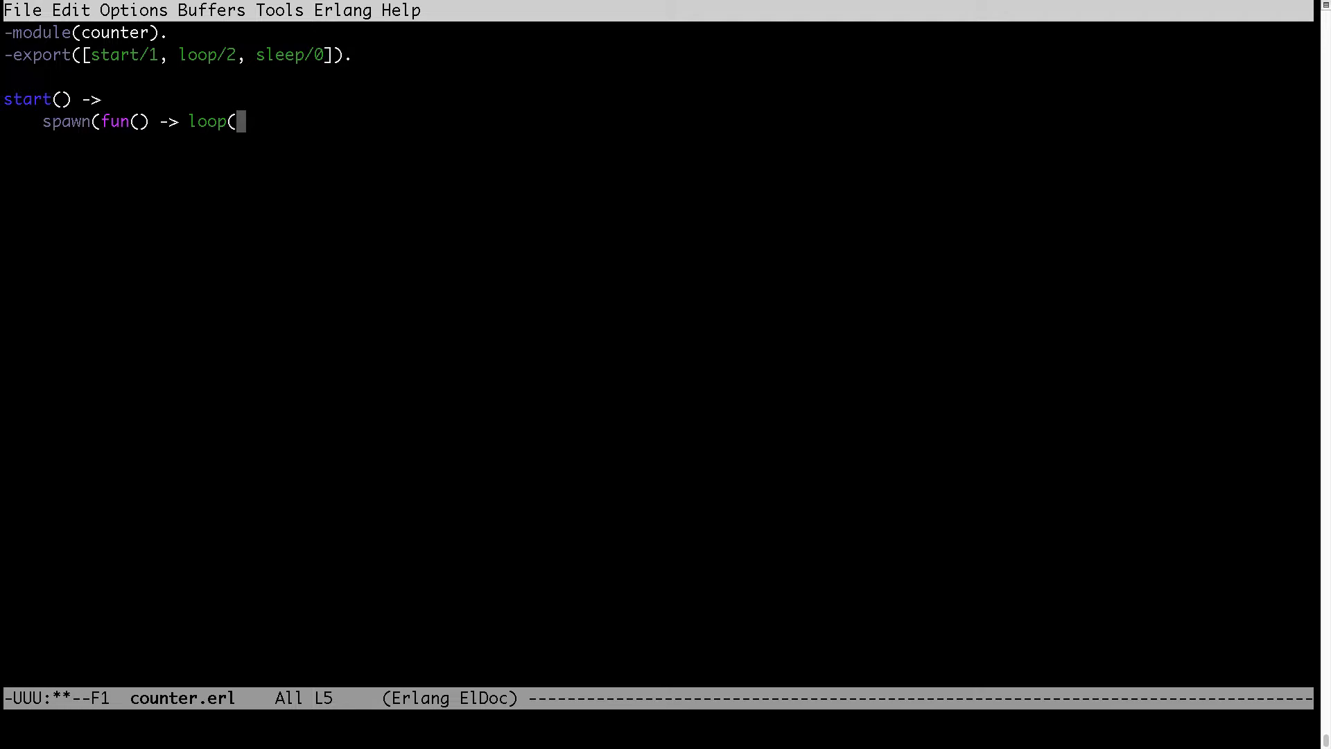
pyautogui.write('Version')
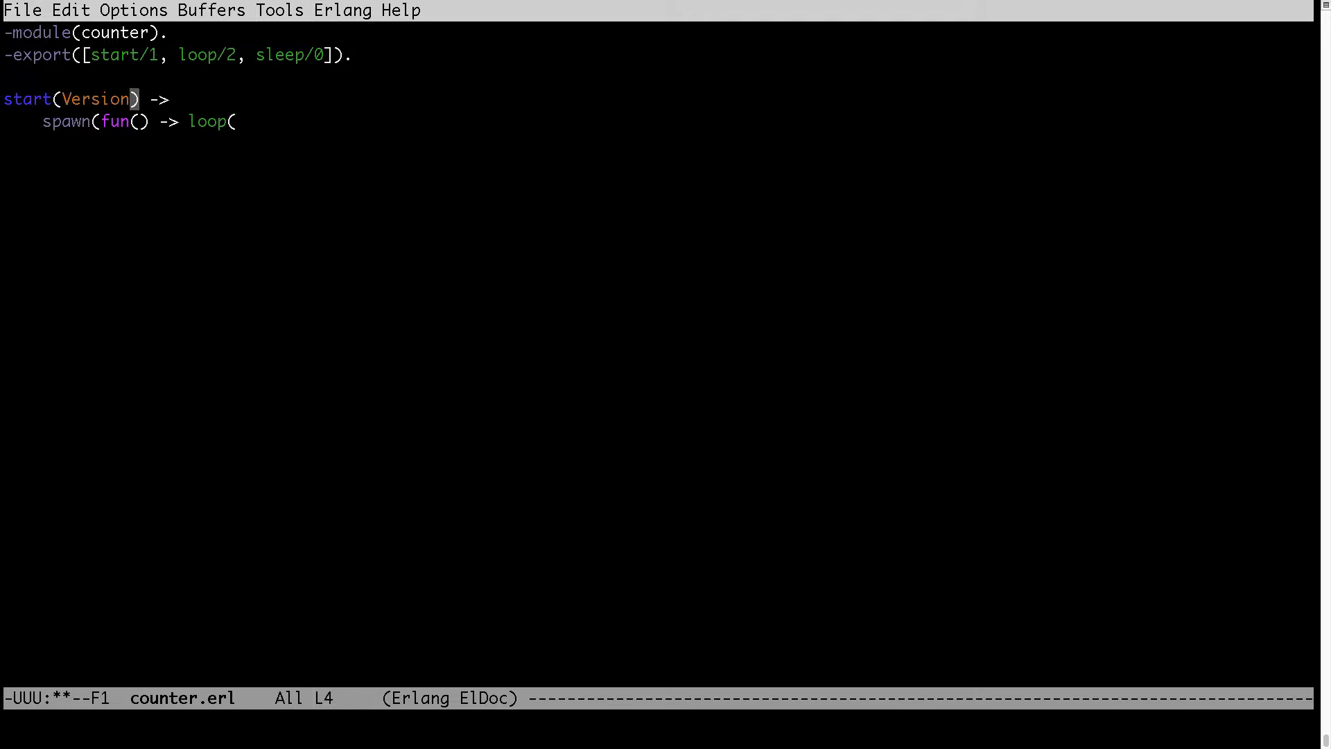
pyautogui.write('Ver')
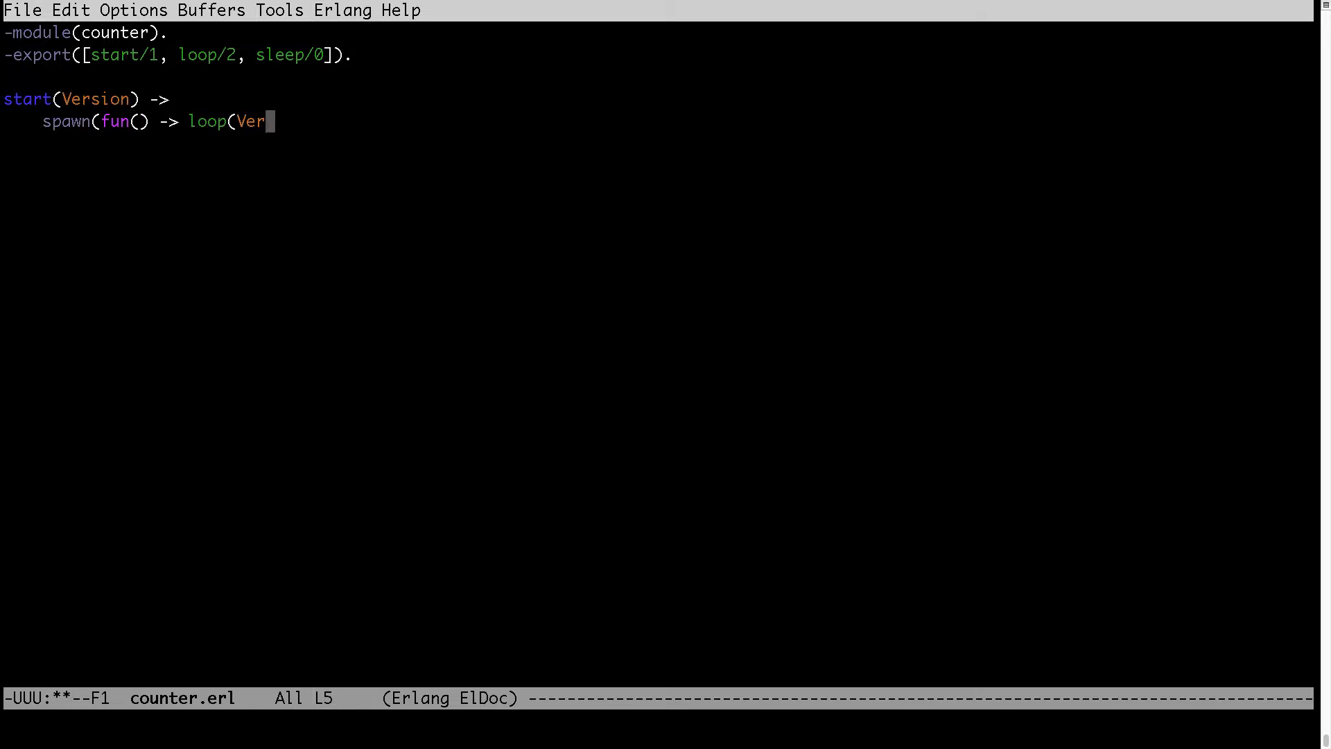
pyautogui.write('sion,')
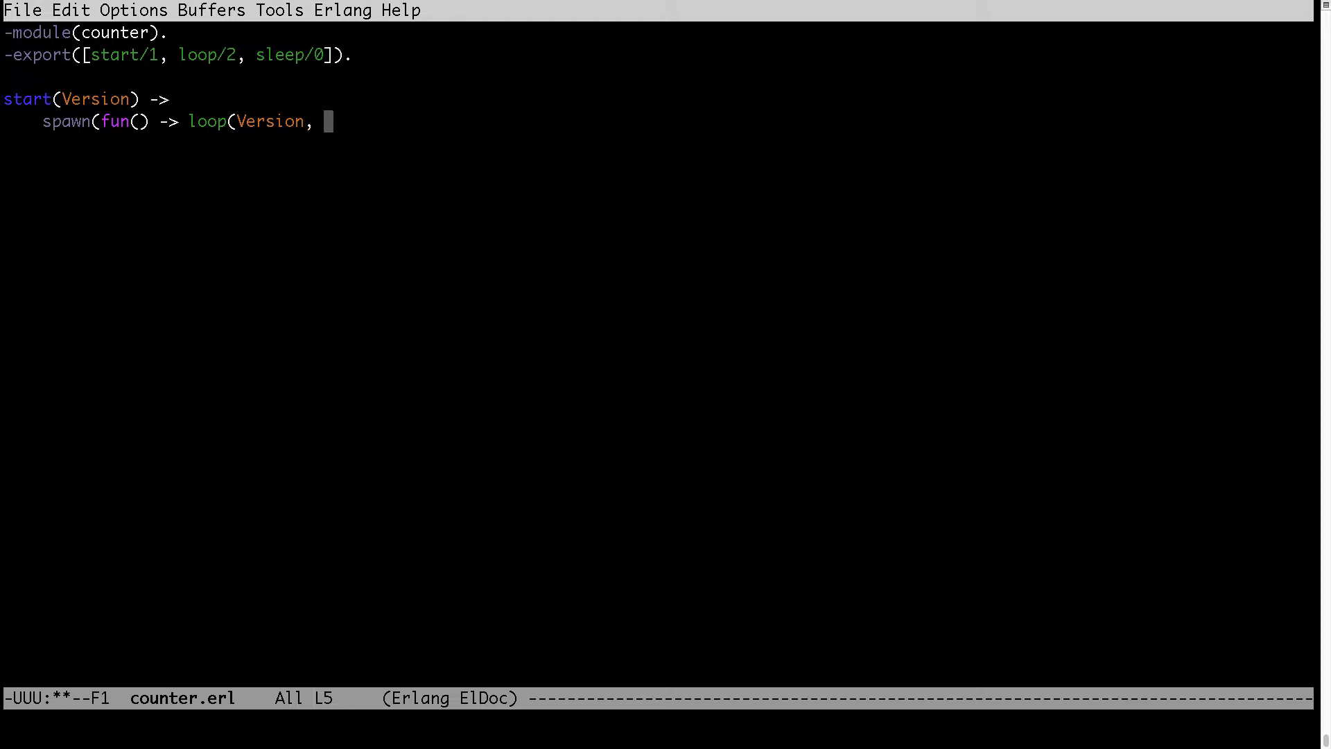
pyautogui.write('1)')
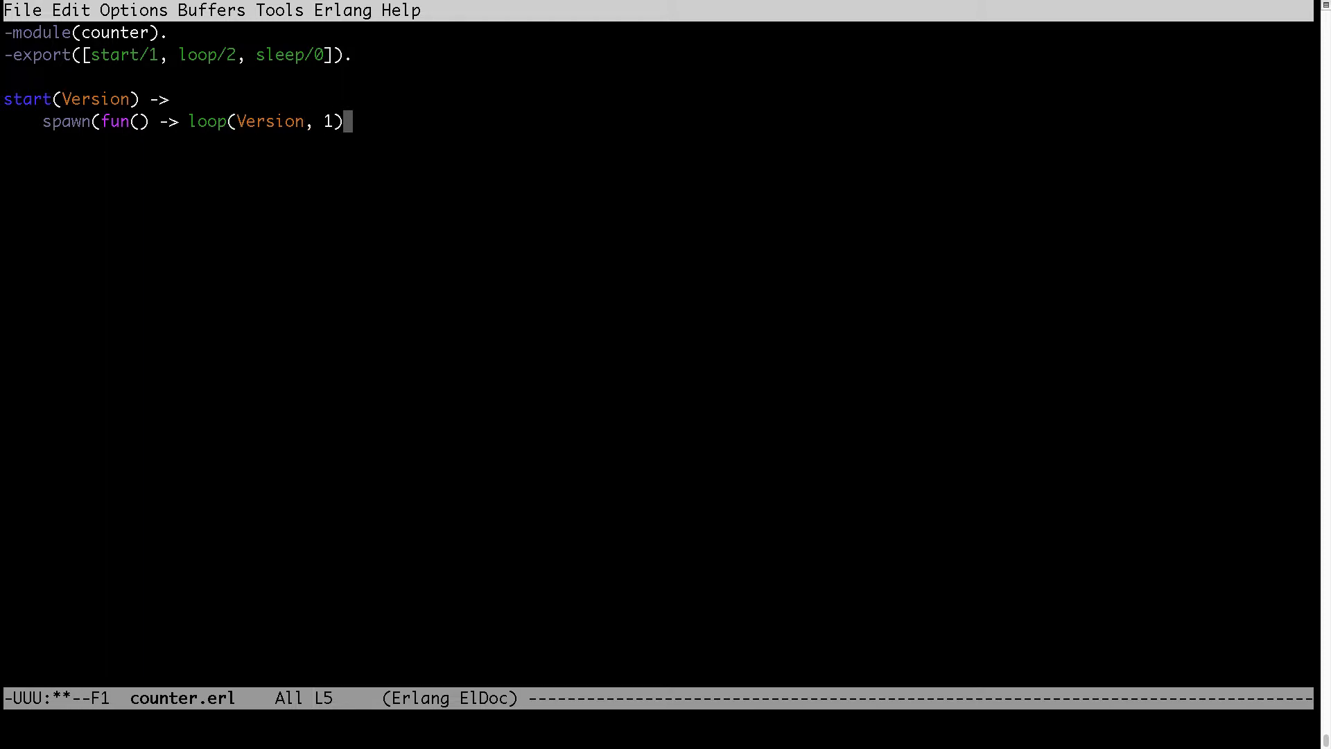
pyautogui.write('end).')
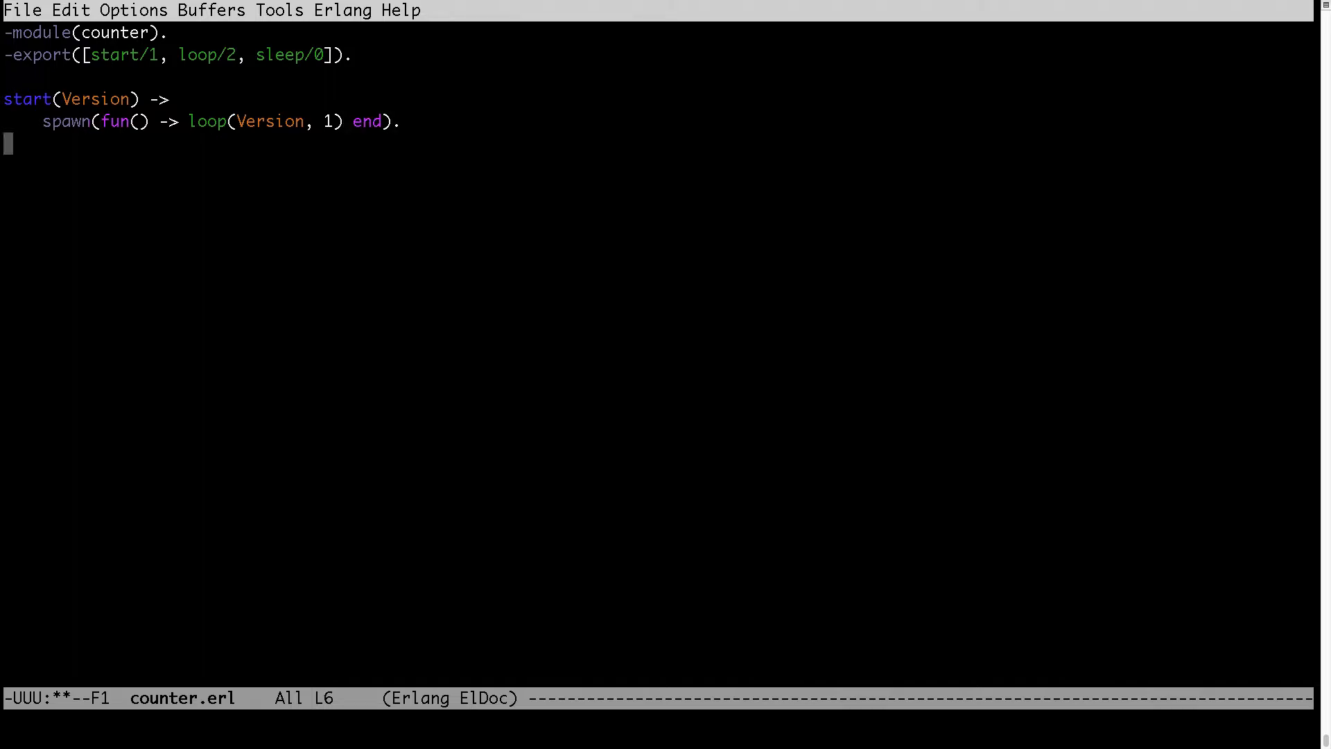
# - Write sleep() -> receive after 5000 -> true end. then move back below start/1
pyautogui.write('sleep(')
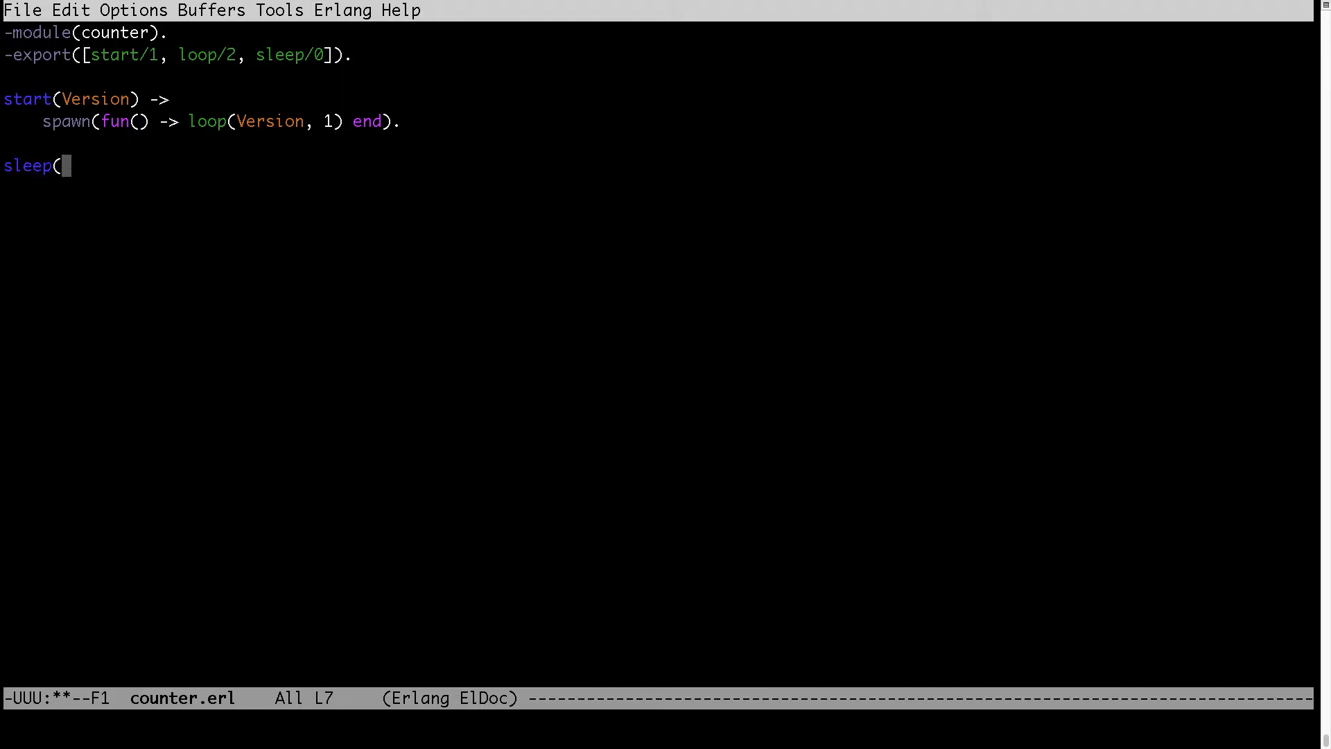
pyautogui.write(') ->')
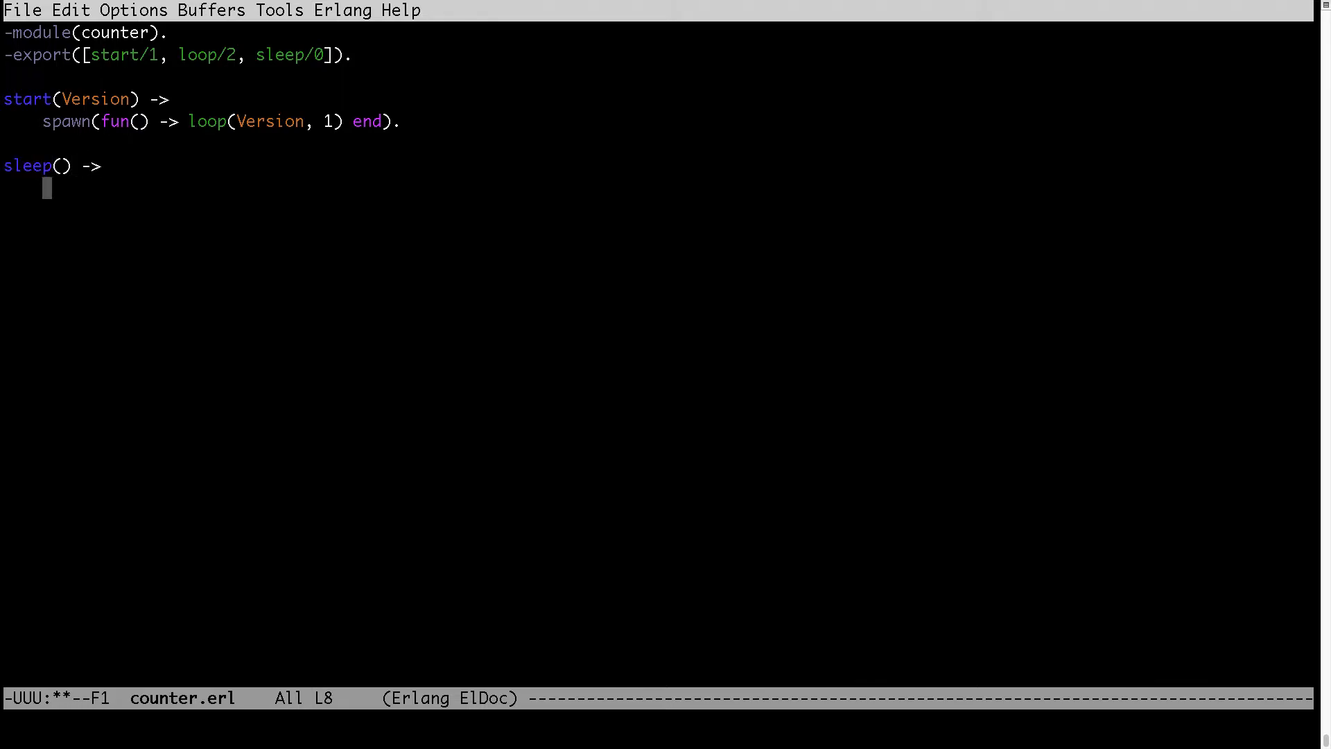
pyautogui.write('receive')
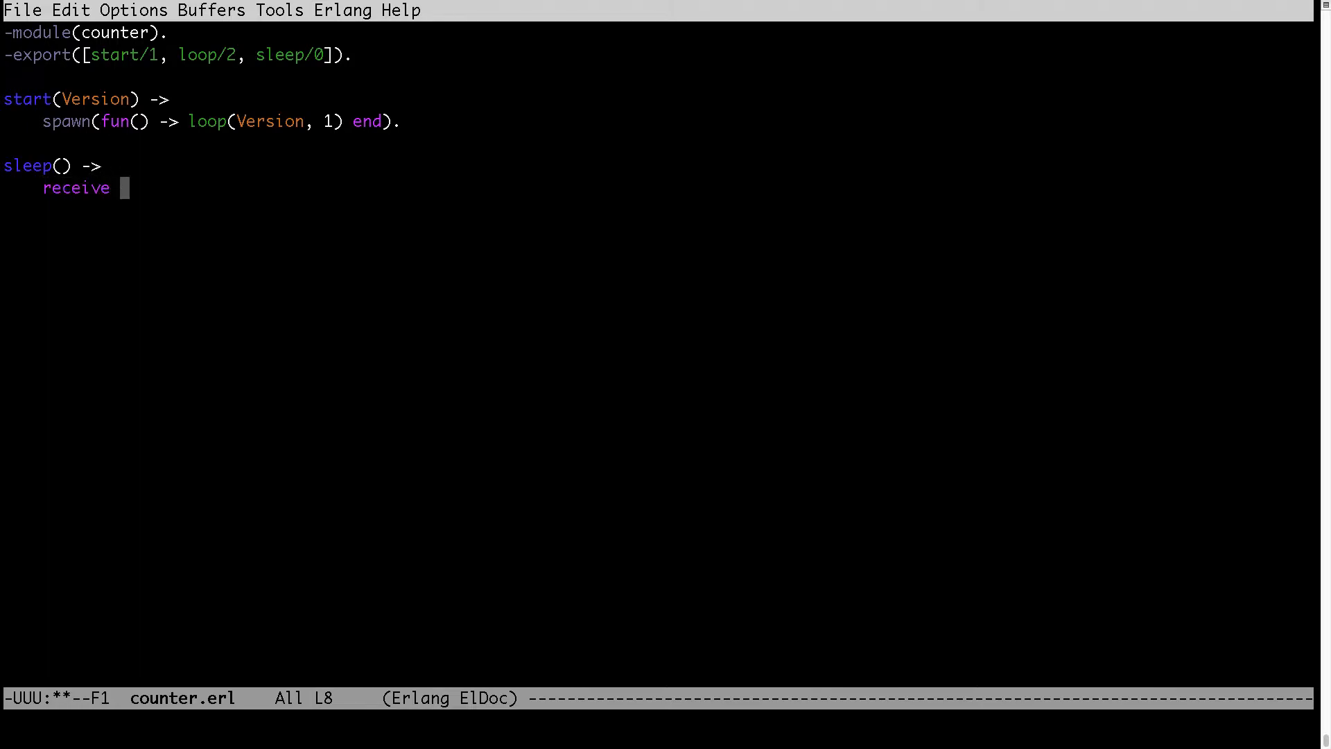
pyautogui.press('Return')
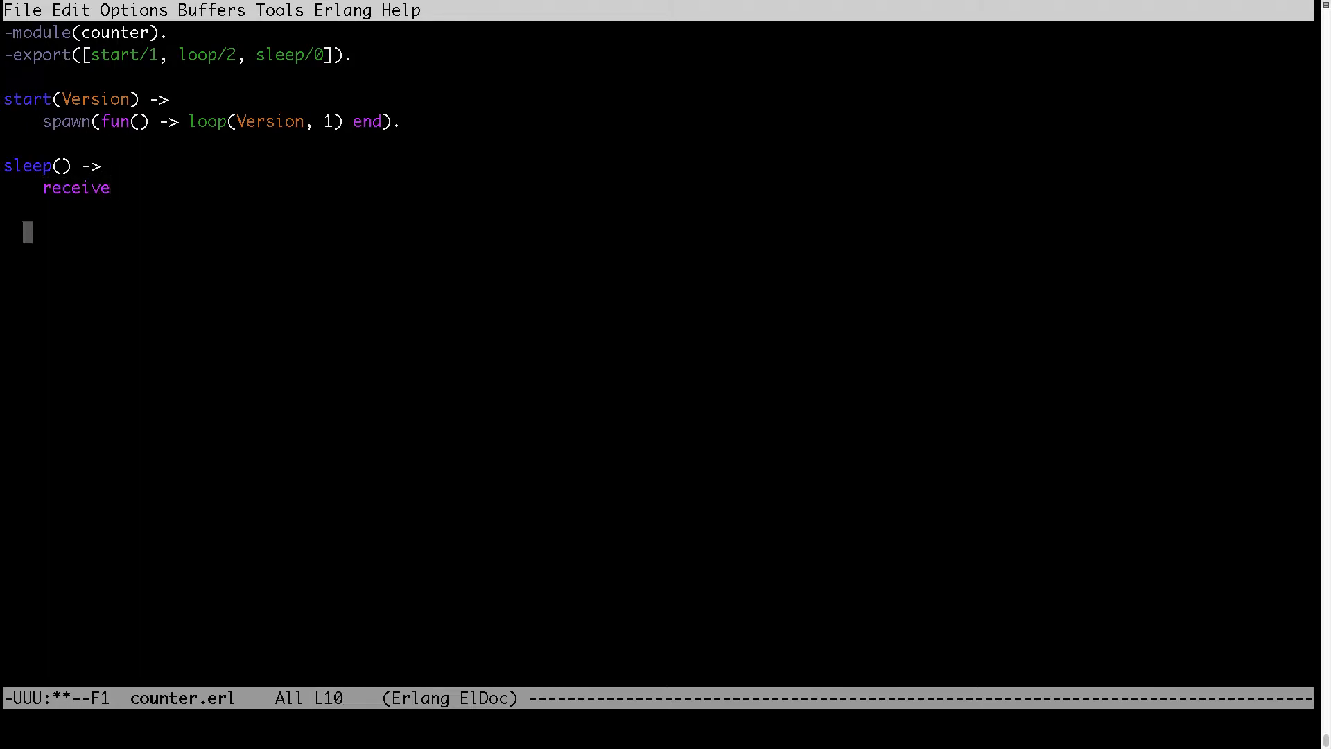
pyautogui.write('end.')
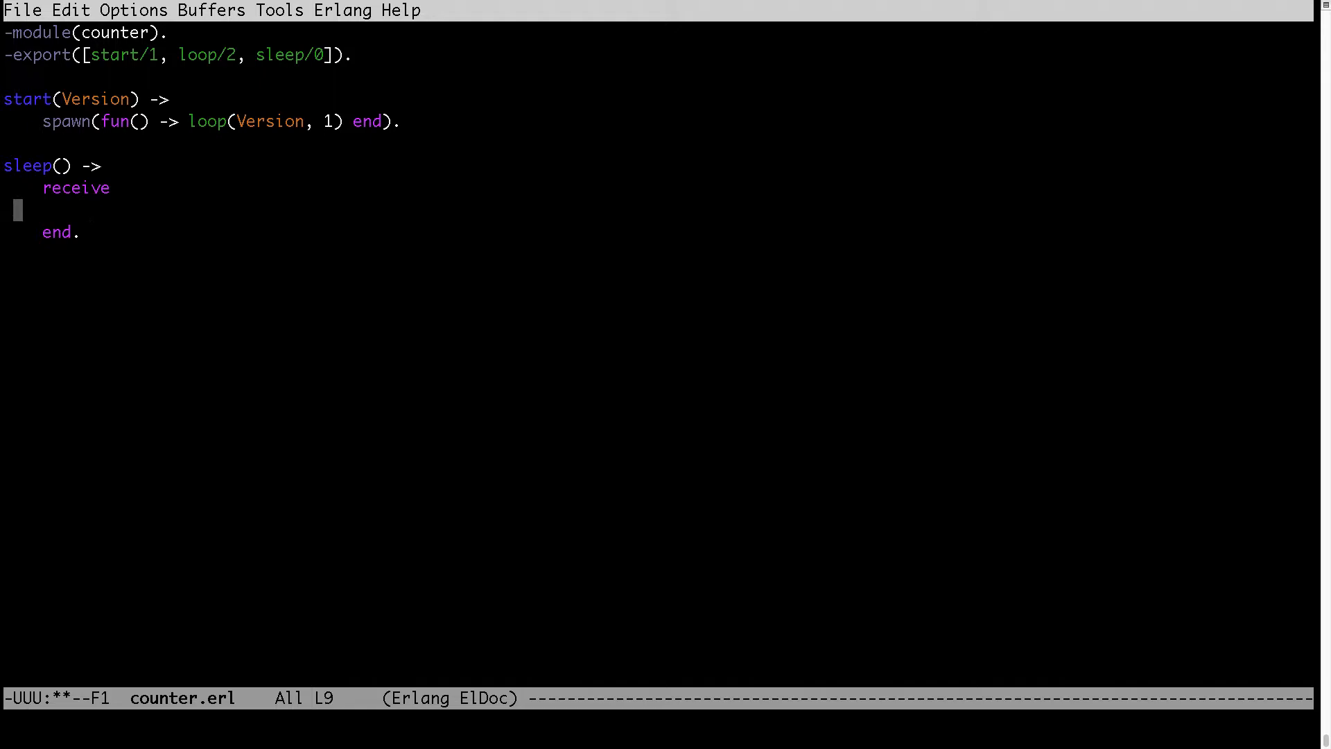
pyautogui.write('a')
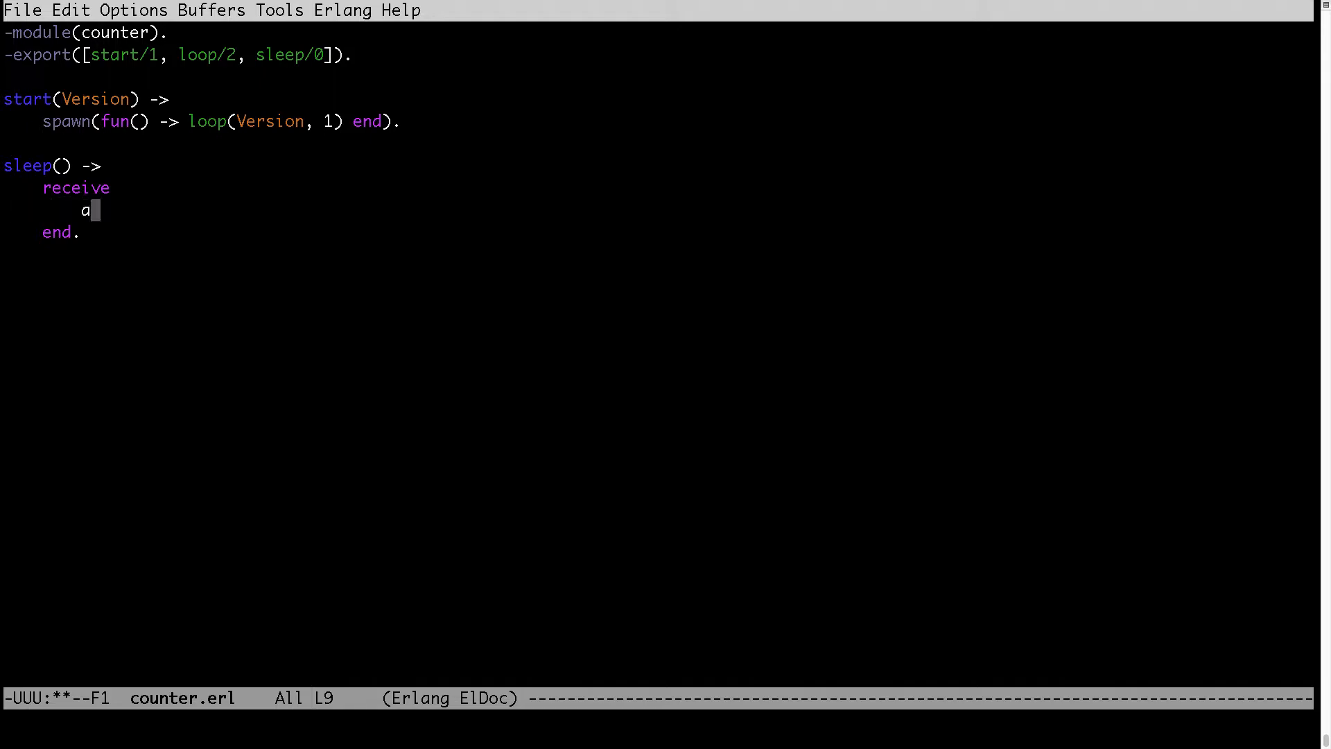
pyautogui.write('fter 3')
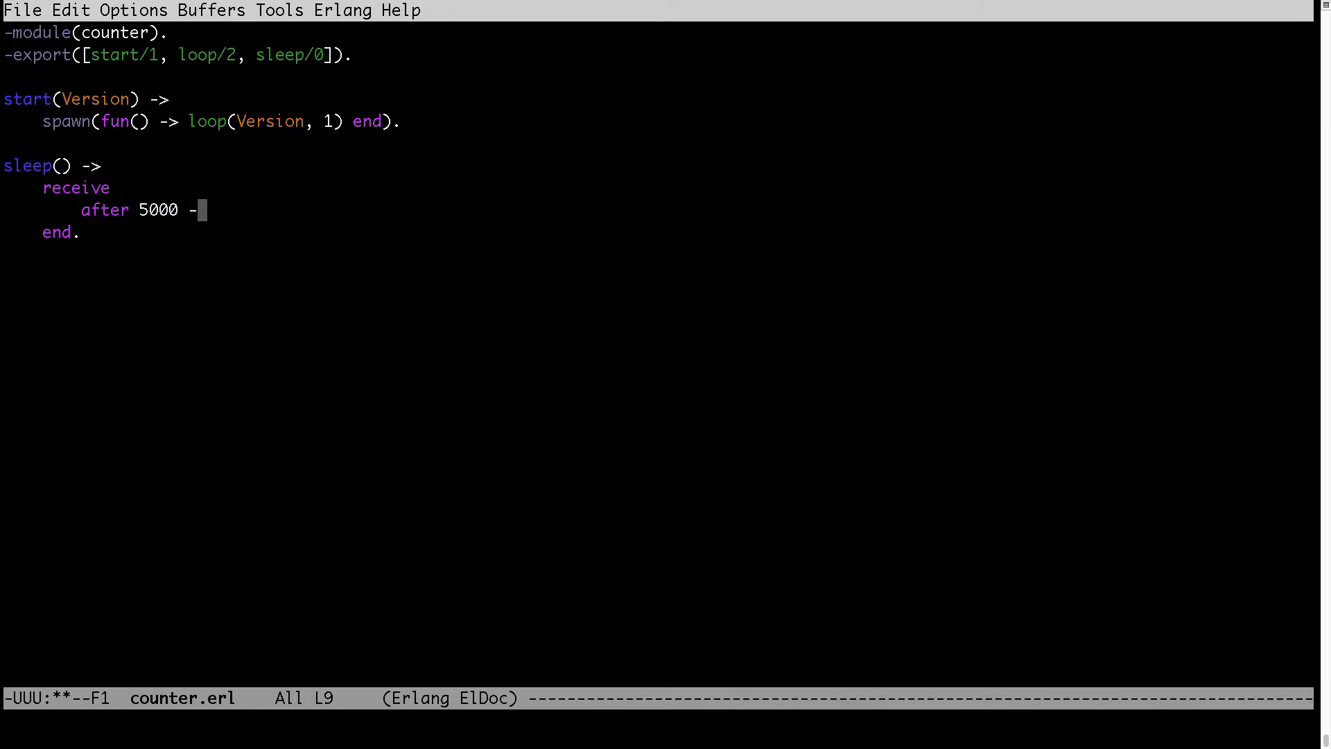
pyautogui.write('> true')
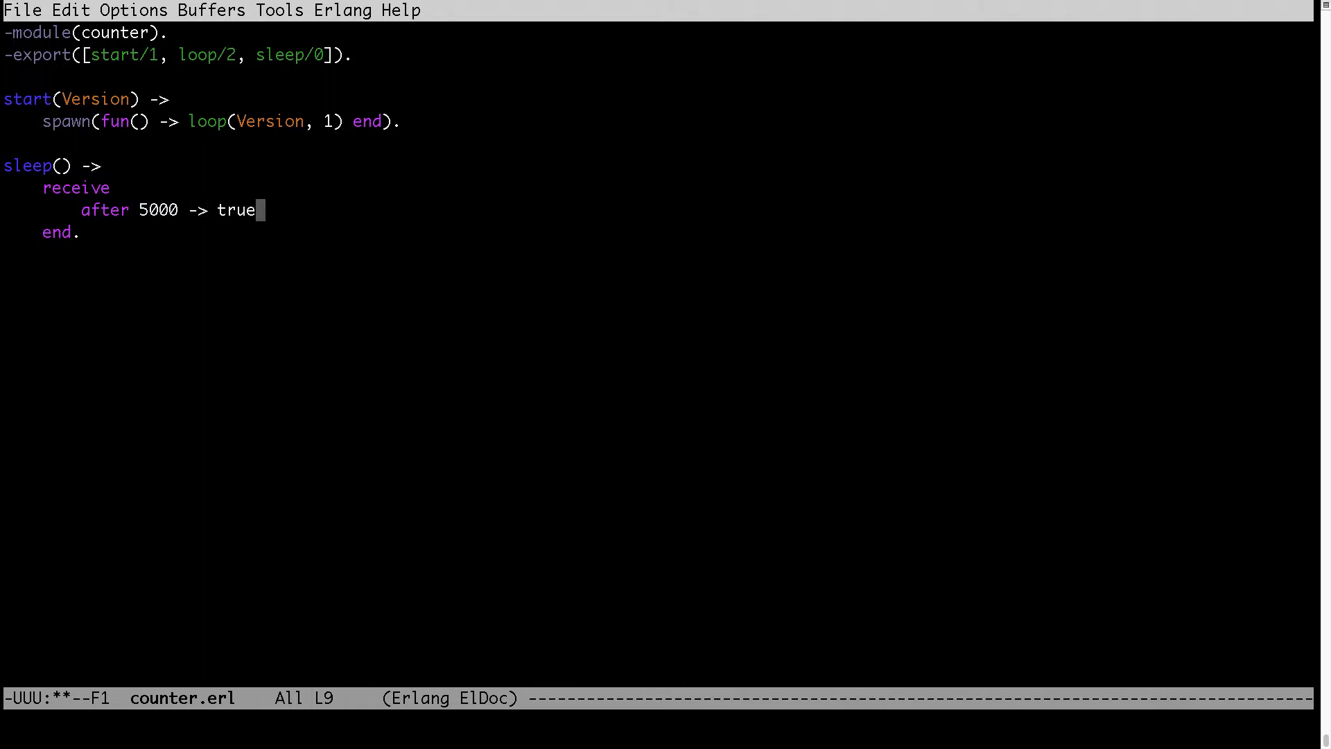
pyautogui.press('Down')
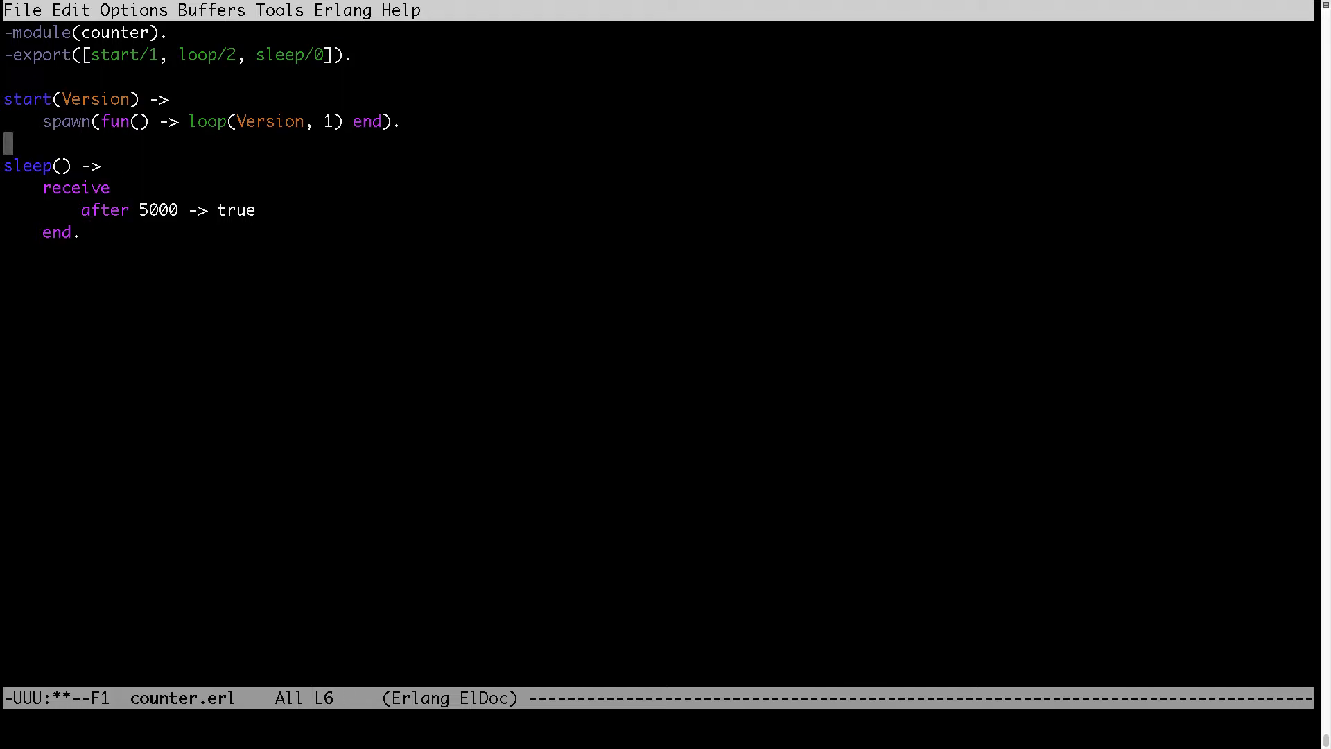
# - Begin loop(Version, Count) -> with a sleep(), call as its first line
pyautogui.write('lo')
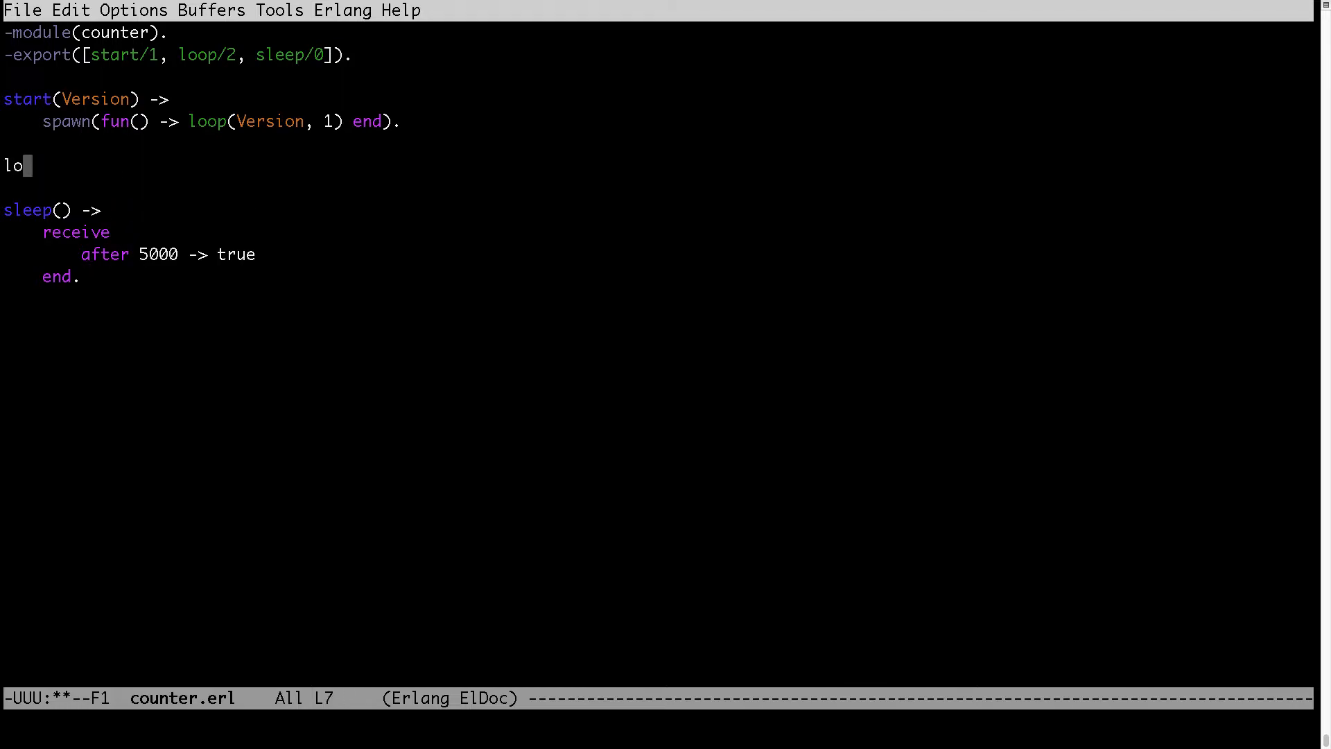
pyautogui.write('op(')
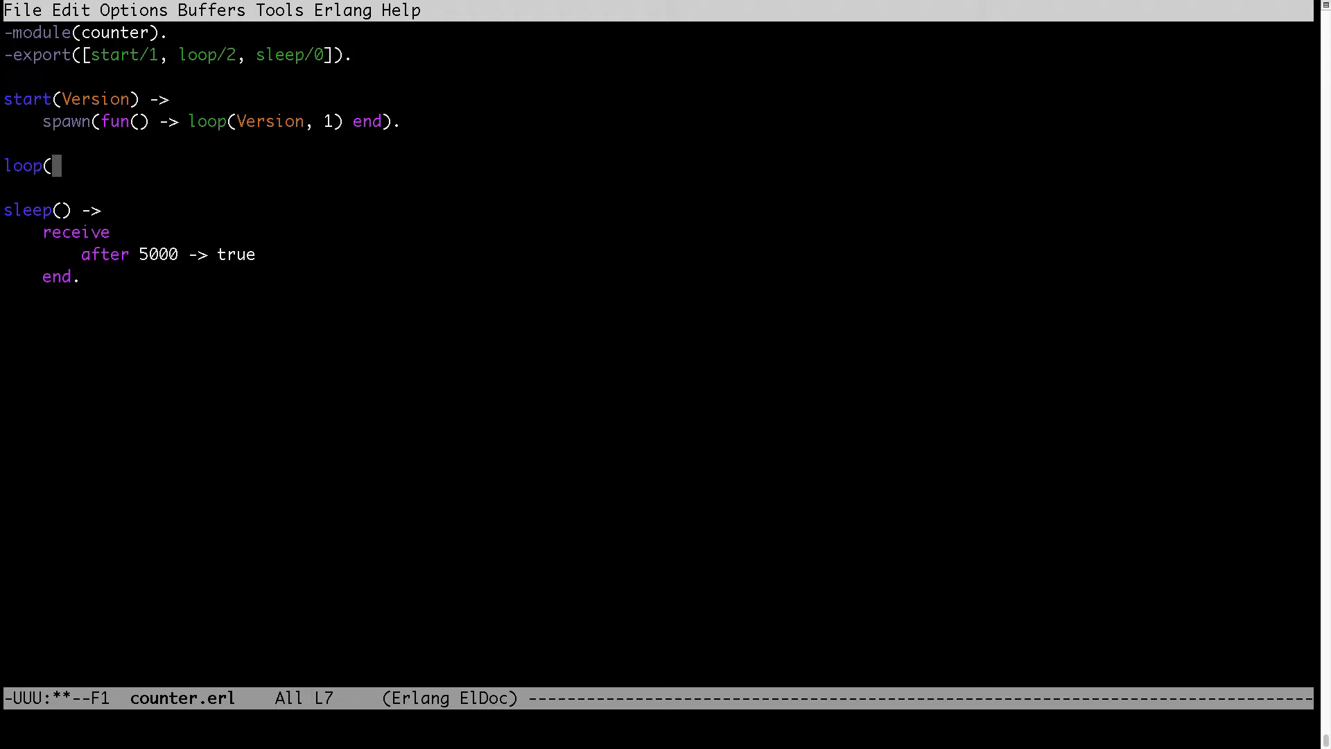
pyautogui.write('Versio')
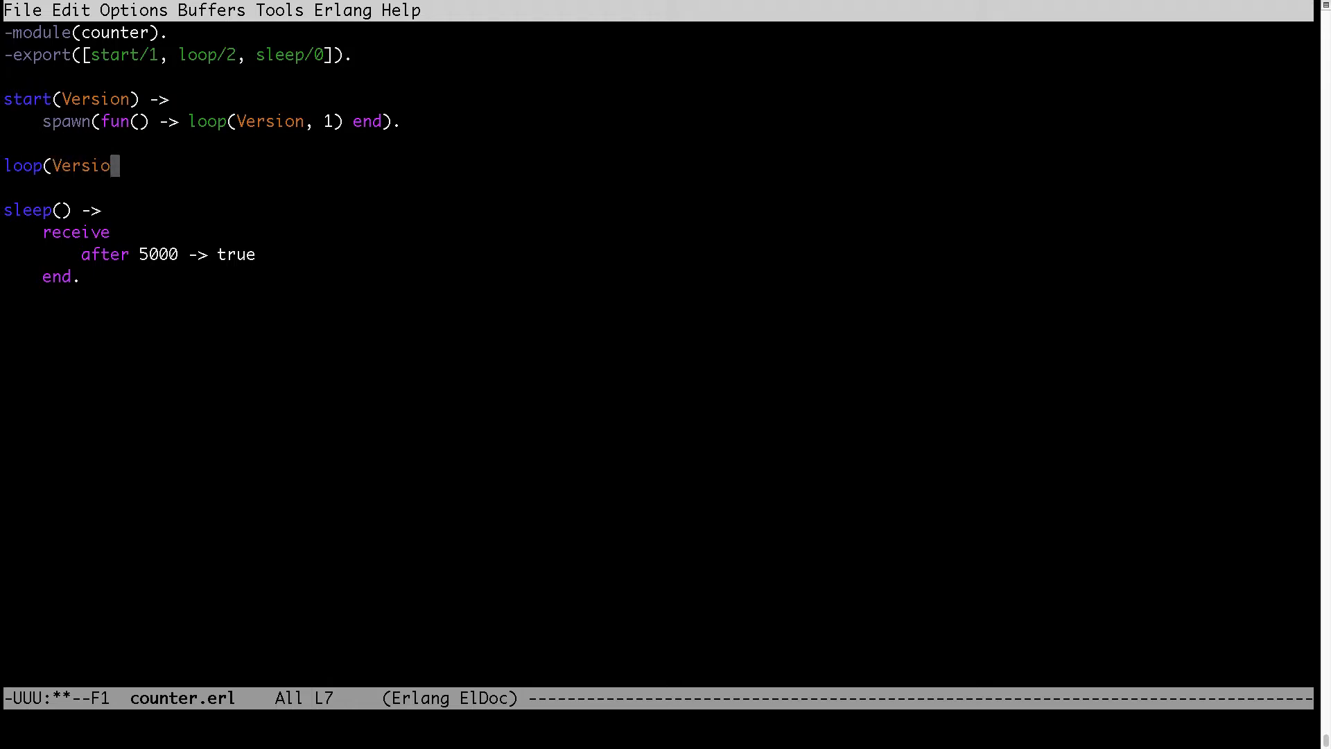
pyautogui.write('n, Count)_')
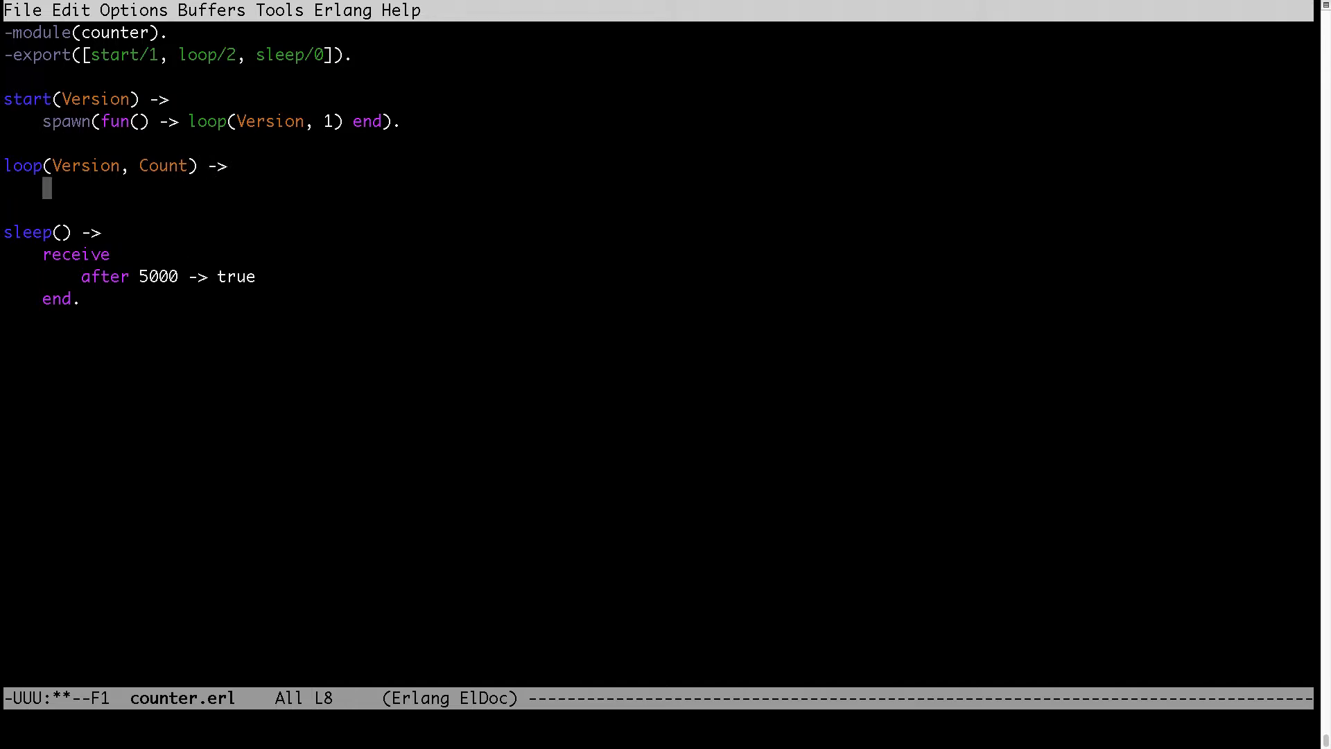
pyautogui.write('sleep')
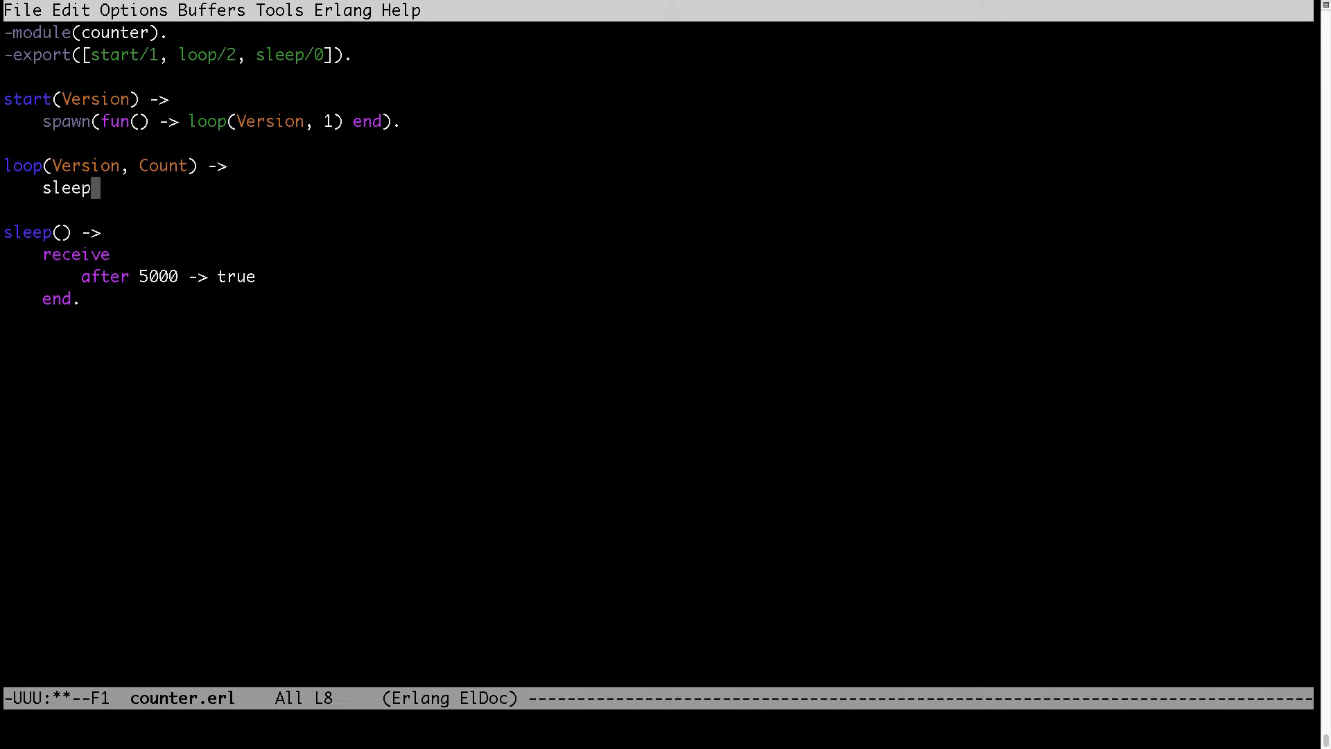
pyautogui.write('(')
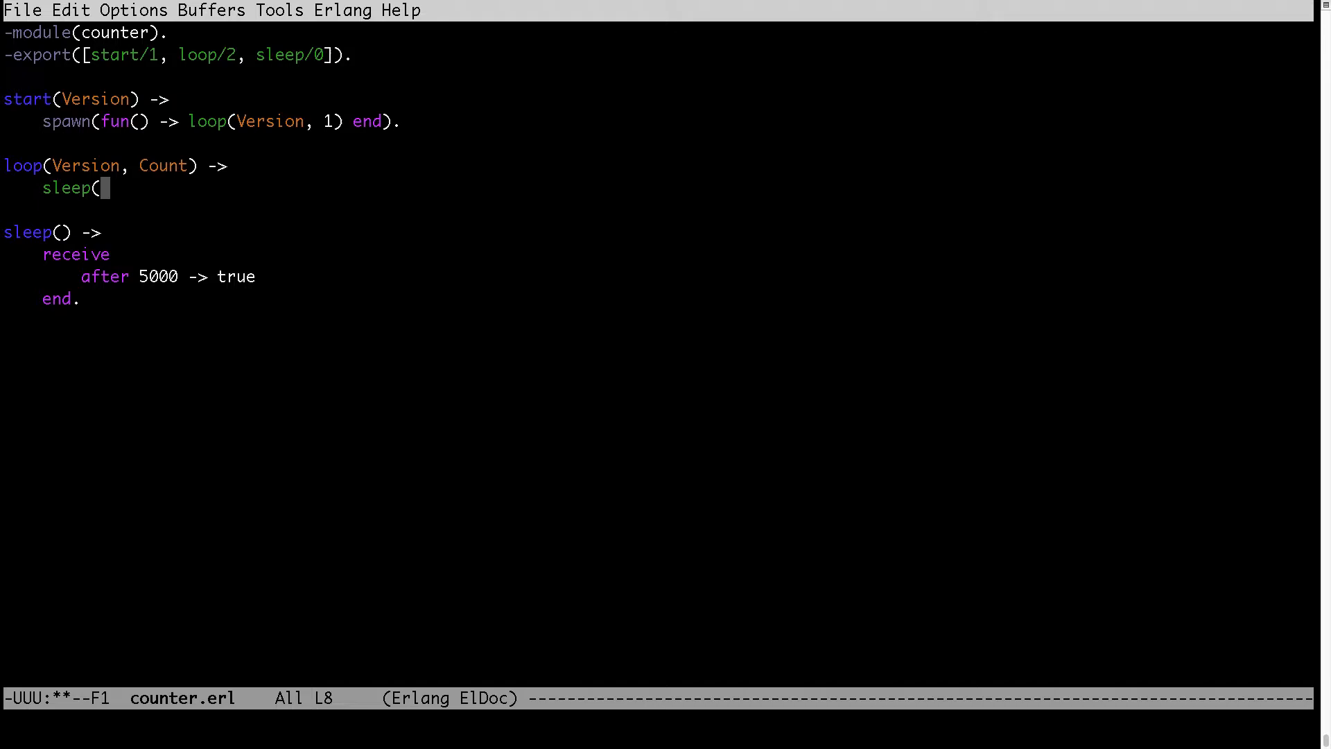
pyautogui.write('),')
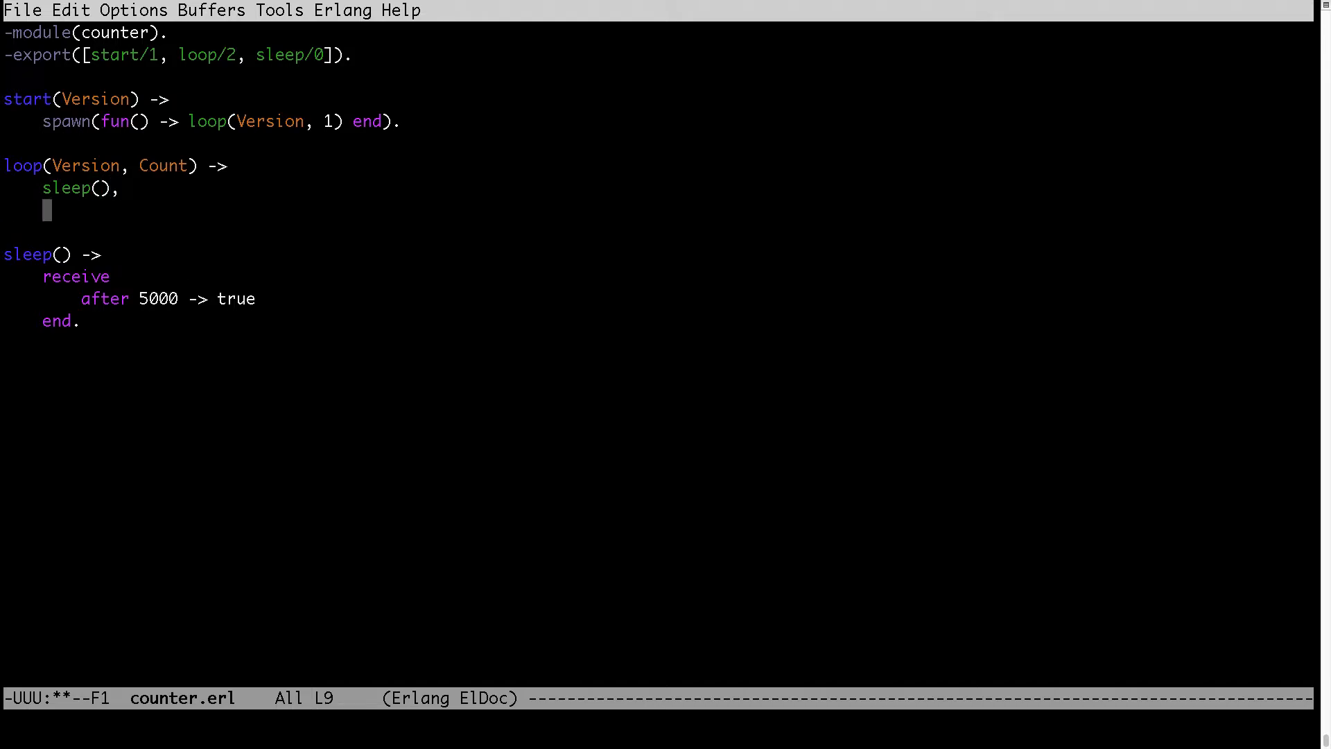
# - Add the line Val = count:count(Counter), to the loop body
pyautogui.write('V')
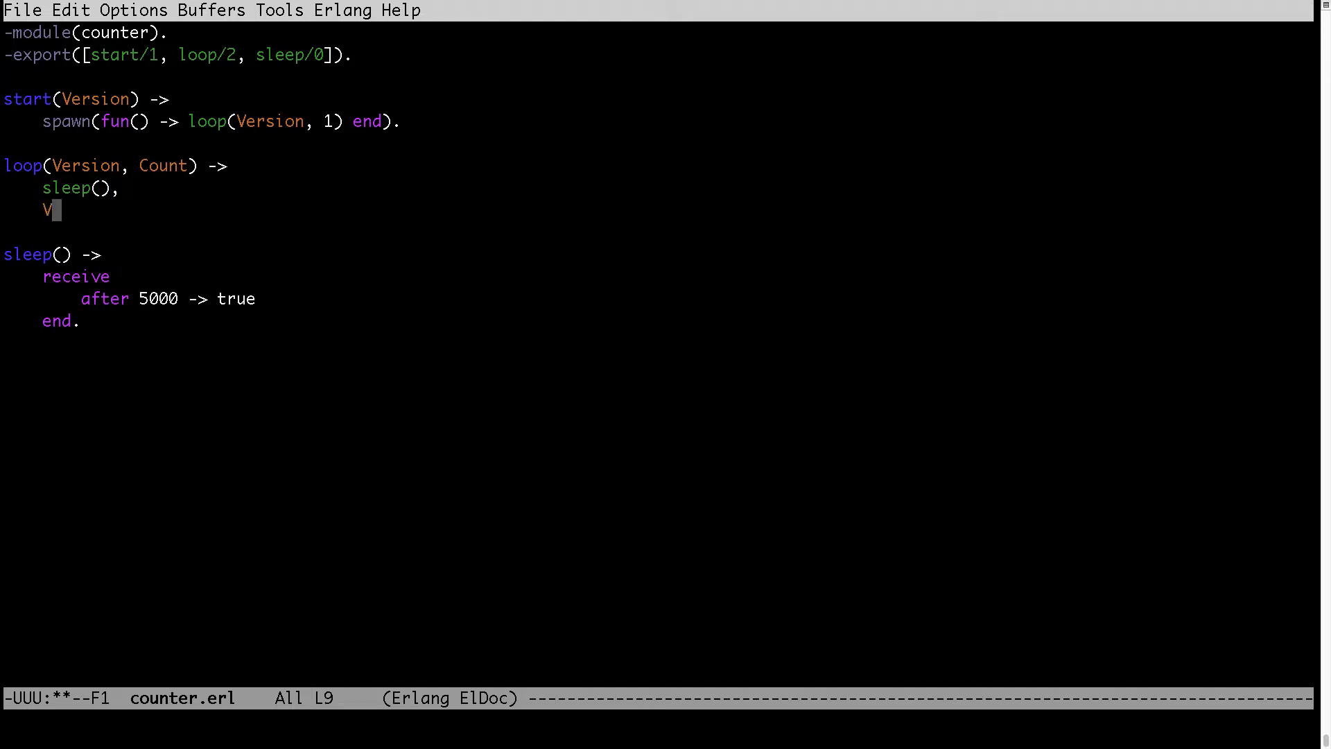
pyautogui.write('al = c')
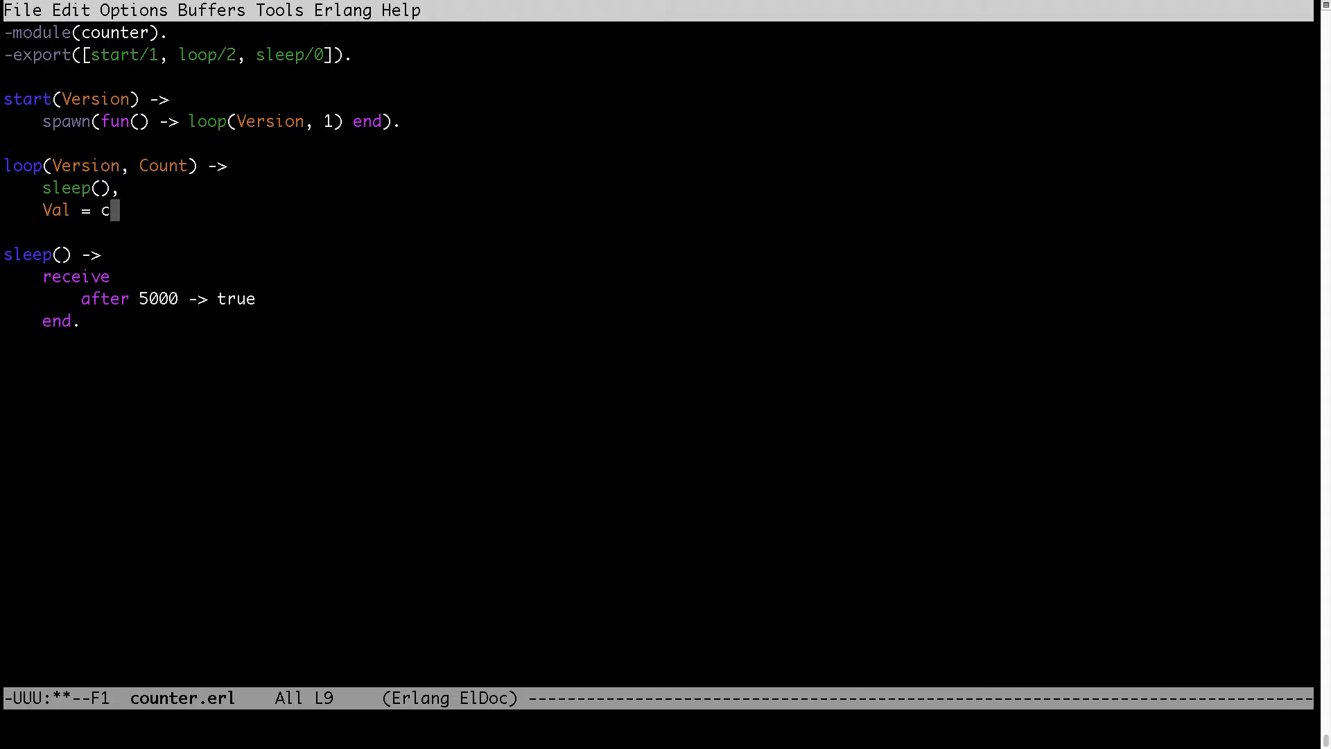
pyautogui.write('ount:count(')
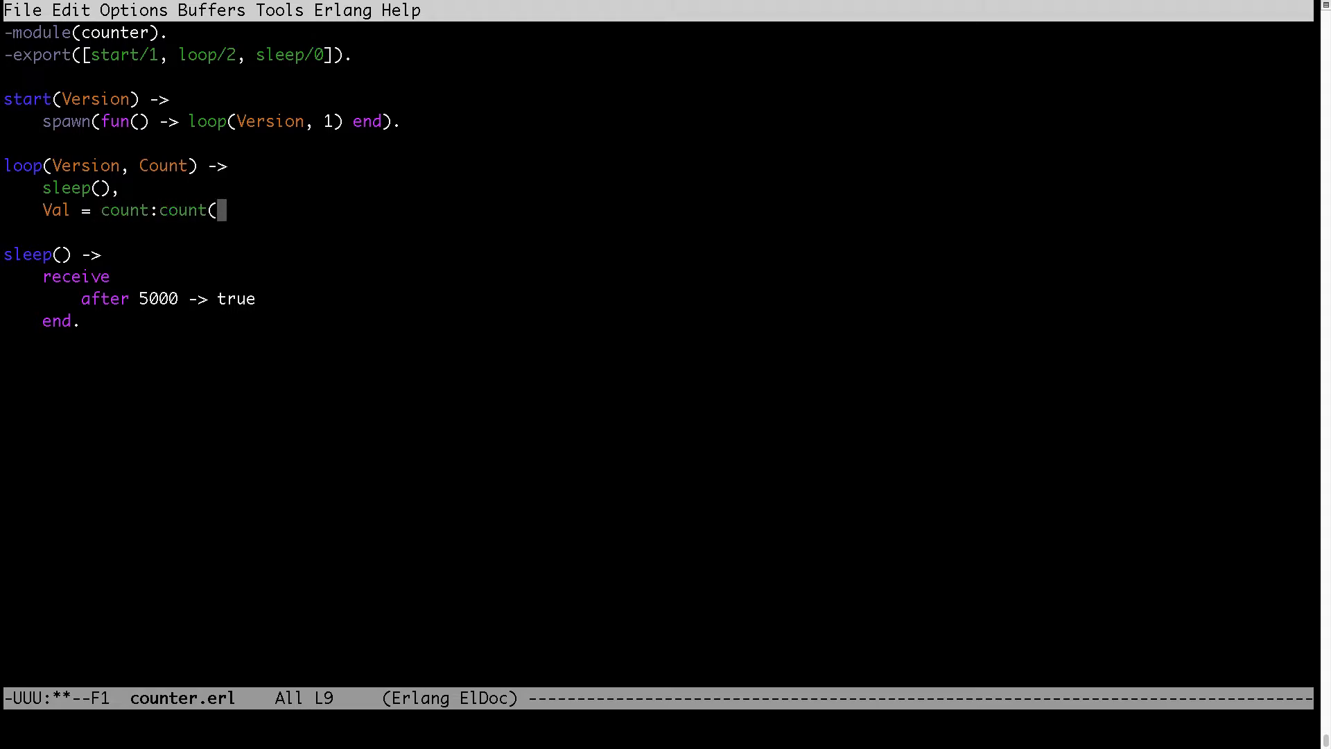
pyautogui.write('Counter),')
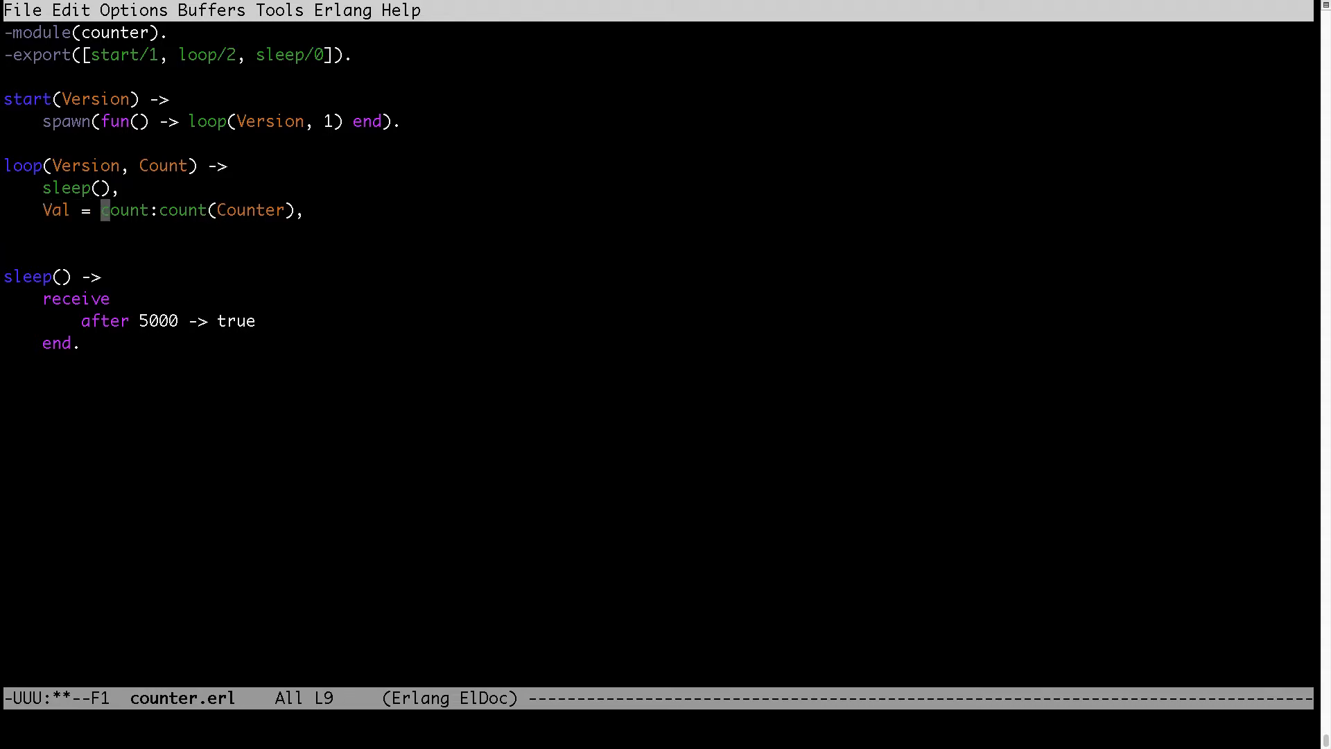
pyautogui.moveTo(100, 210); pyautogui.dragTo(271, 209)
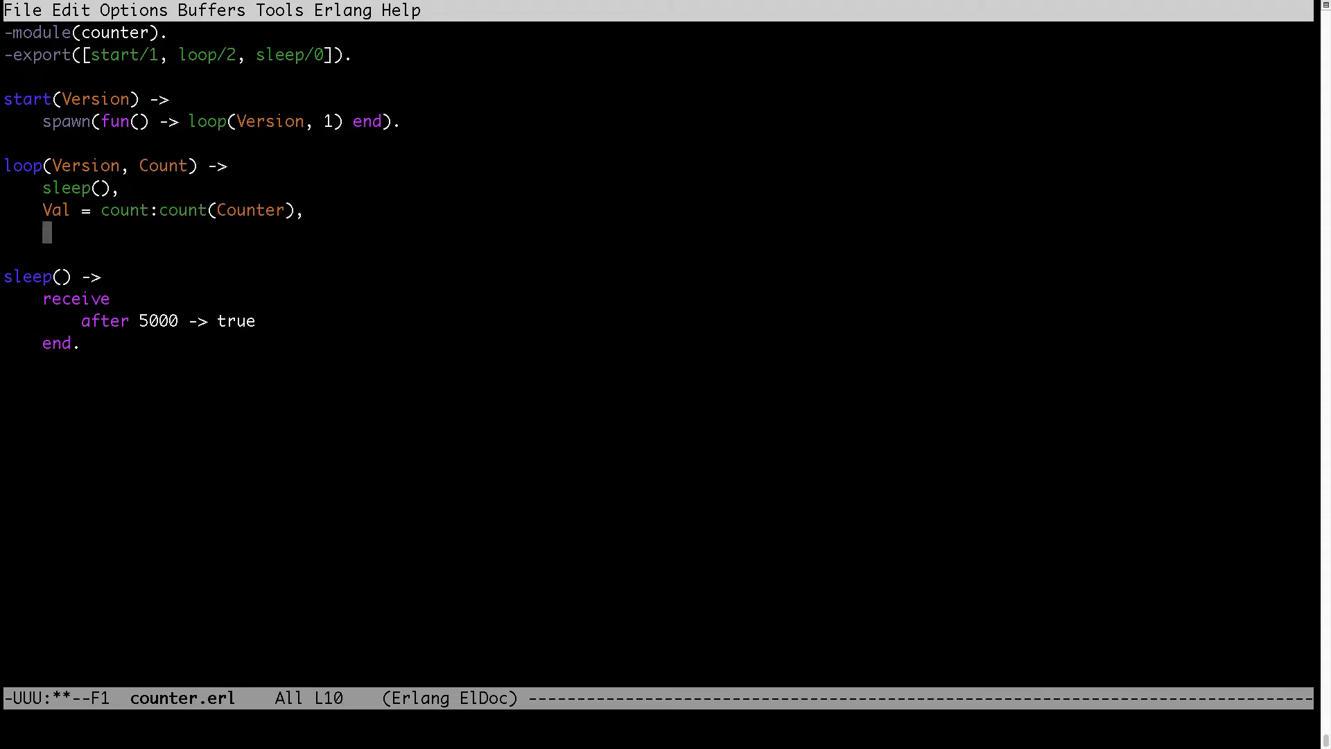
# - Write the io:format string "Version 1 (~p) count:count() = ~p~n" in loop
pyautogui.write('io:formas')
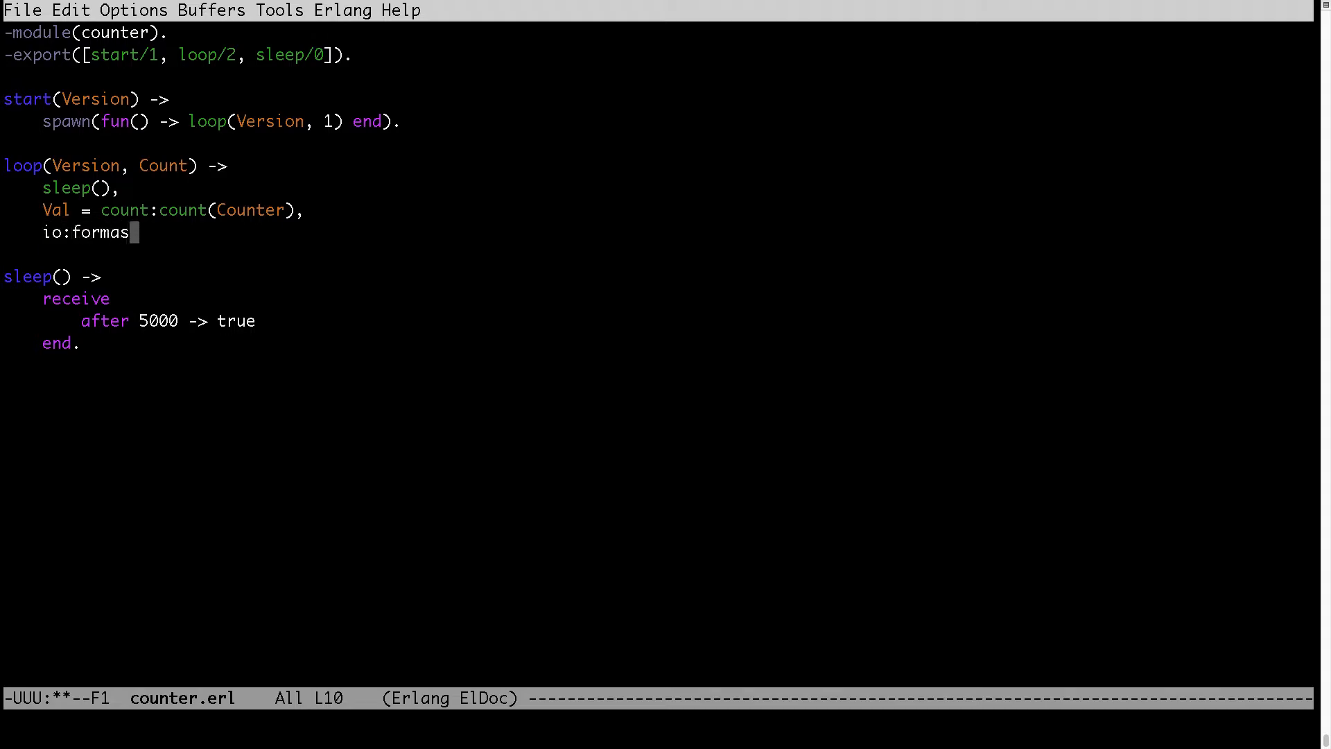
pyautogui.write('t(')
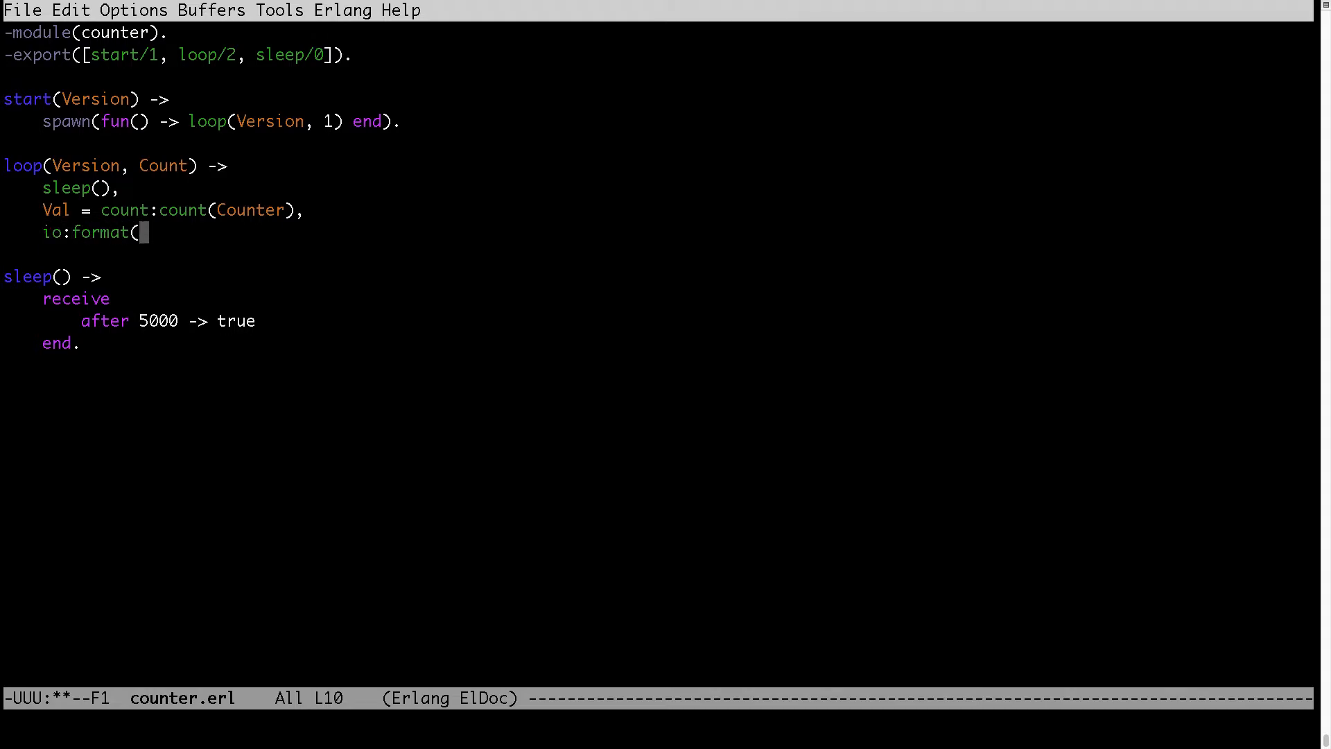
pyautogui.write('"Version 1')
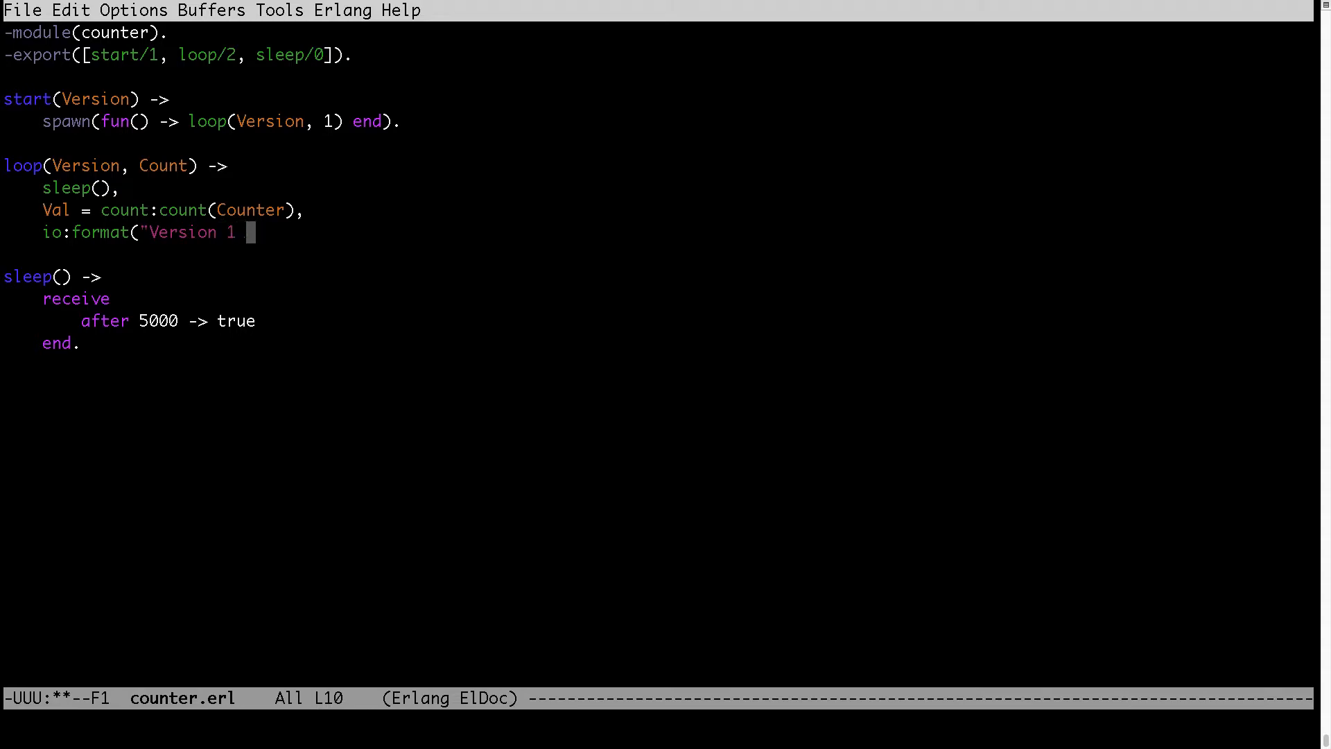
pyautogui.write('(~p')
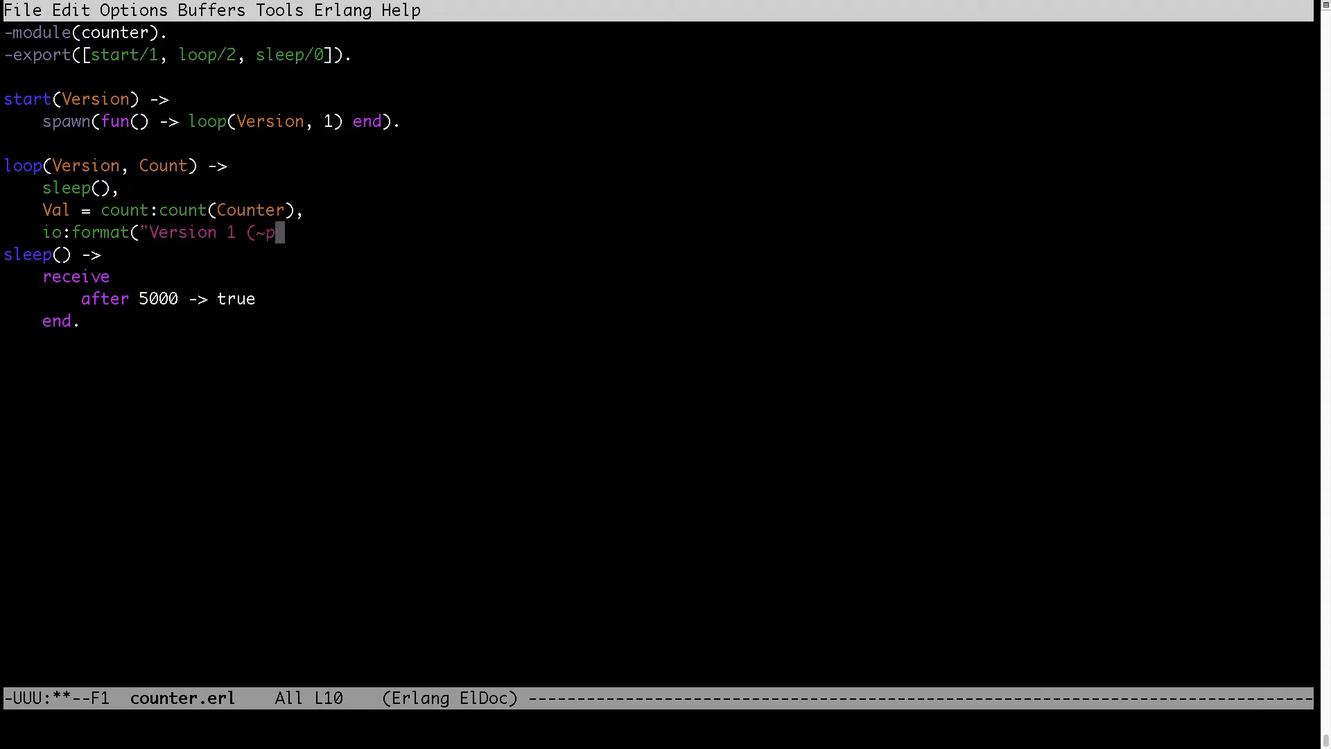
pyautogui.write(')')
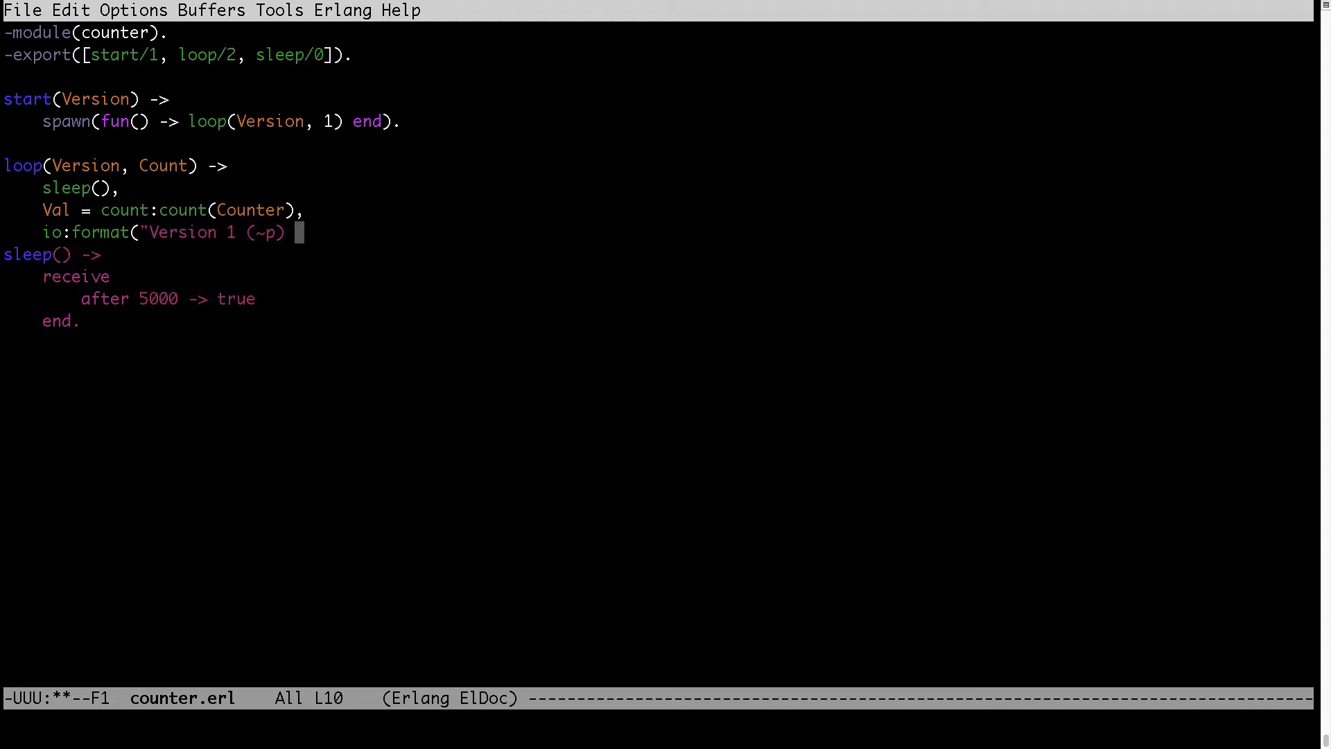
pyautogui.write('count:cou')
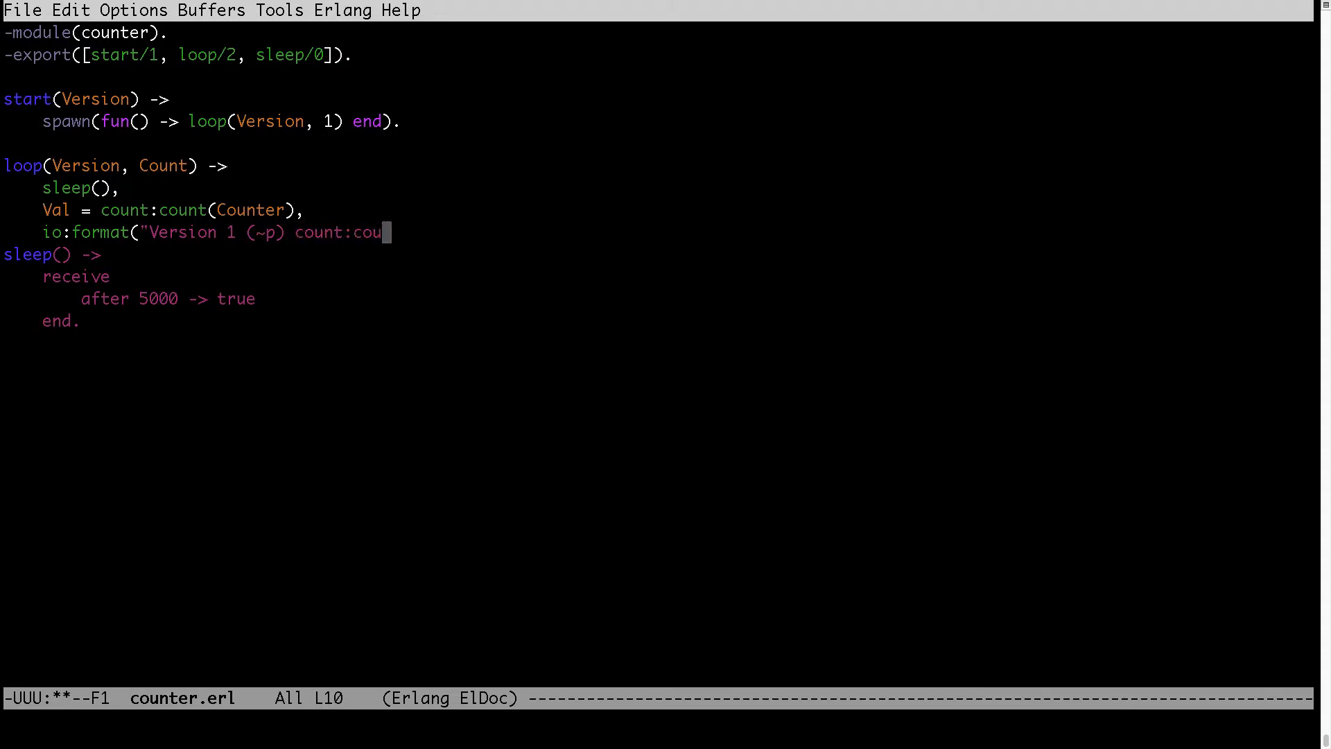
pyautogui.write('nt')
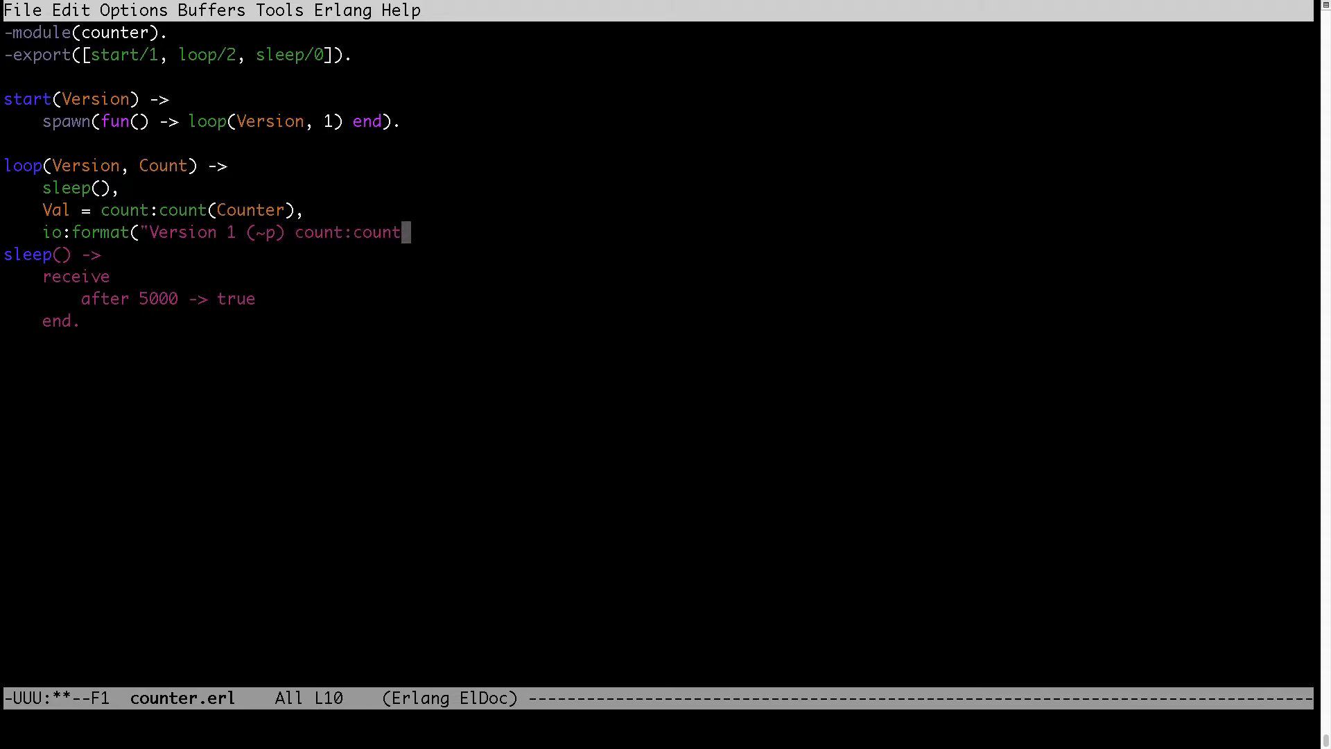
pyautogui.write('() =')
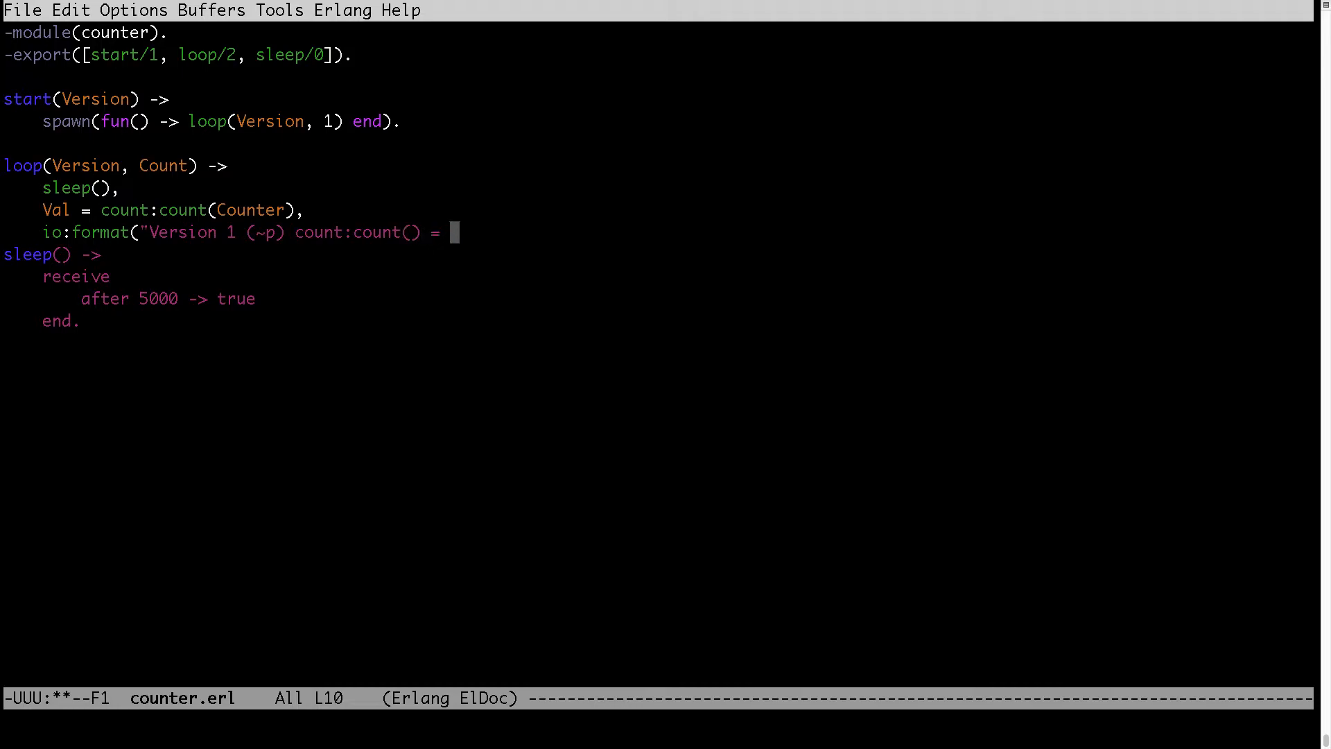
pyautogui.write('~p')
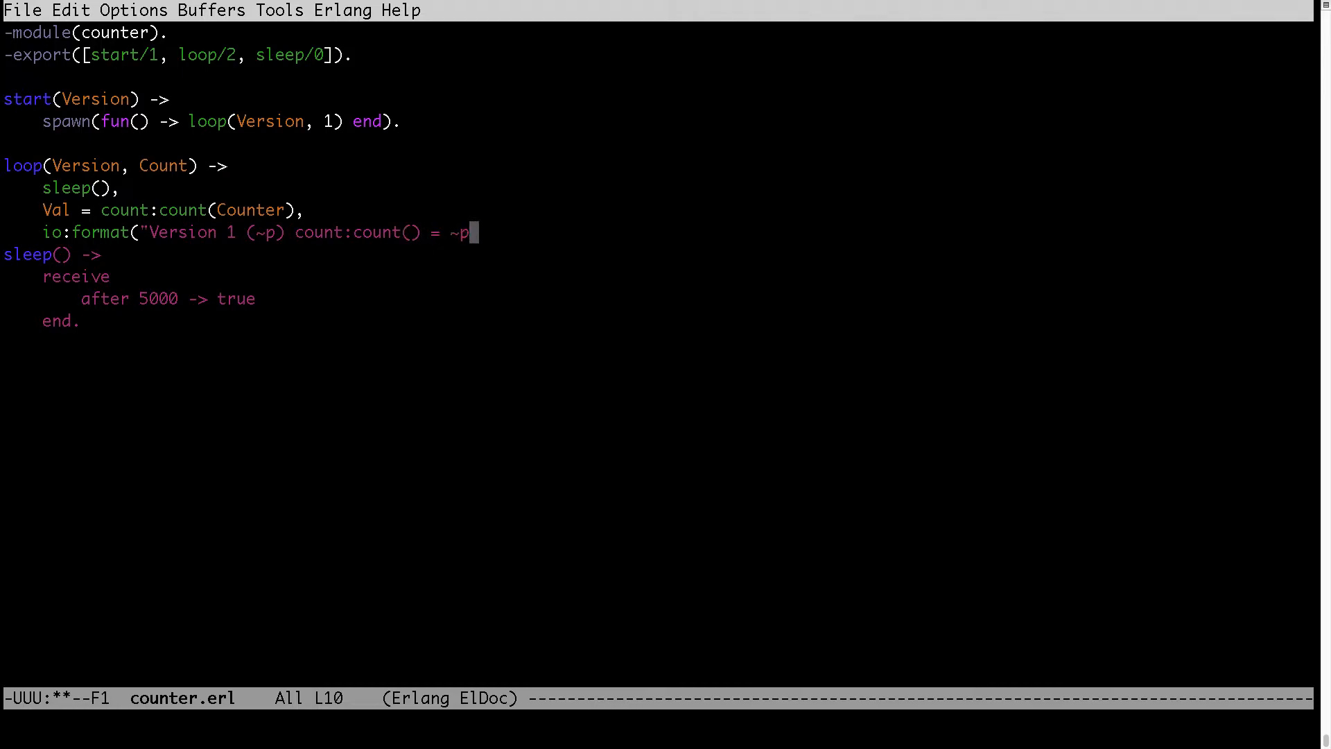
pyautogui.write('~n"')
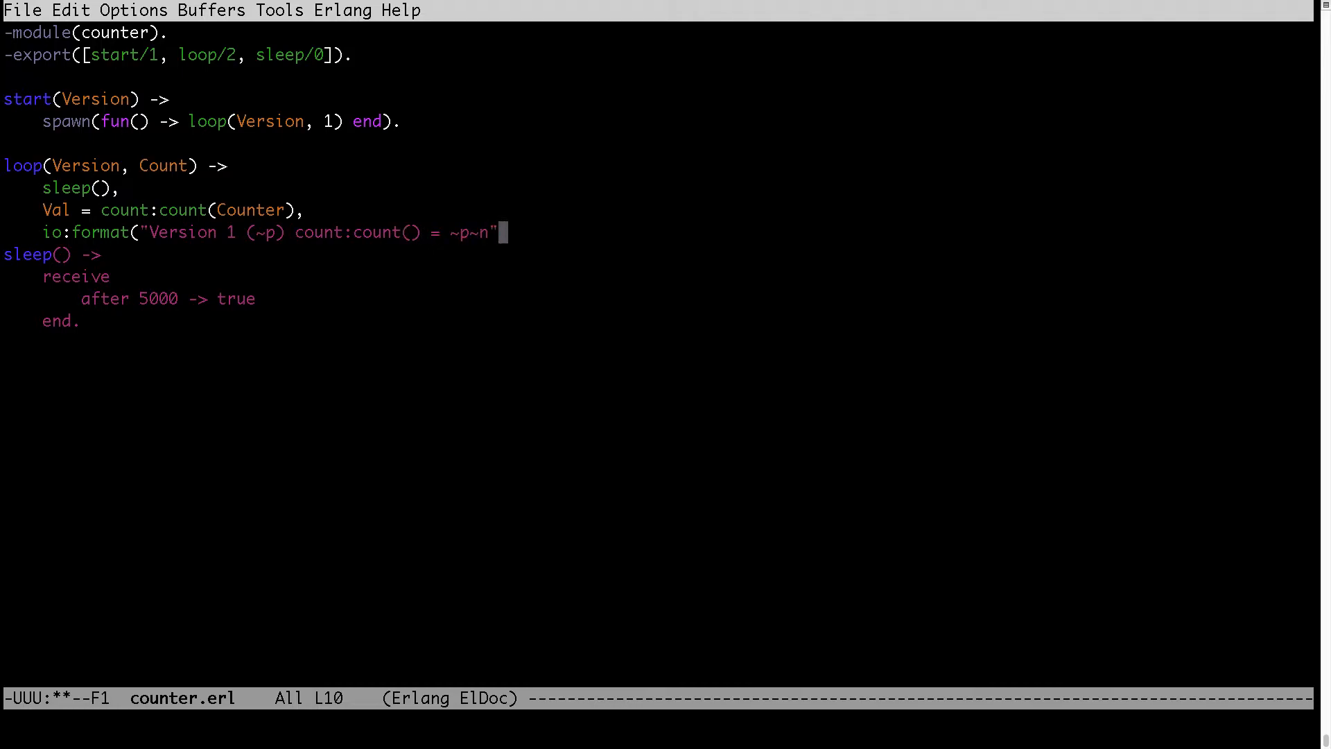
# - Supply the io:format argument list [Version, Val]) and end the line
pyautogui.write(', [')
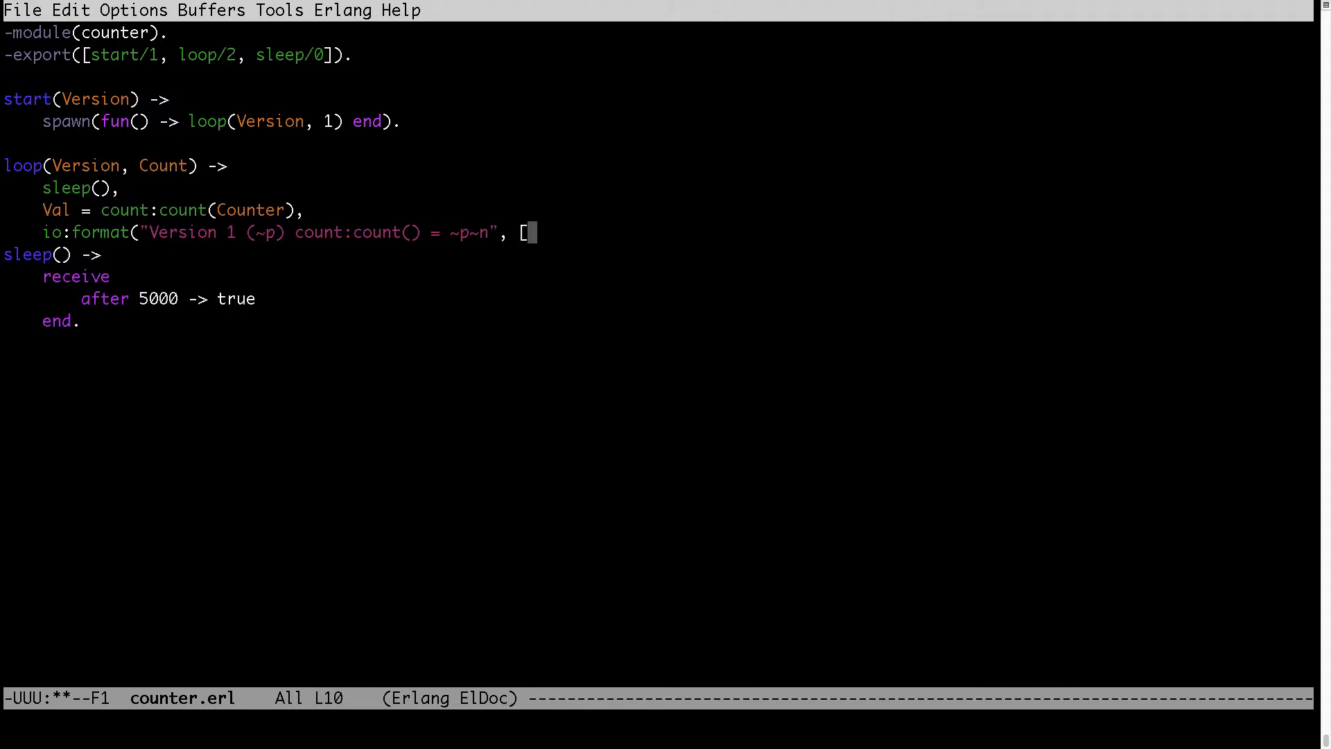
pyautogui.write('Version')
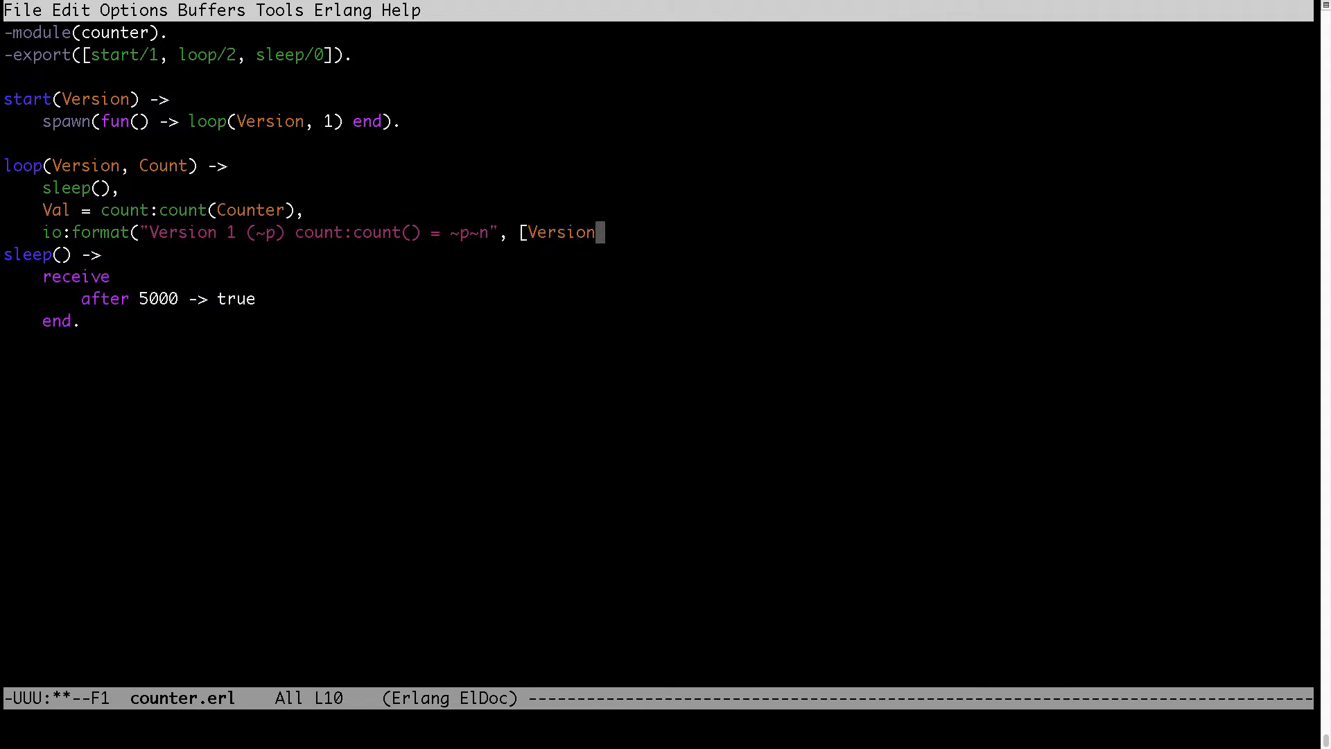
pyautogui.write(', Val')
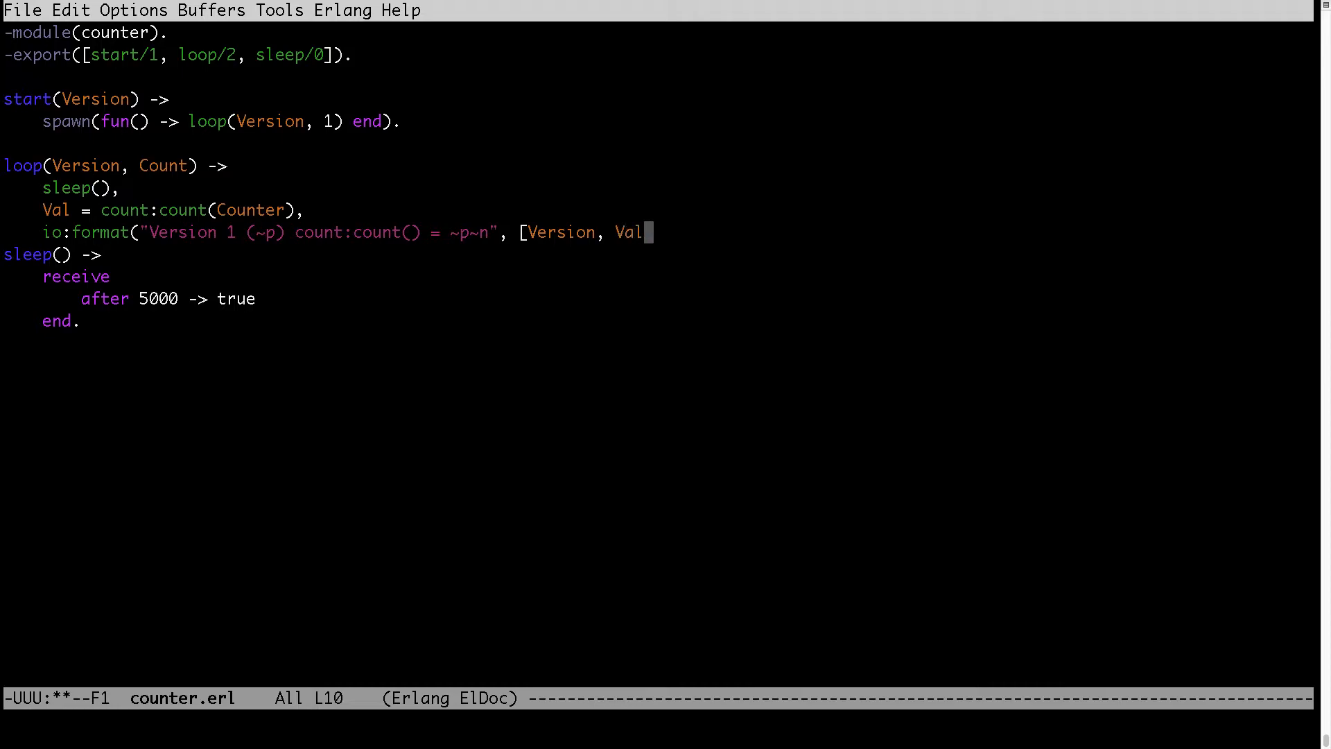
pyautogui.write('),')
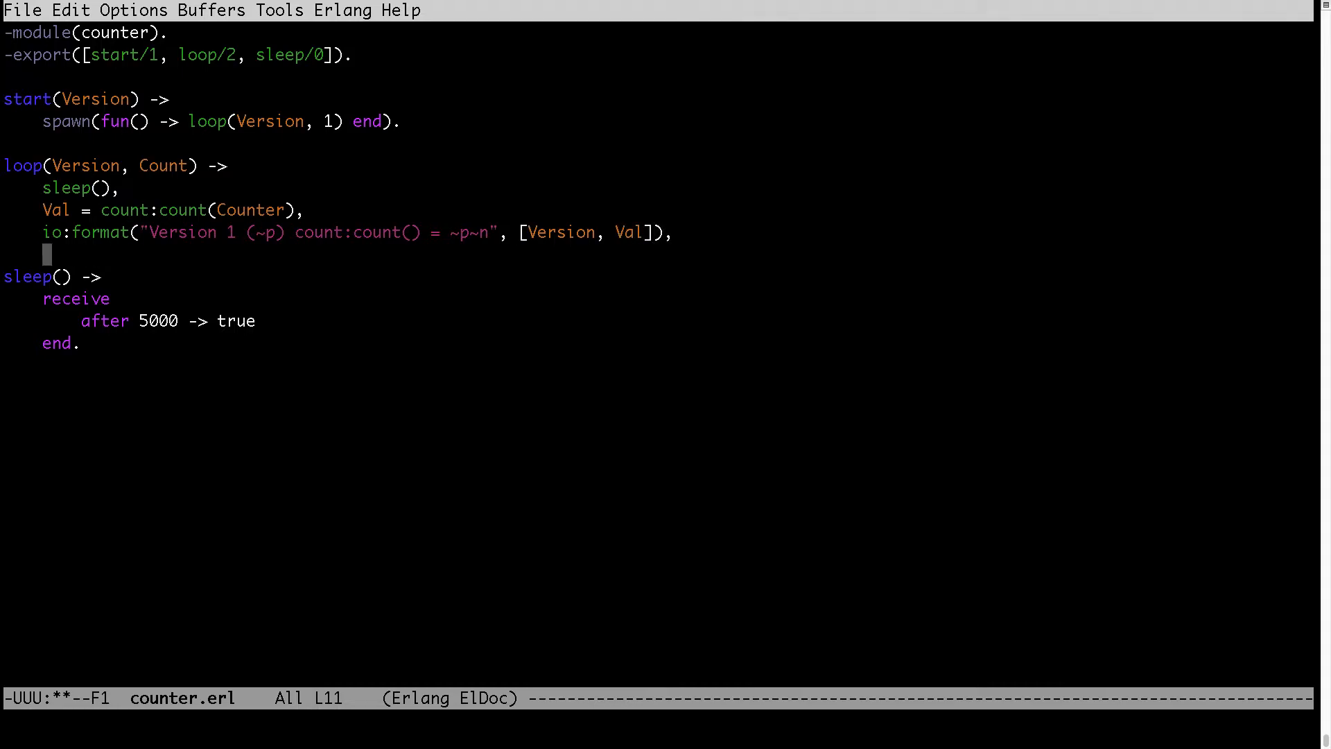
# - Recurse with loop(Version, Val)., fix Counter to Count, and save counter.erl
pyautogui.write('loop')
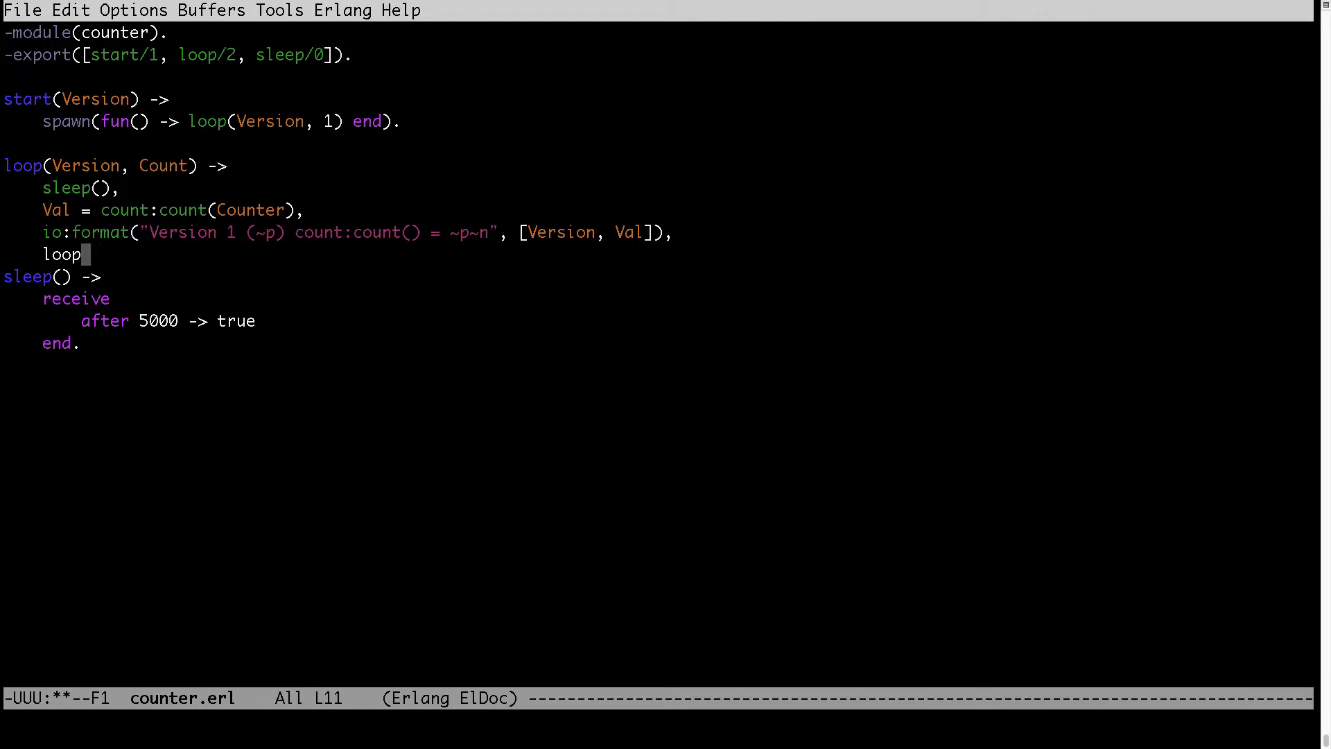
pyautogui.write('(')
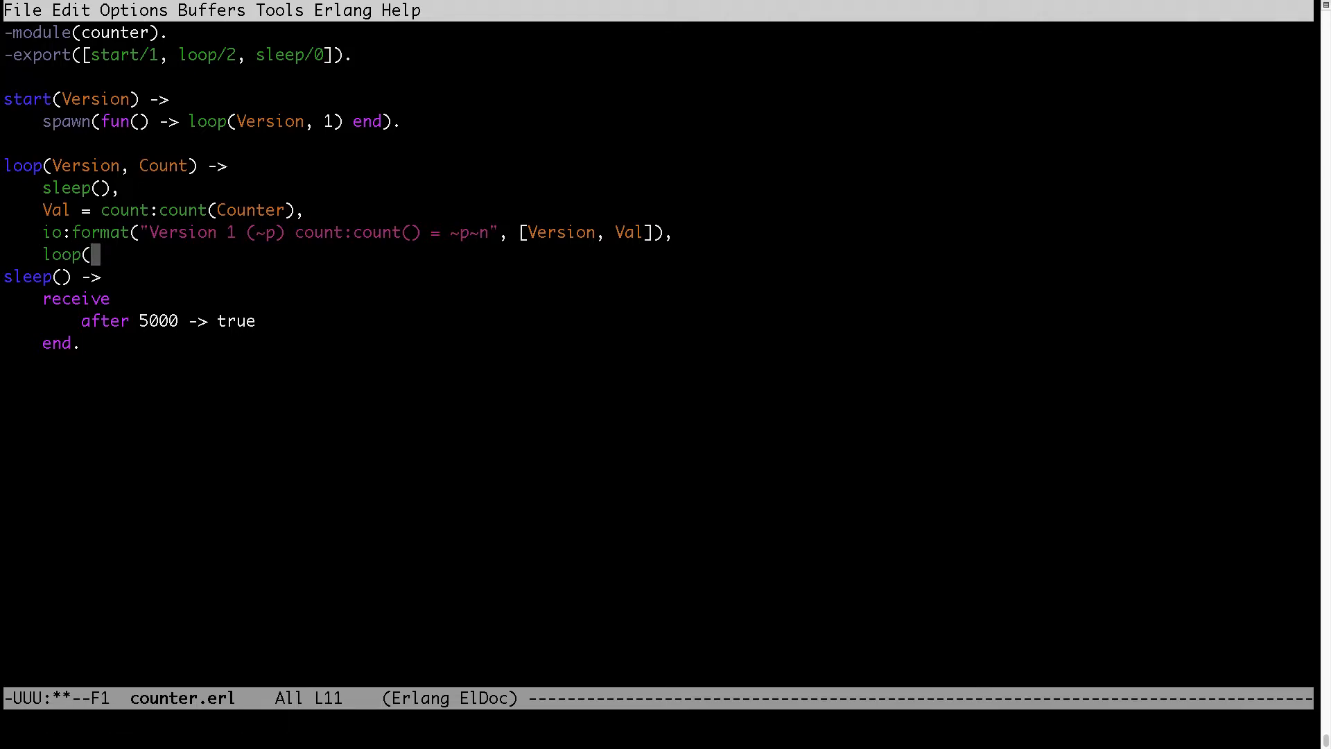
pyautogui.write('V')
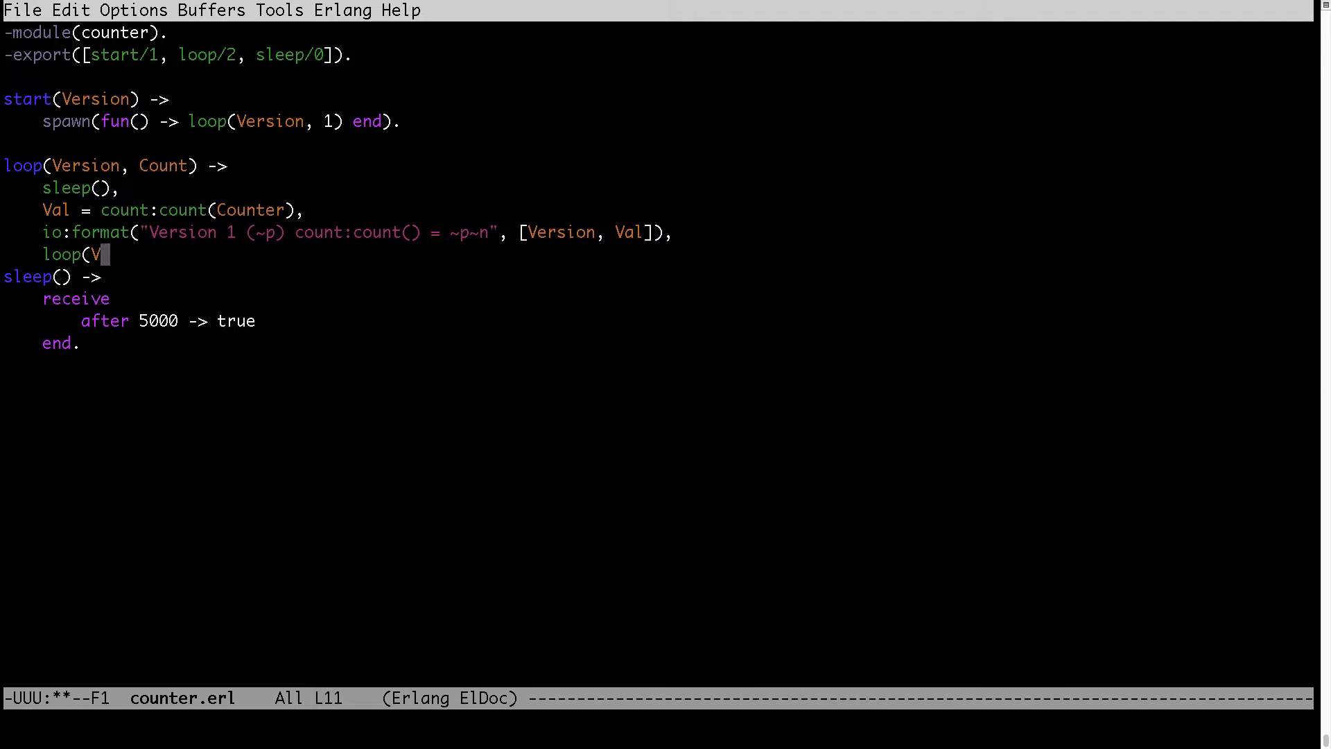
pyautogui.press('BackSpace')
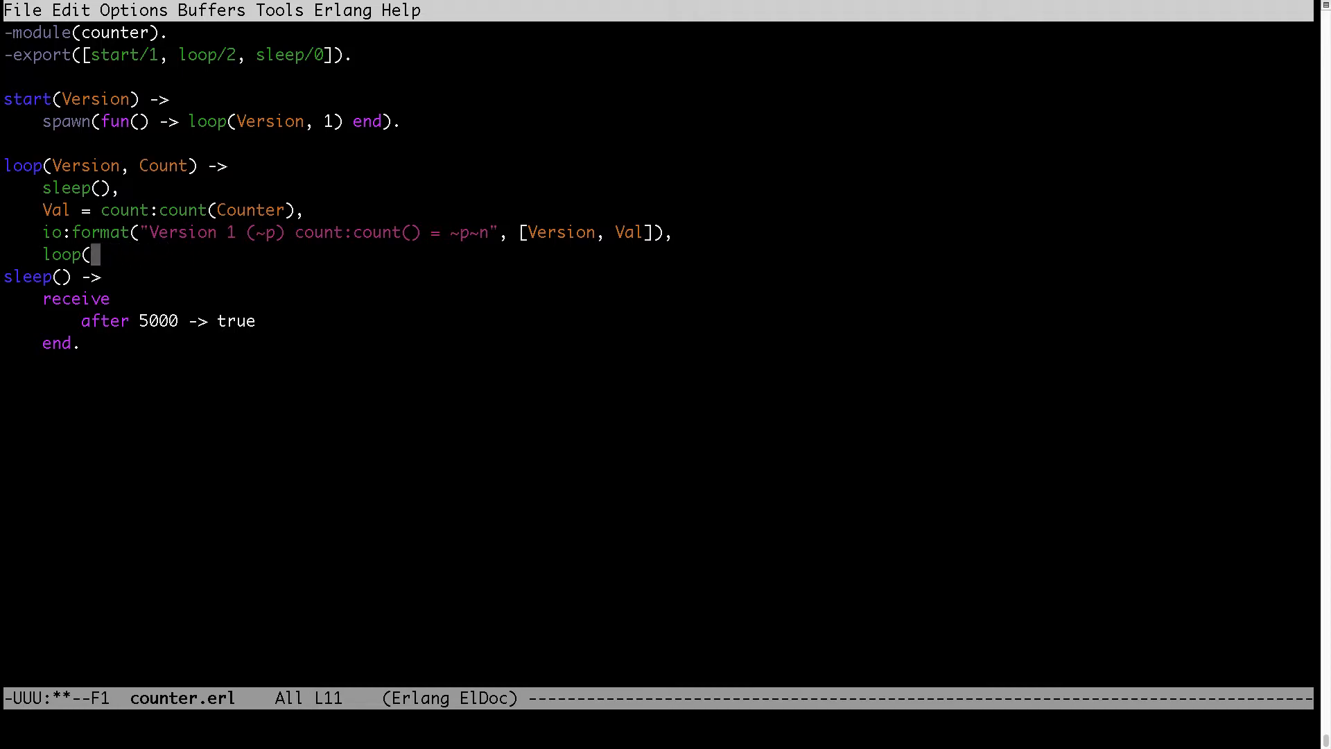
pyautogui.write('Version,')
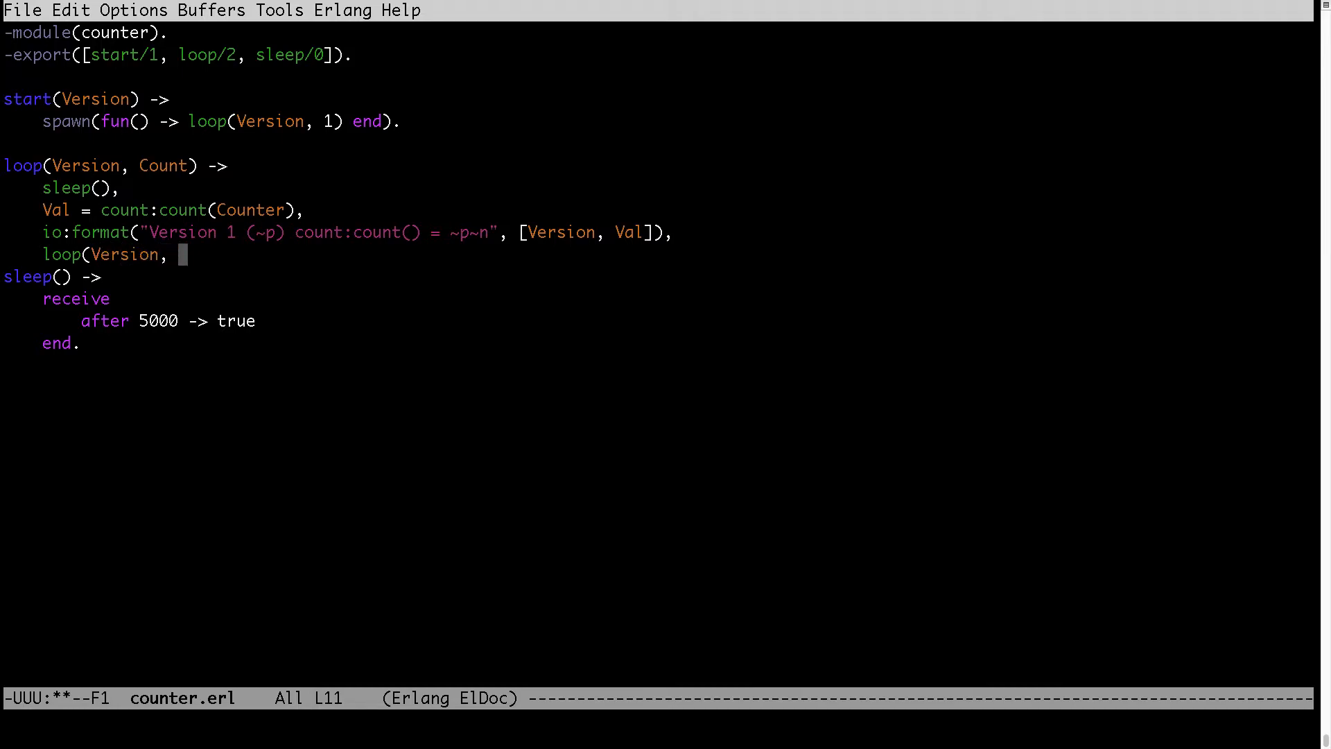
pyautogui.write('Val')
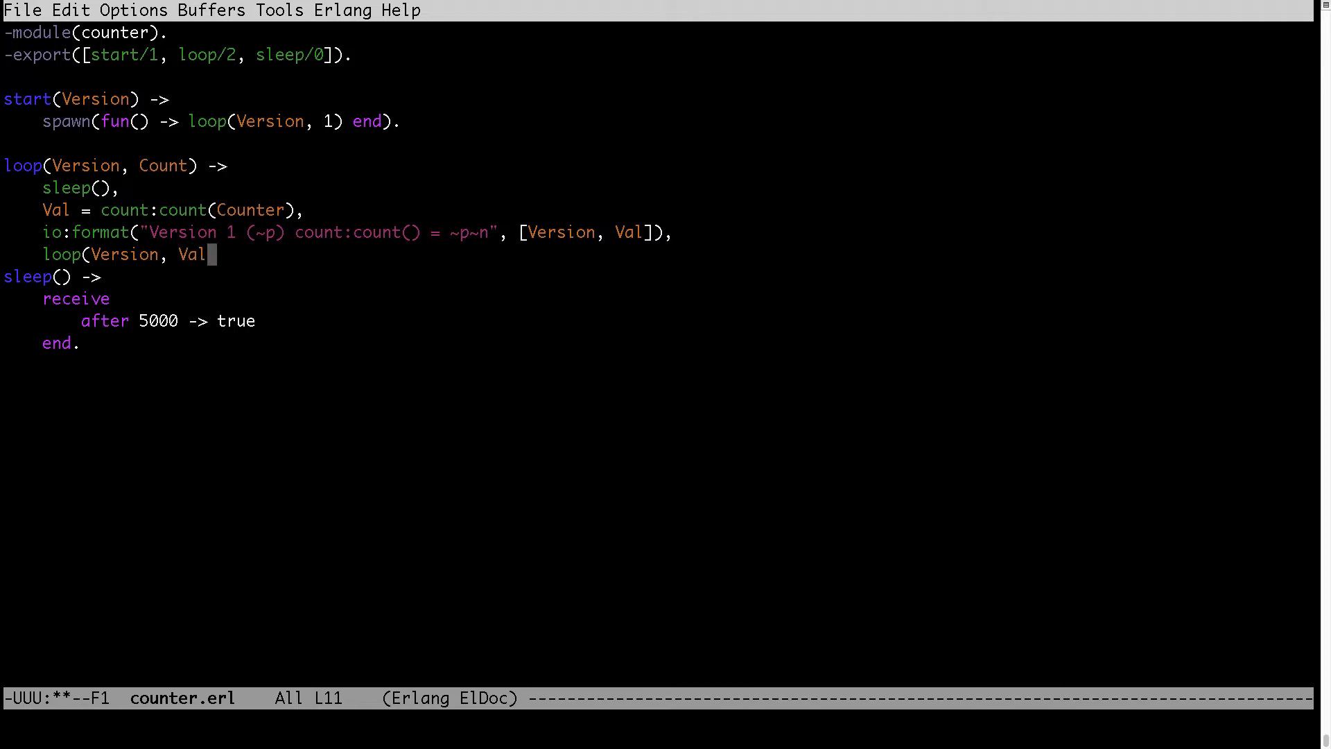
pyautogui.press('Return')
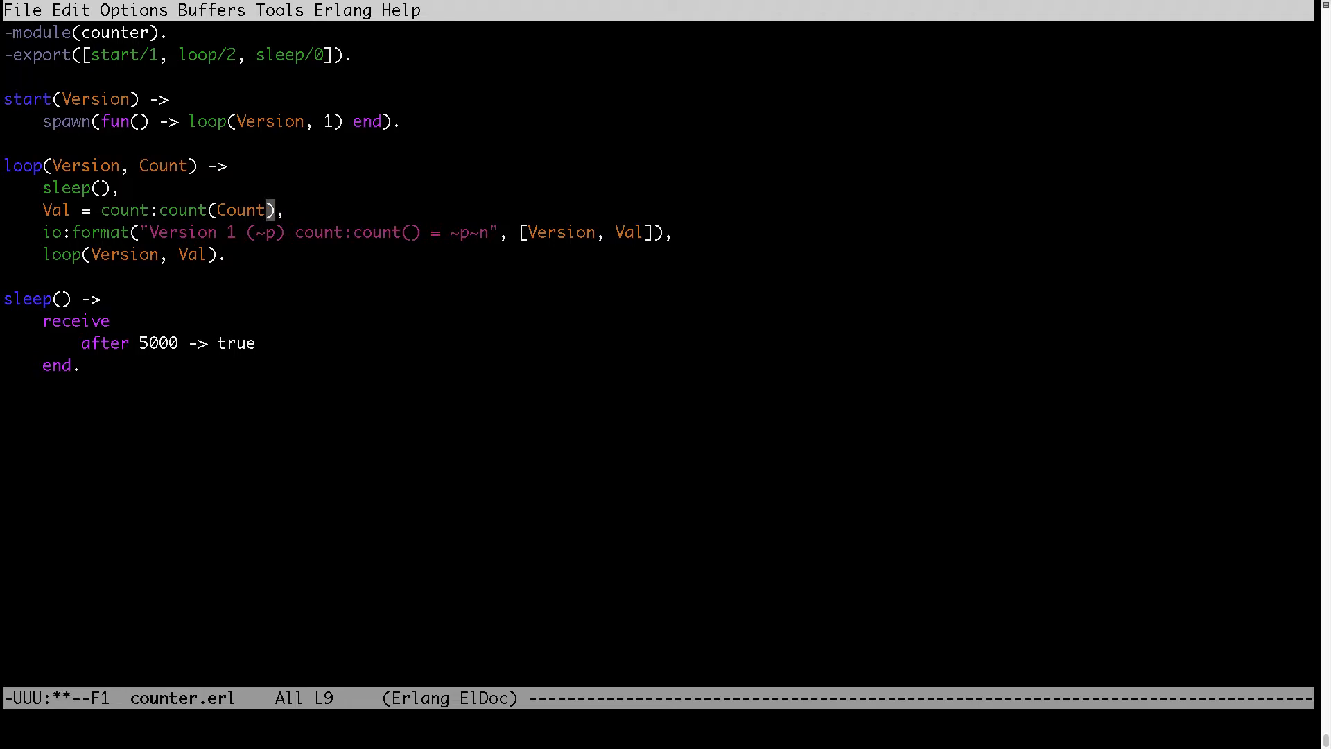
pyautogui.press('ctrl+x ctrl+s')
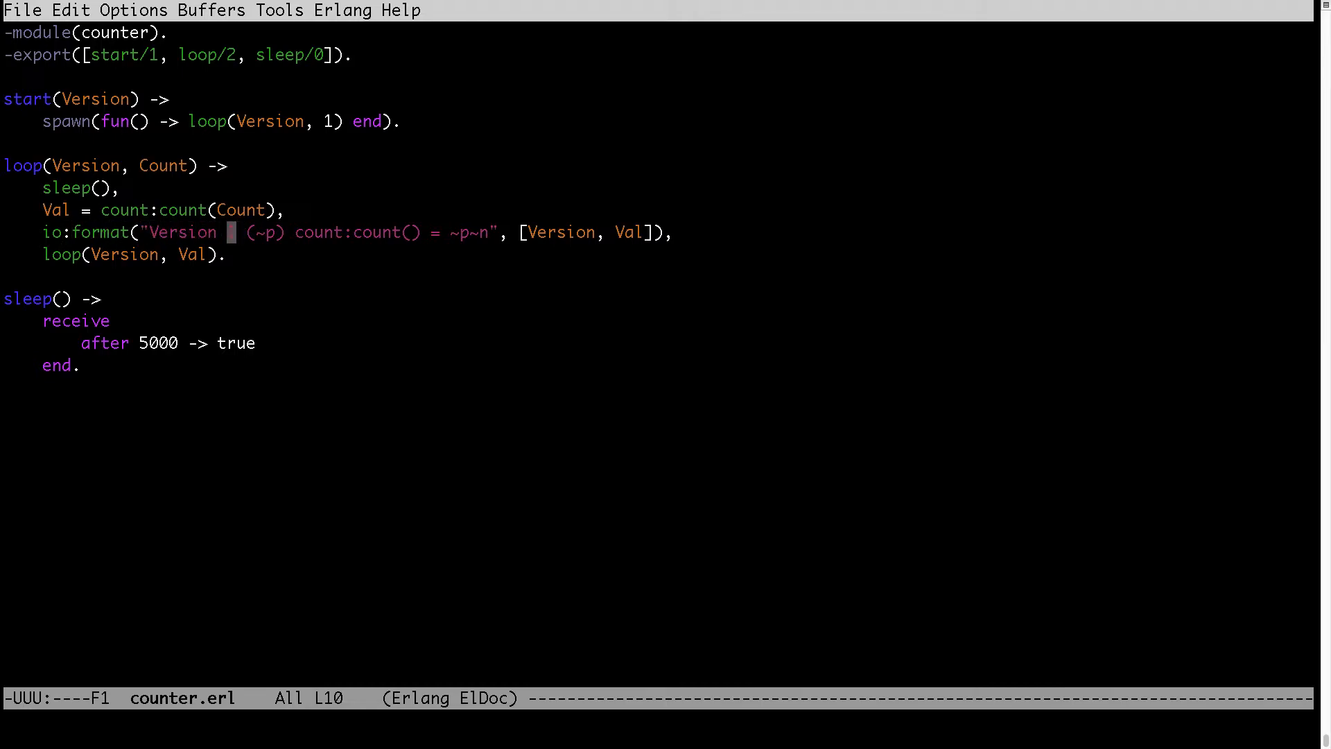
# - Leave Emacs and start an Erlang shell in the lesson24 folder
pyautogui.write('1')
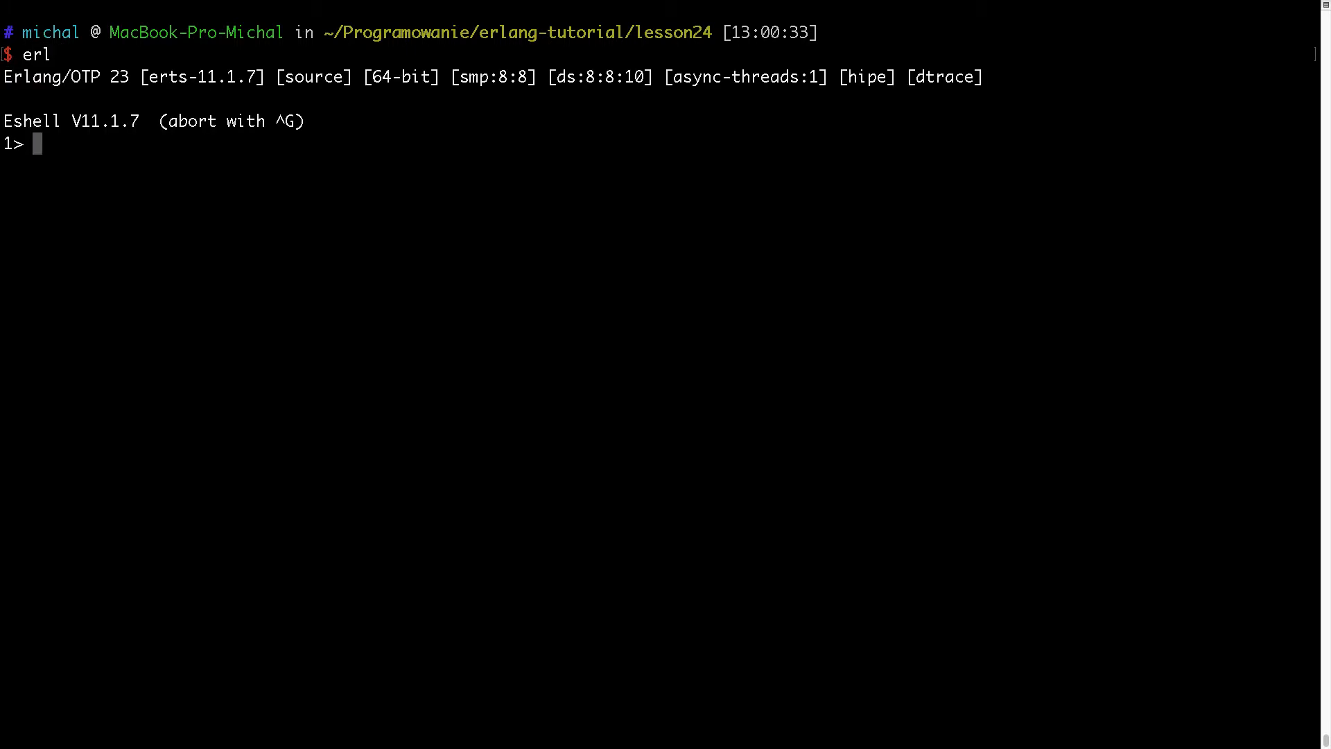
# - Compile the count module in the Erlang shell with c(count). returning {ok,count}
pyautogui.write('c(counter')
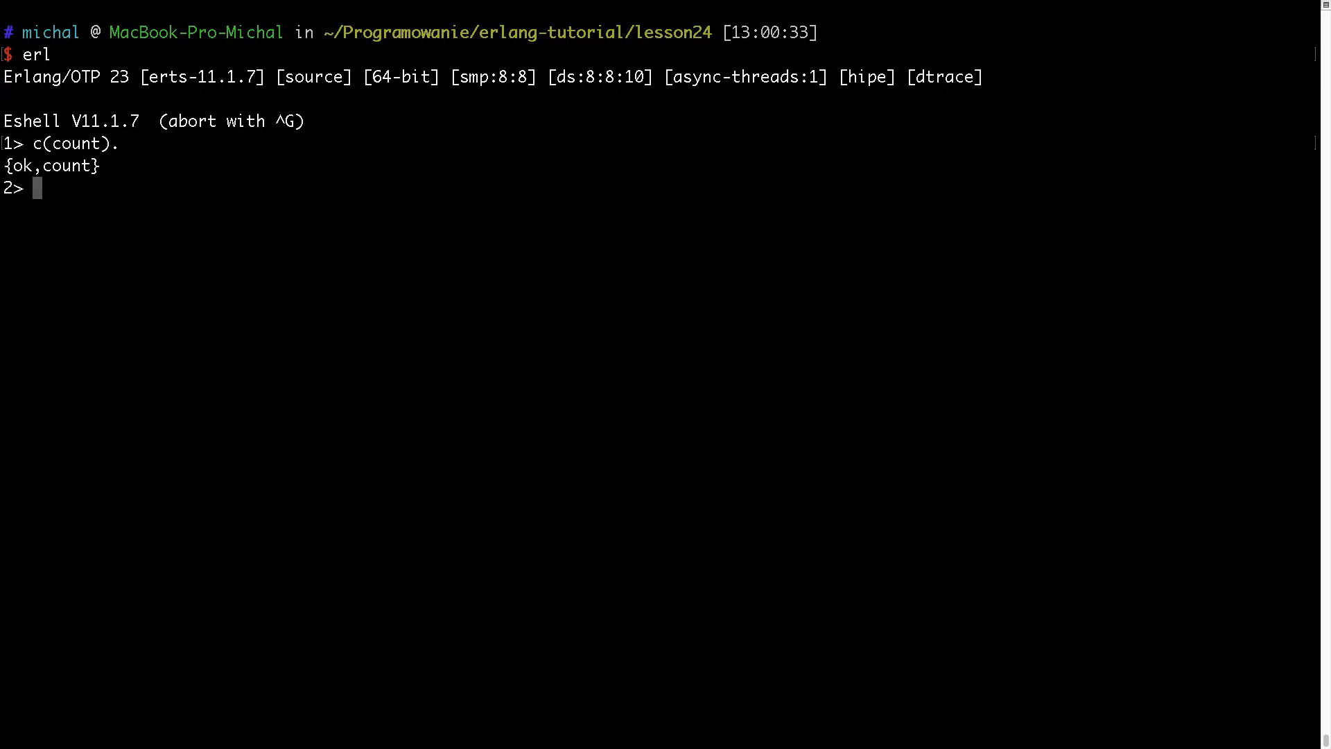
pyautogui.write('c(counter')
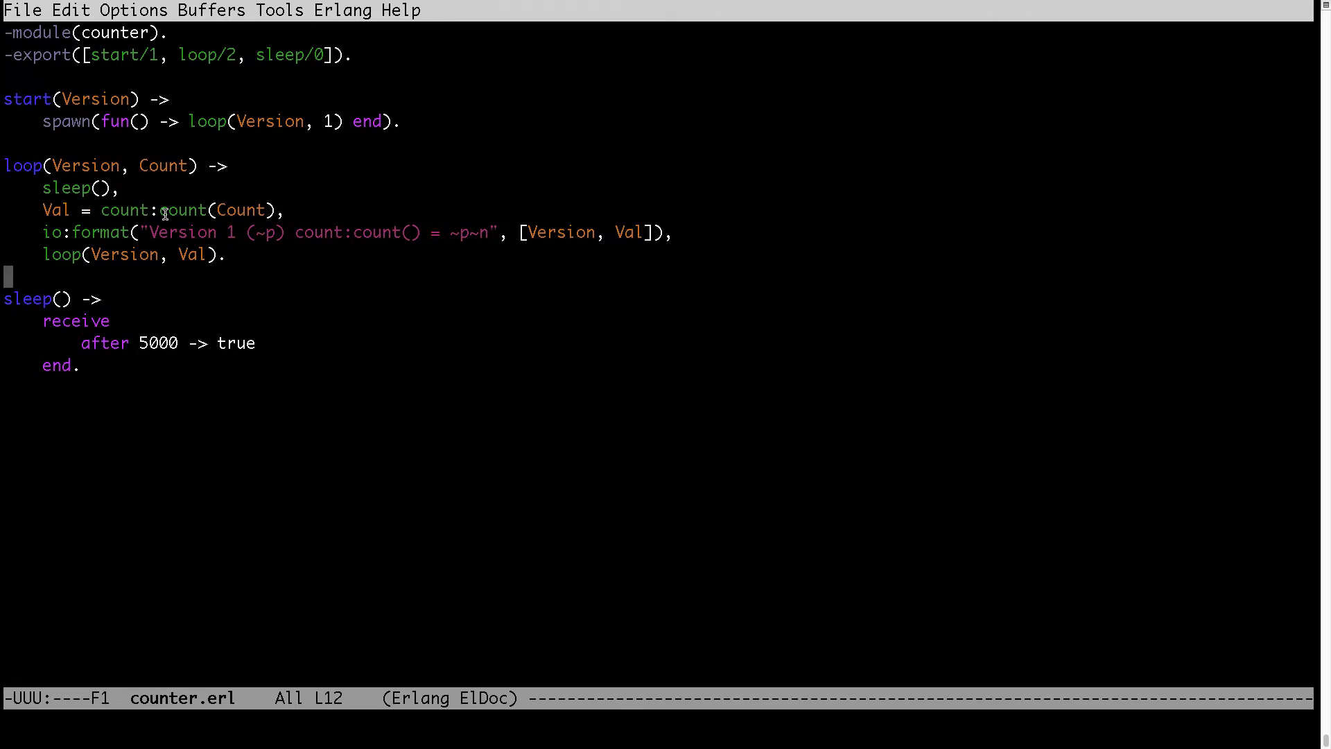
# - Point out the count:count() call, function name and module name in counter.erl's loop
pyautogui.doubleClick(183, 209)
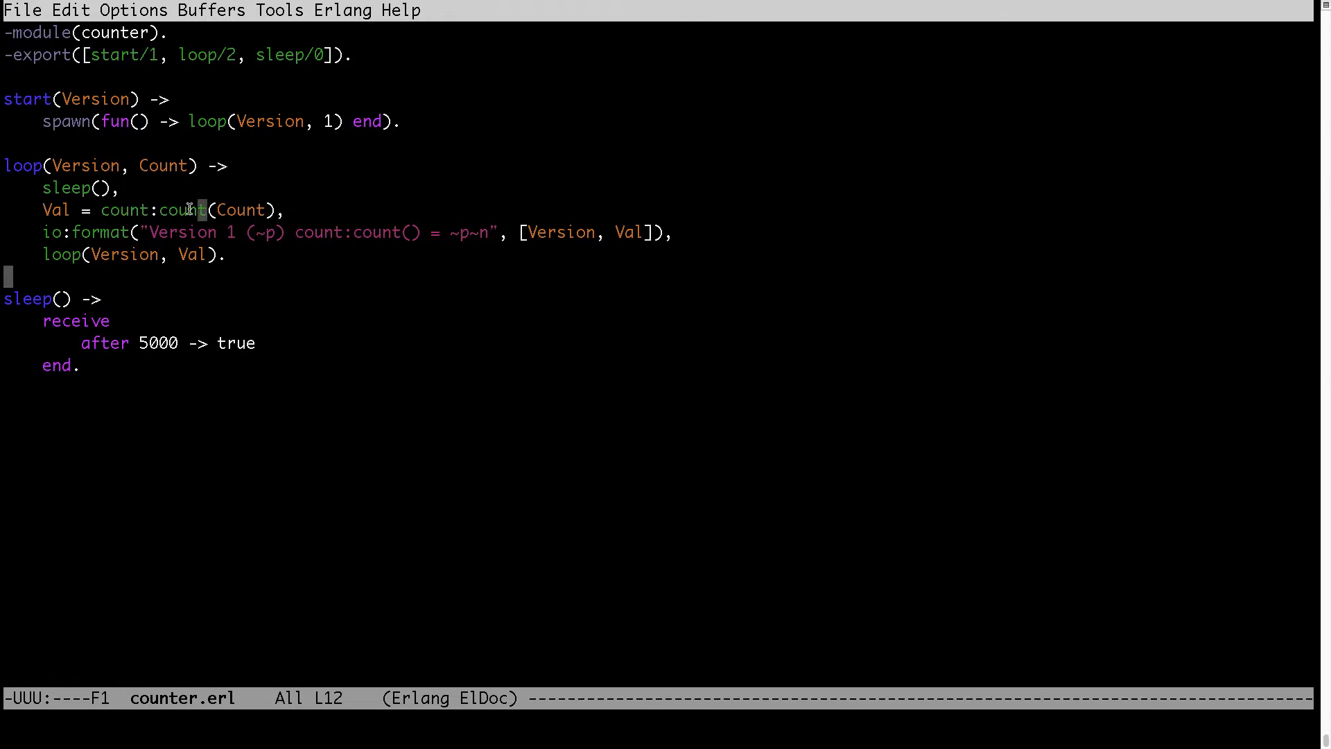
pyautogui.doubleClick(152, 210)
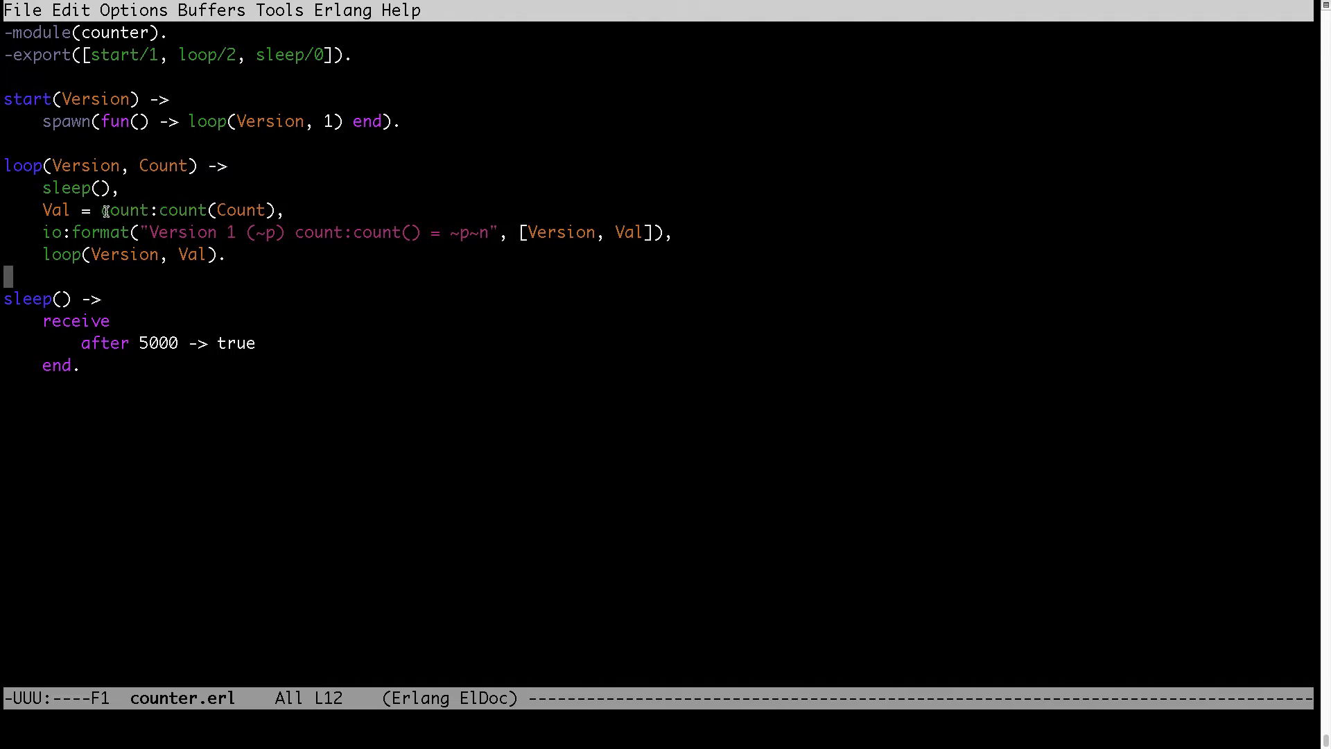
pyautogui.doubleClick(154, 210)
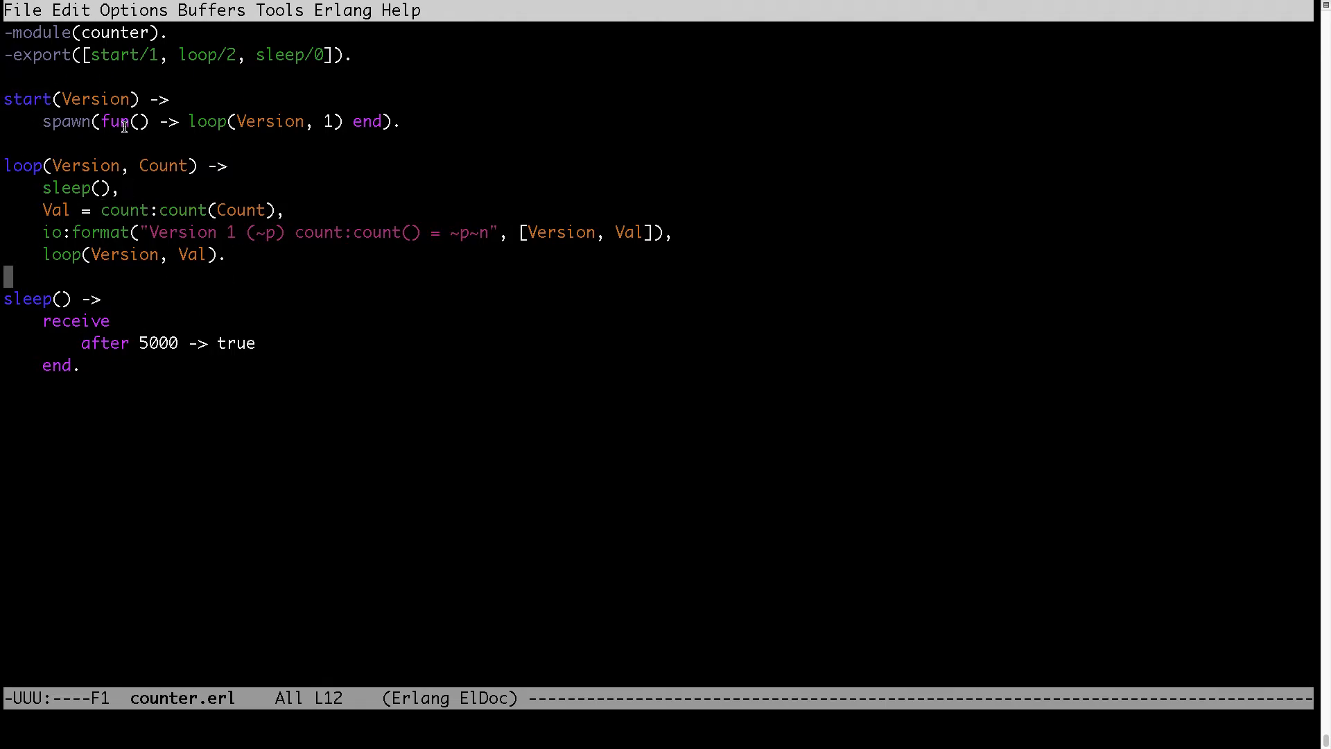
pyautogui.moveTo(204, 231)
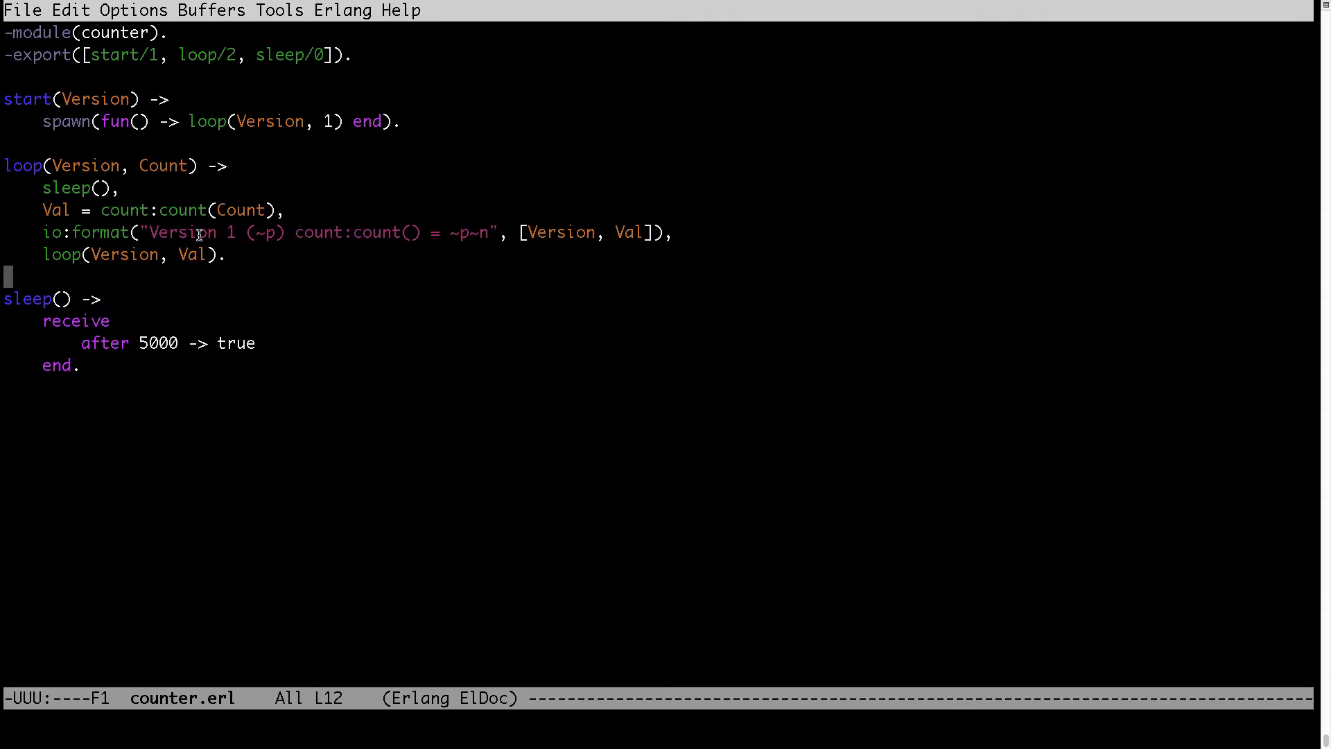
pyautogui.moveTo(95, 219)
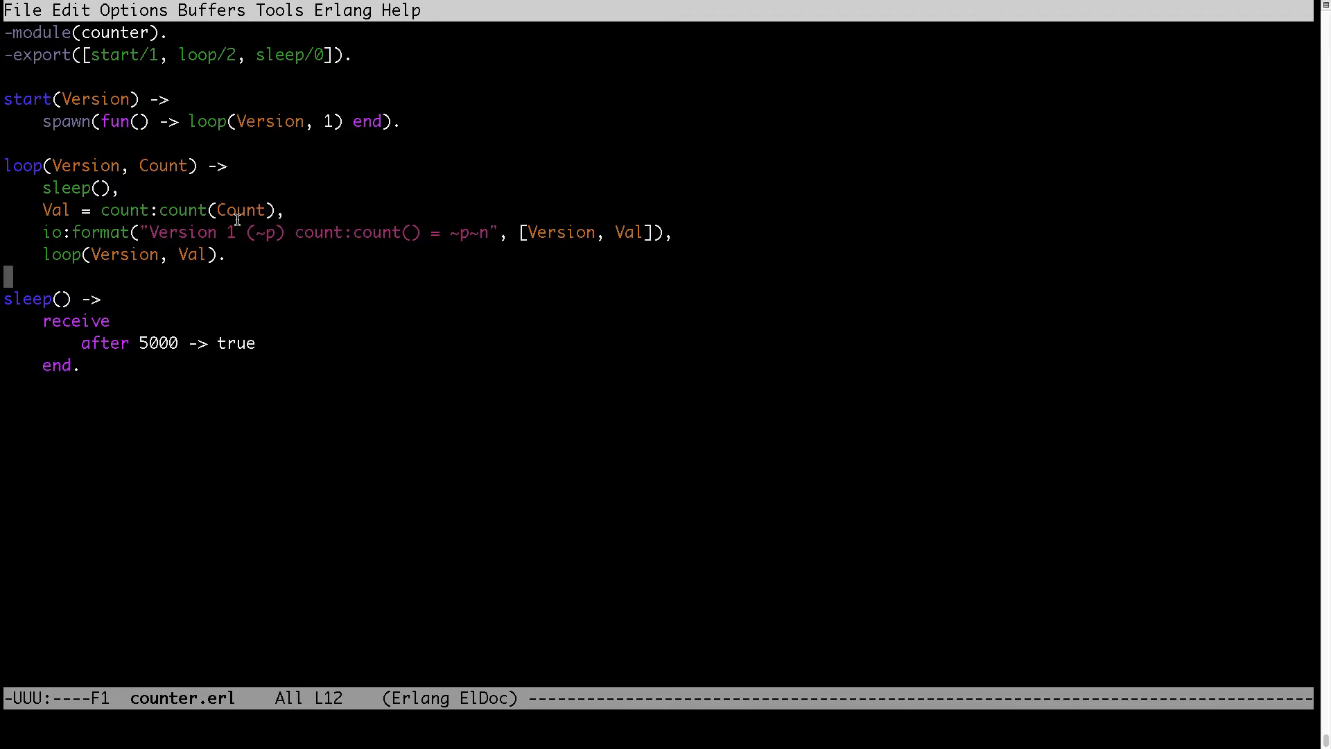
pyautogui.moveTo(238, 225)
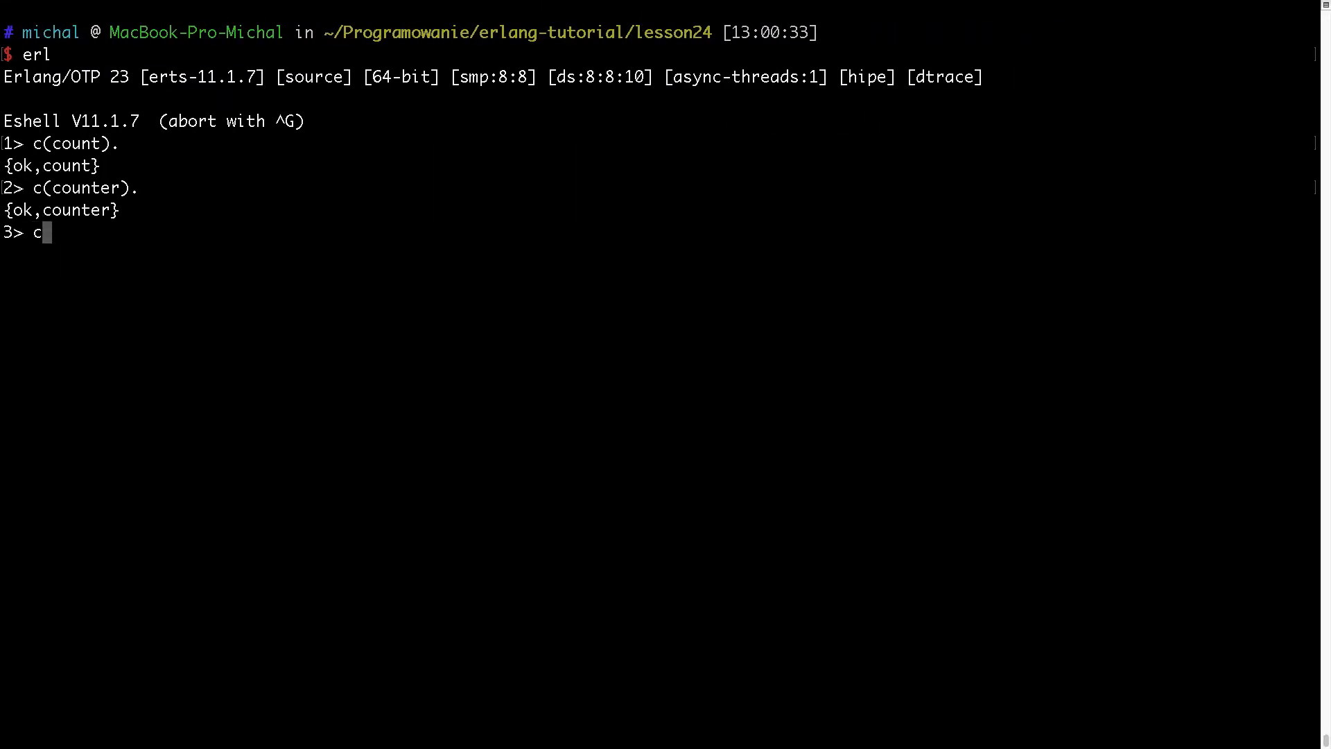
# - Run counter:start(v1). and copy the Version 1 output line it prints
pyautogui.write('ounter:start(')
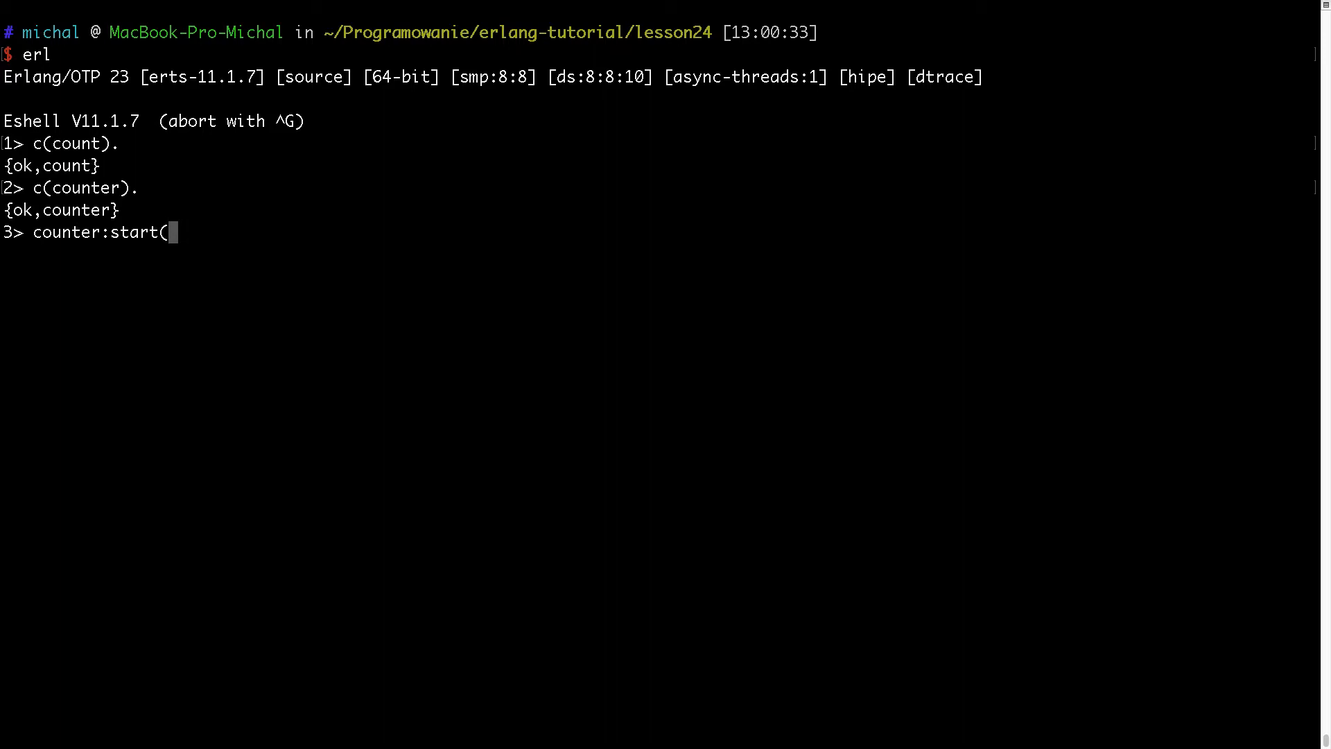
pyautogui.write(').')
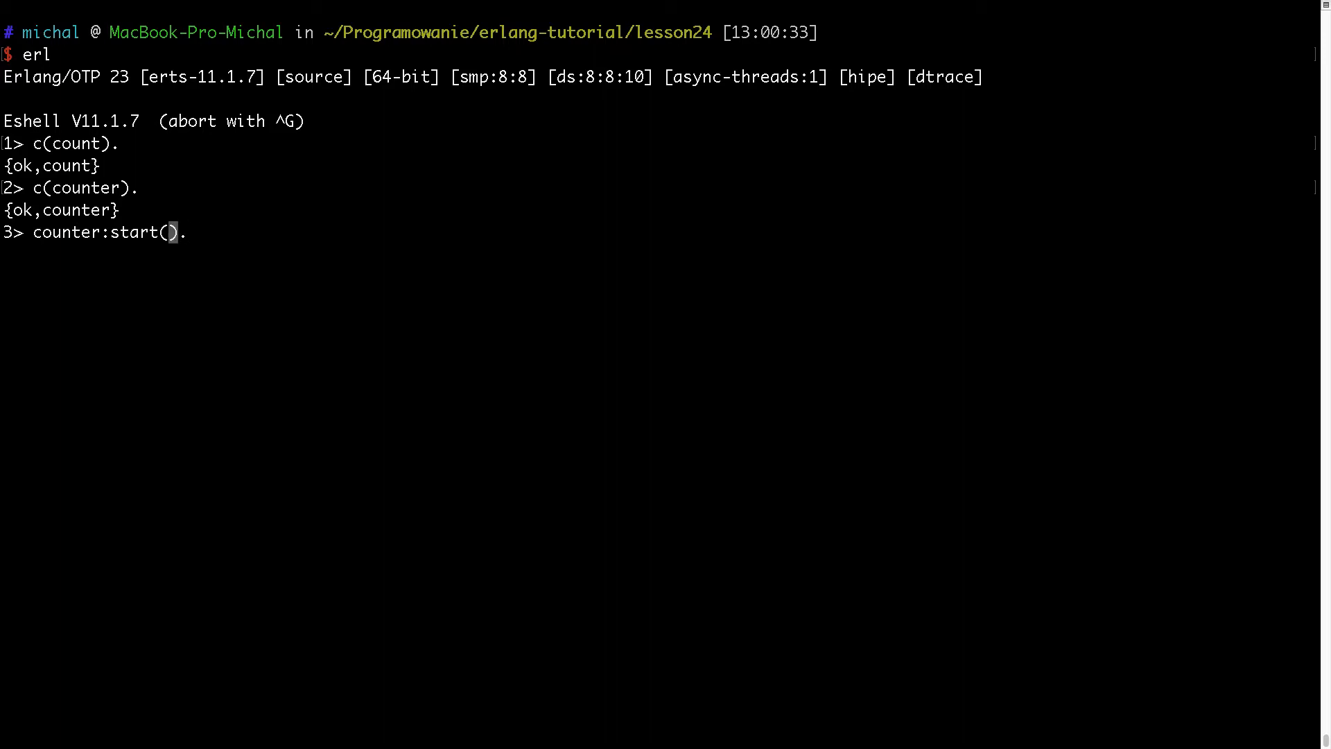
pyautogui.write('v1')
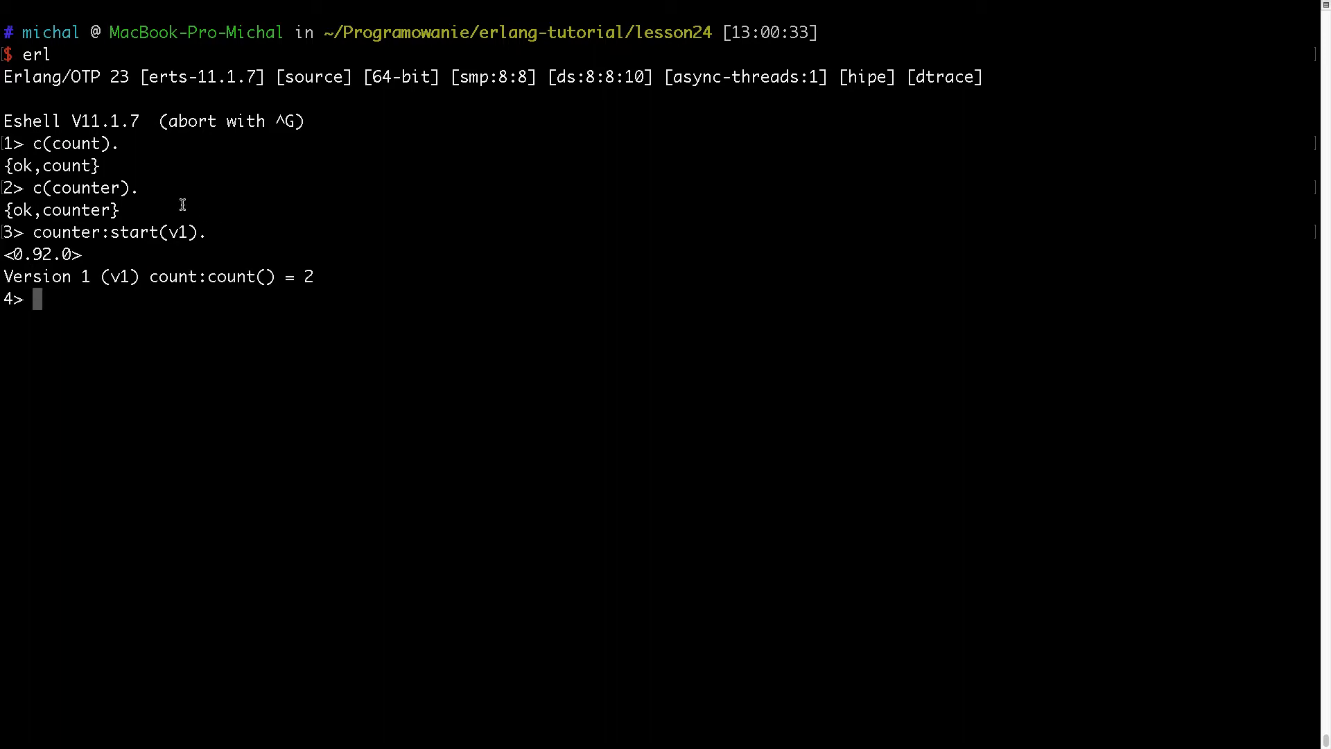
pyautogui.tripleClick(157, 276)
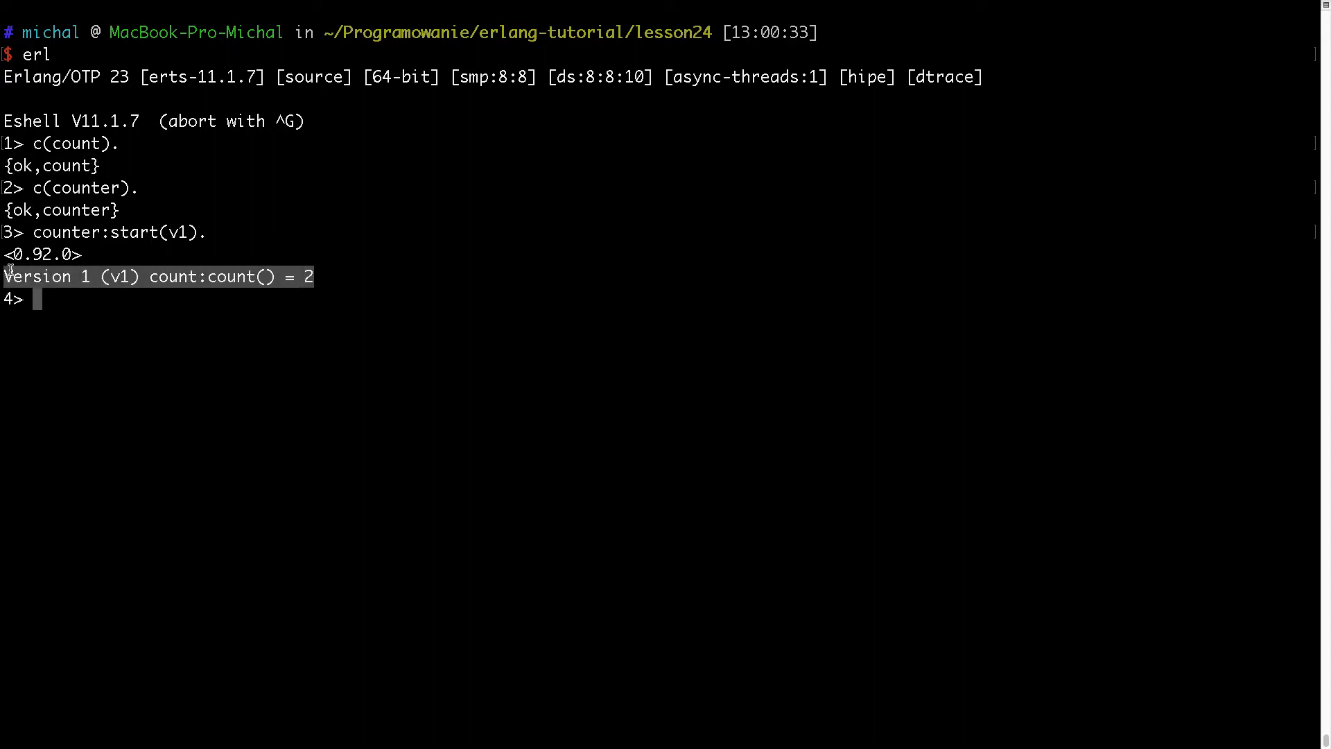
pyautogui.press('Return')
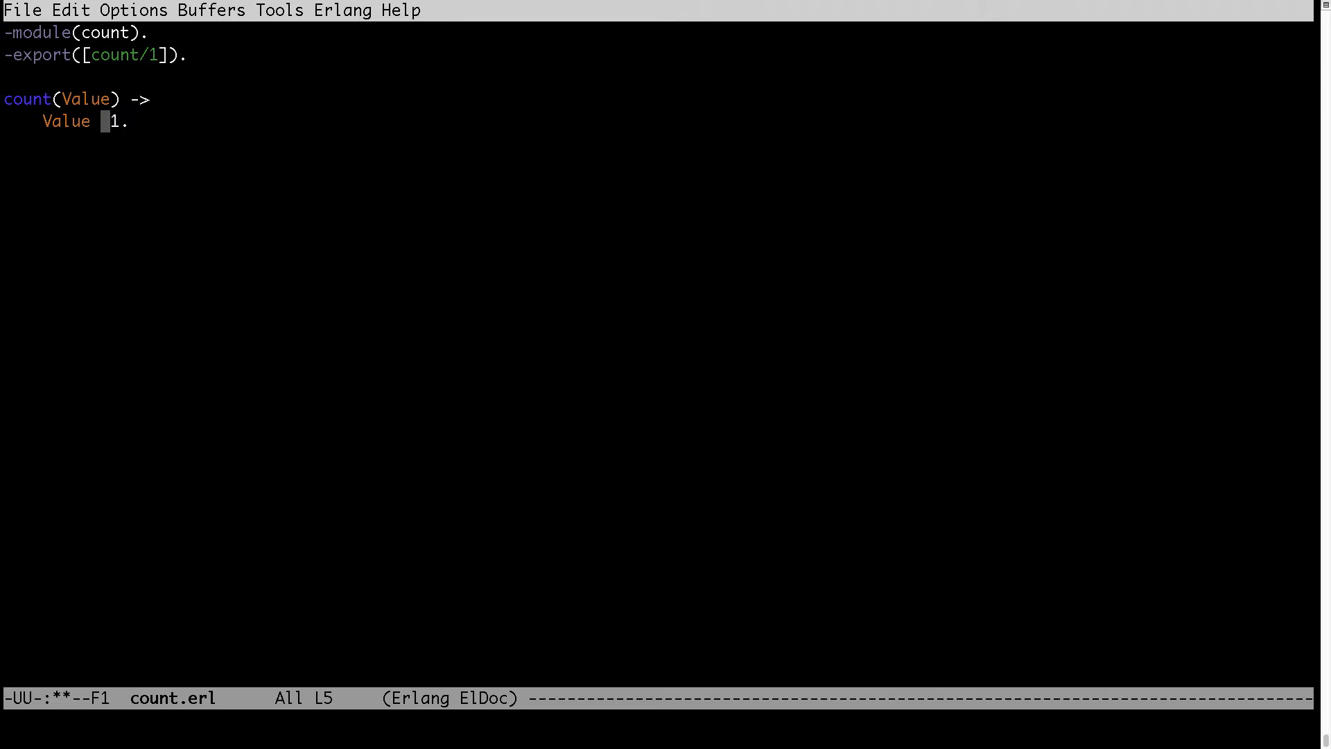
# - Change Value + 1 to Value - 1 in count.erl's count function
pyautogui.write('-')
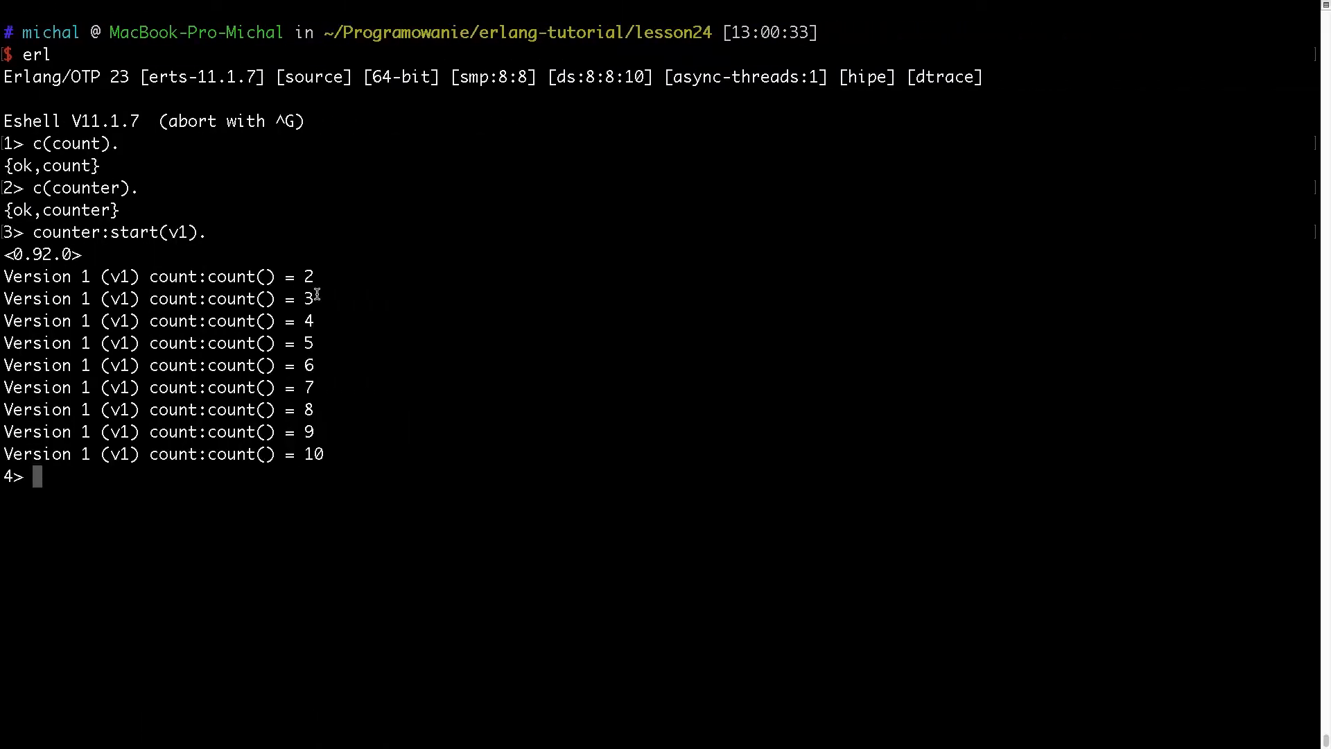
# - Run c(count). so the running v1 counter starts counting down
pyautogui.write('c')
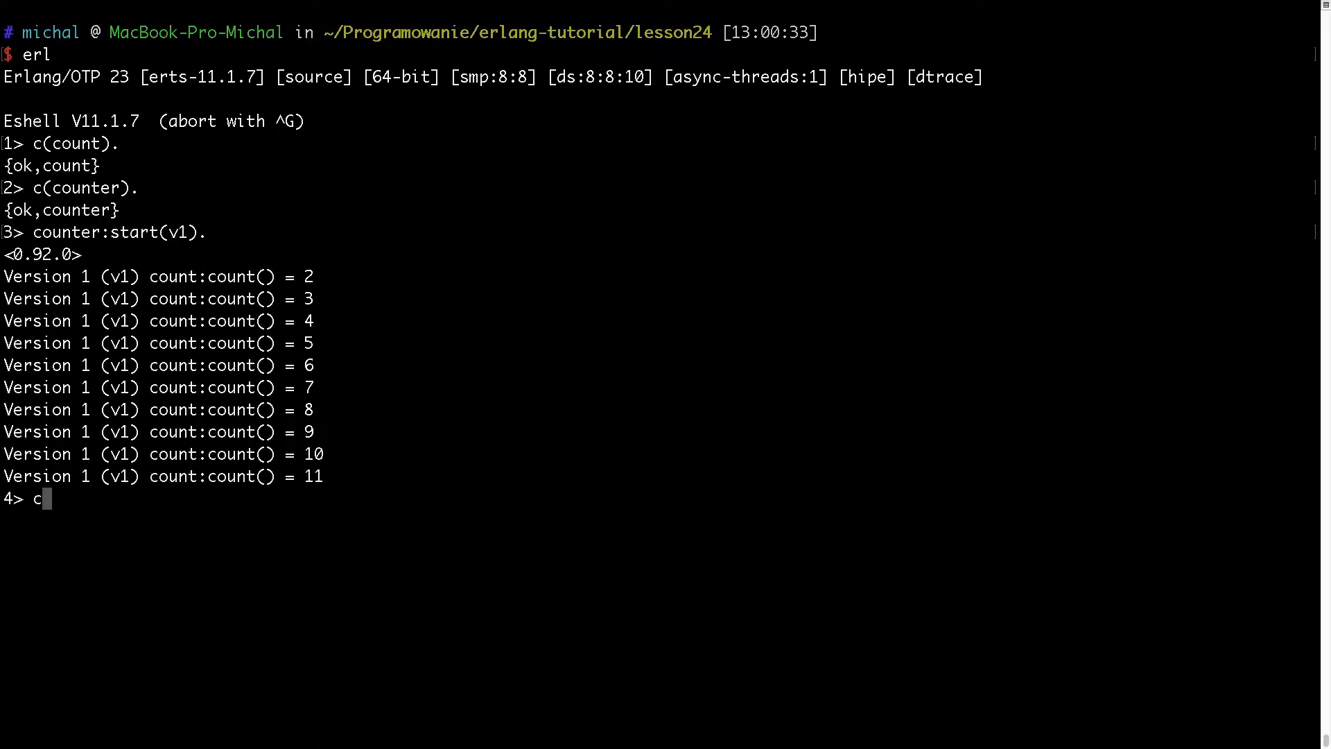
pyautogui.write('(count).')
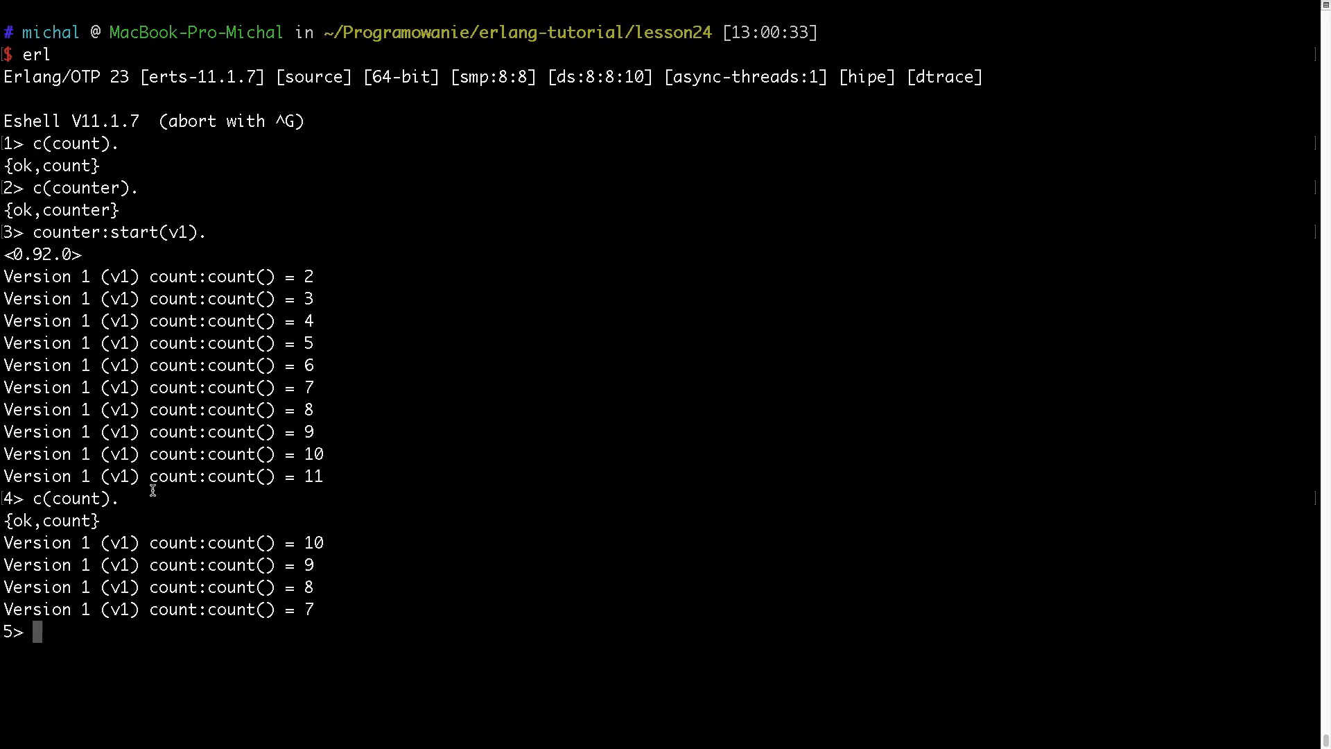
pyautogui.moveTo(274, 556)
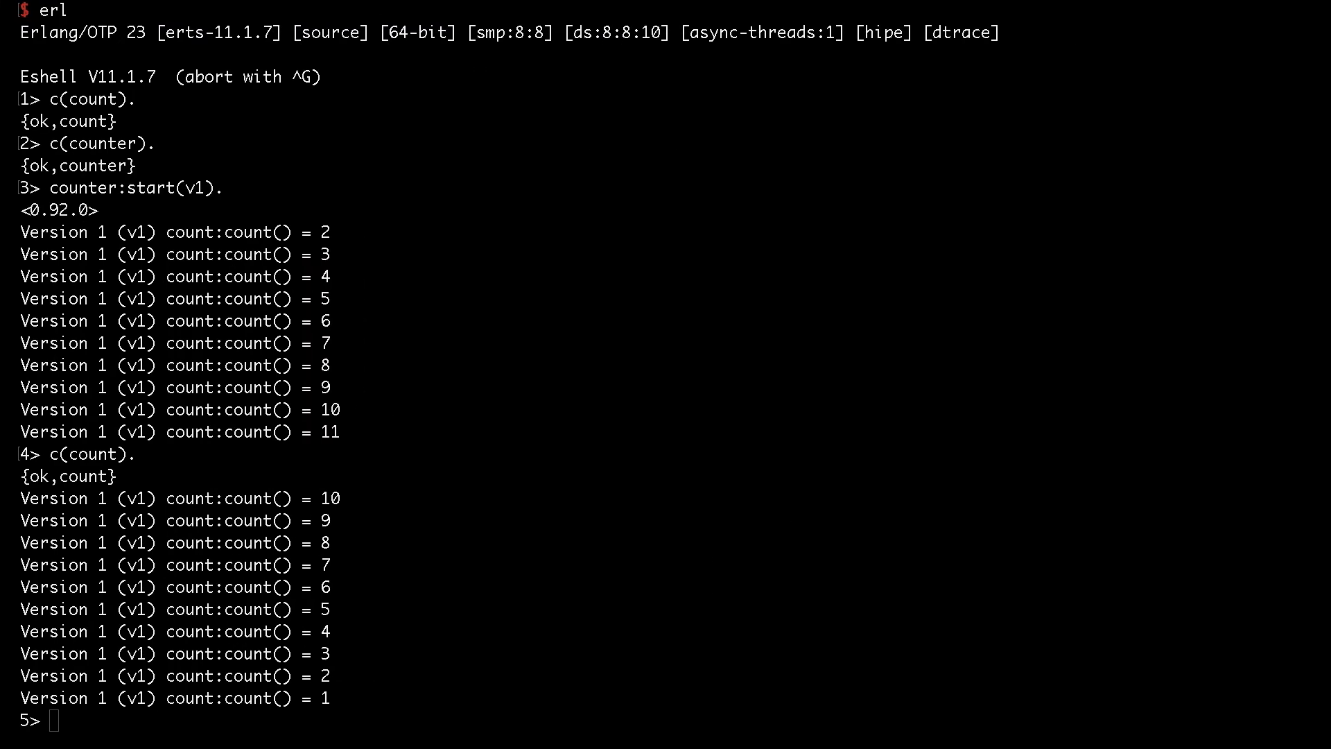
# - Run c(counter). then counter:start(v2). to spawn a second counter alongside v1
pyautogui.write('c(counter).')
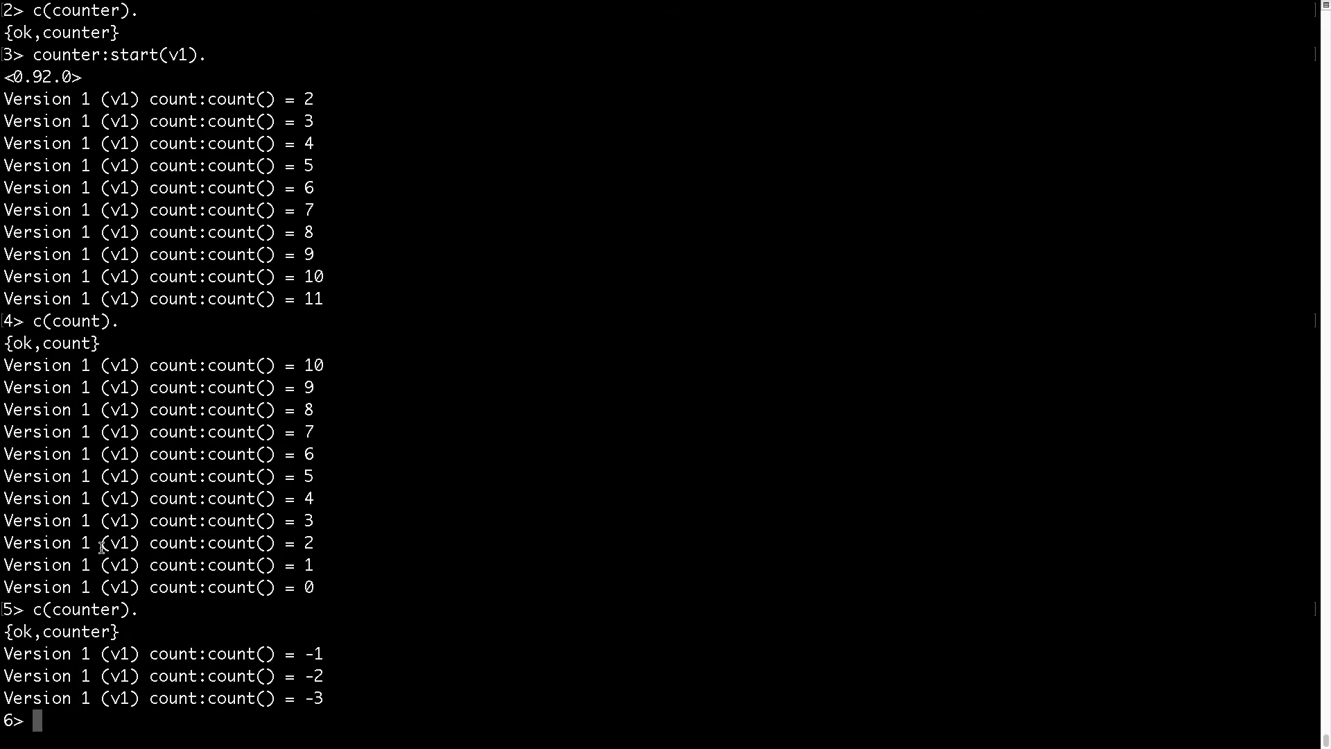
pyautogui.scroll(-3)
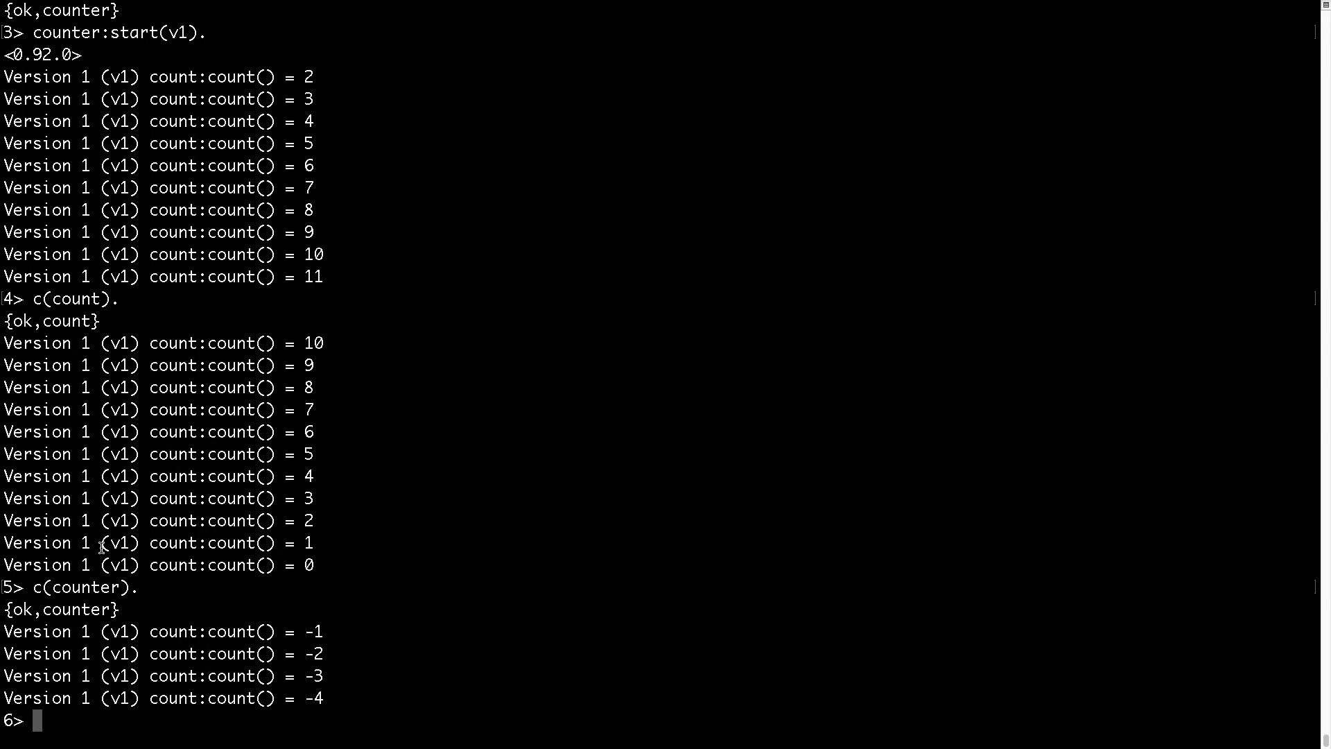
pyautogui.write('counter:start(')
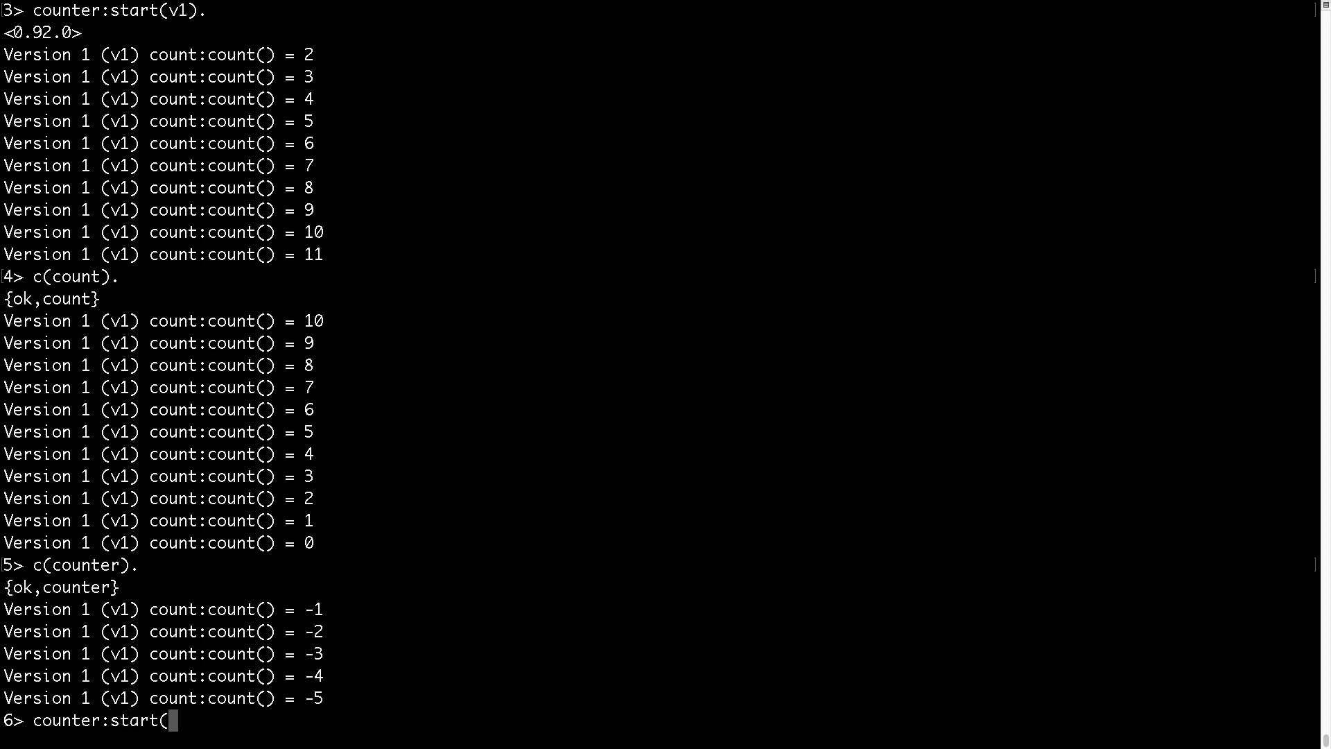
pyautogui.write('v2).')
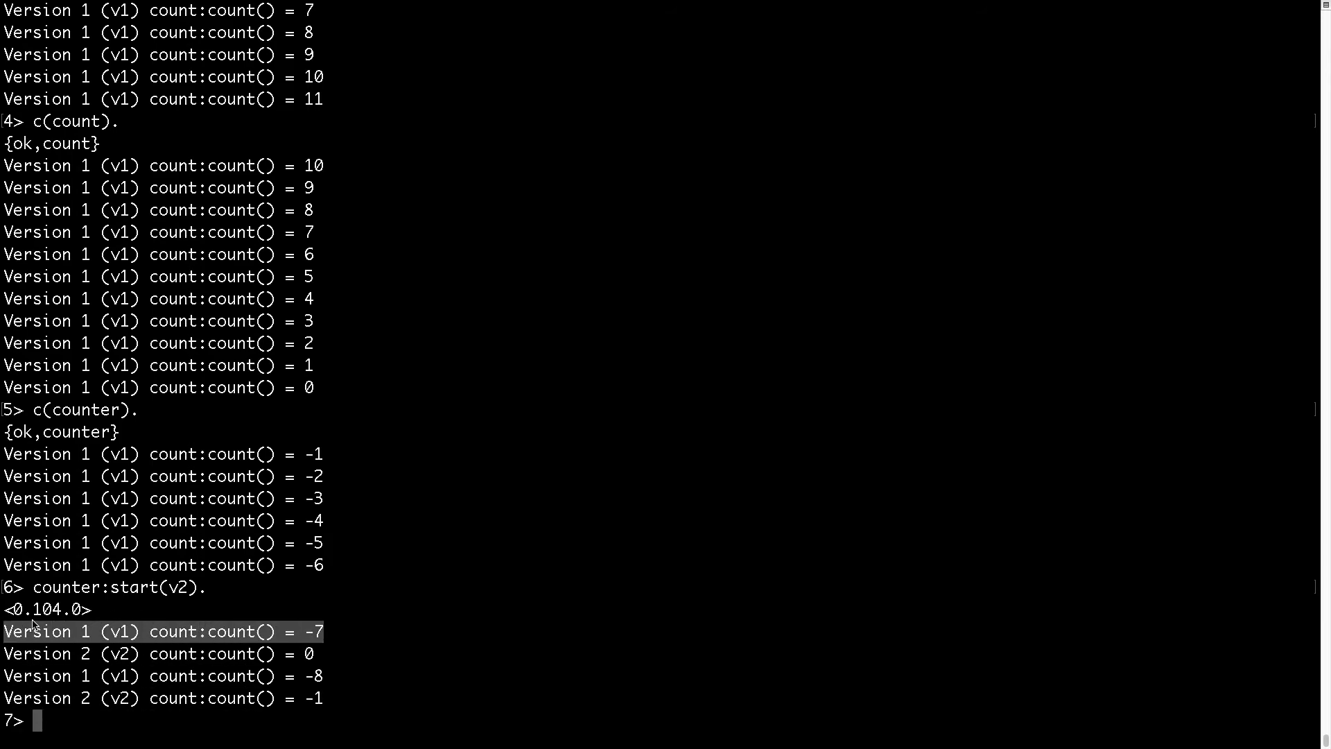
pyautogui.scroll(-3)
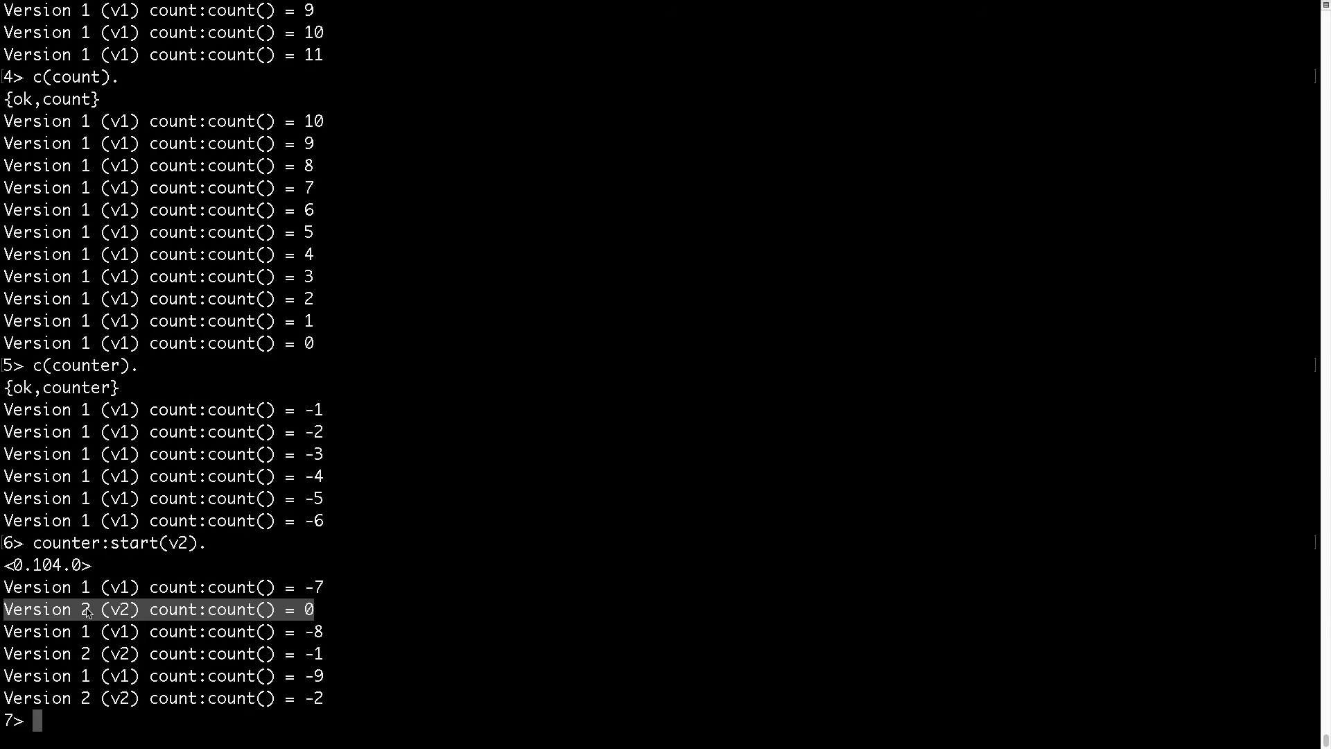
pyautogui.scroll(-3)
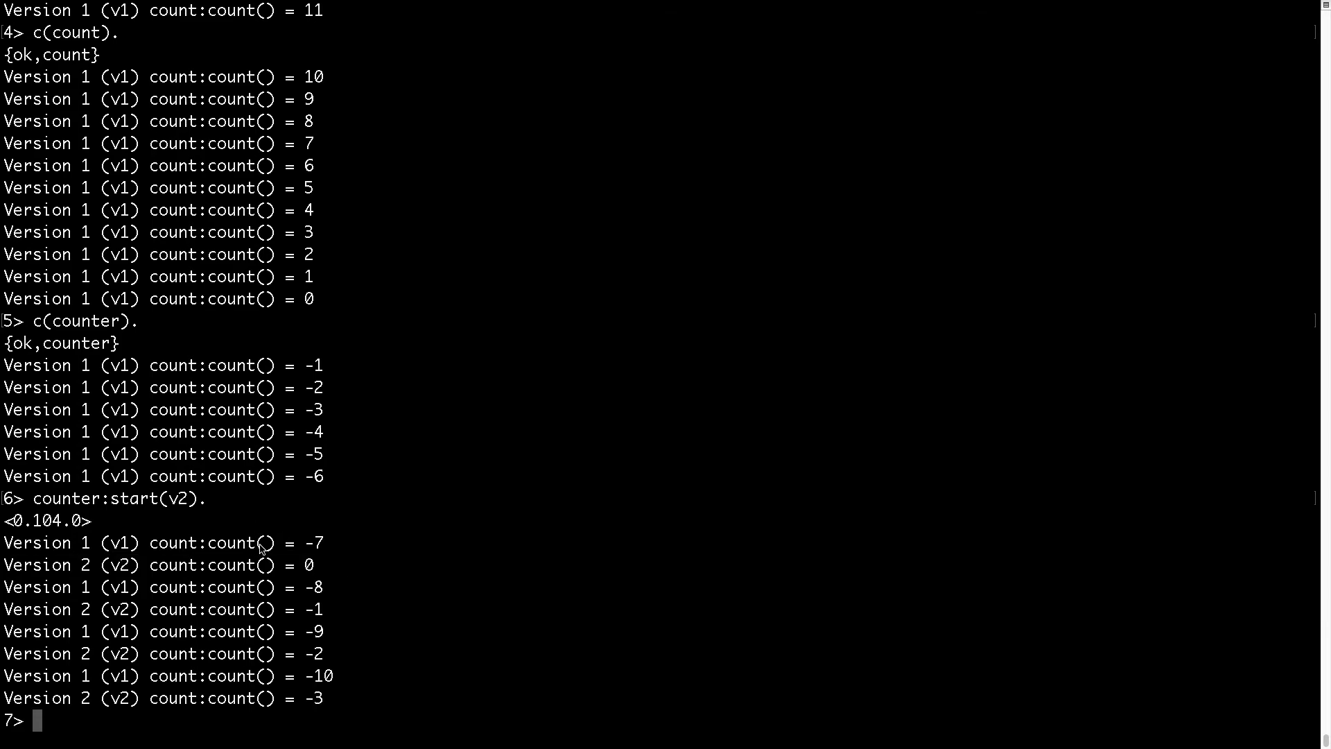
pyautogui.scroll(-3)
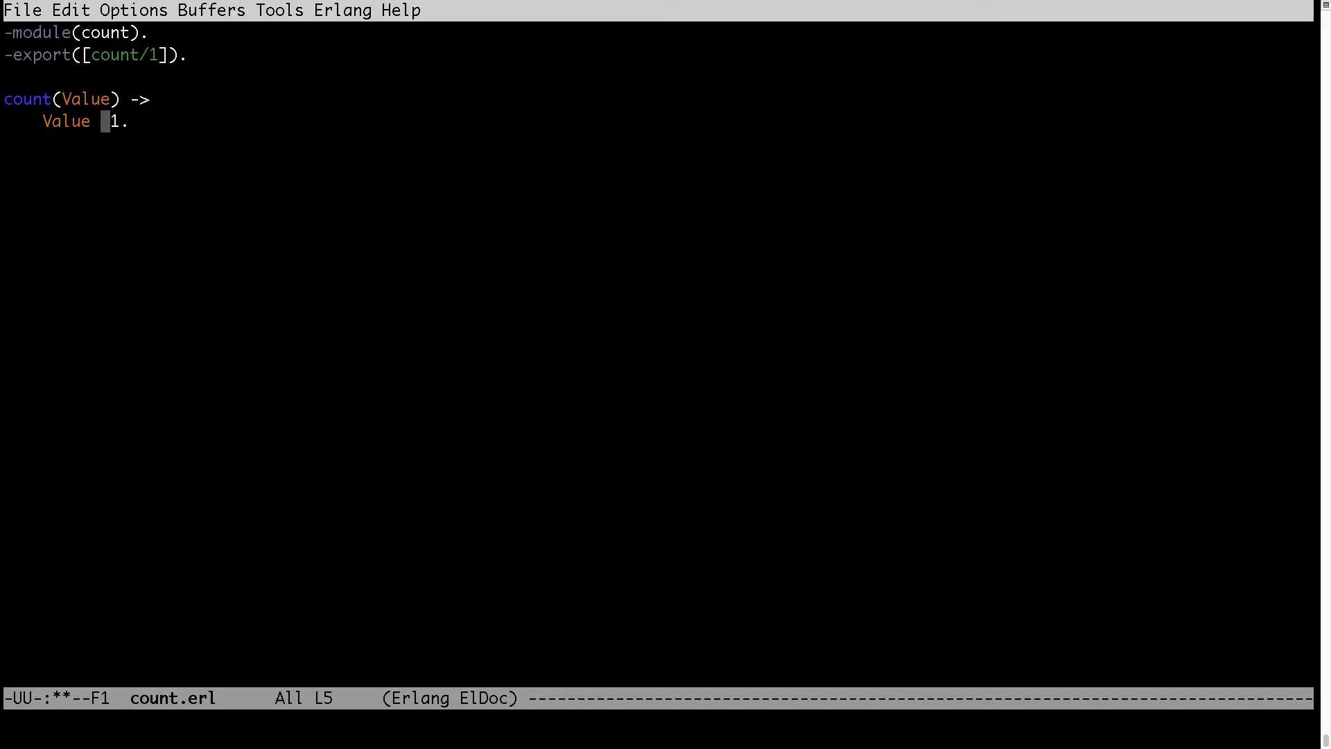
# - Replace '- 1' with '* 2' so count doubles Value
pyautogui.write('* 2')
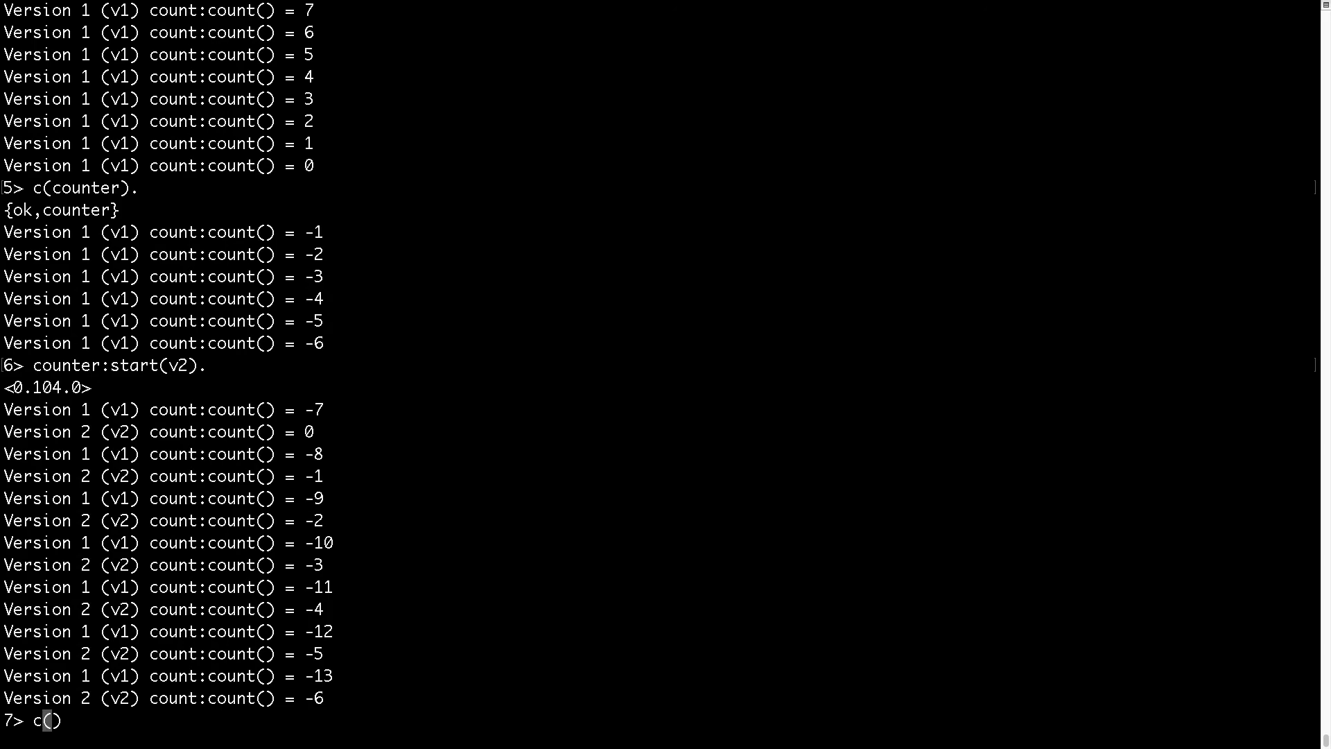
# - Run c(count). so both v1 and v2 counters double their values each step
pyautogui.write('count')
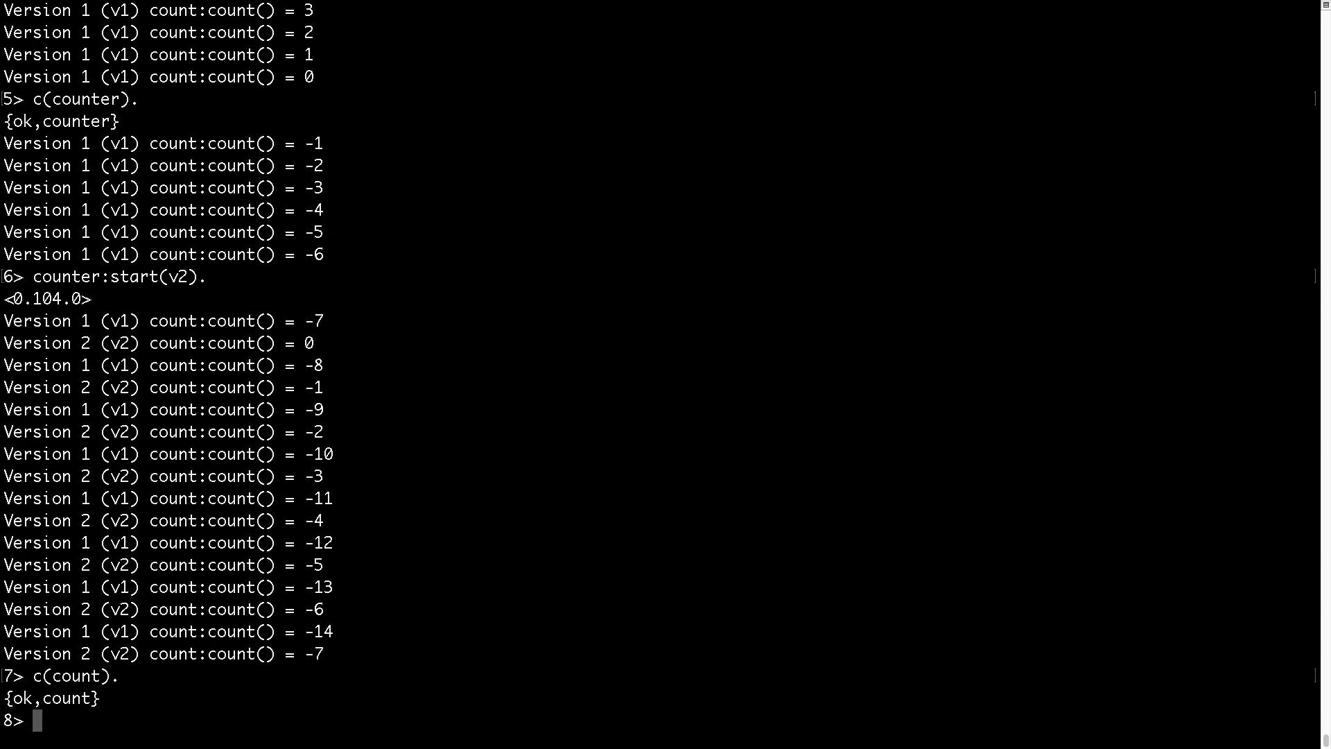
pyautogui.scroll(-3)
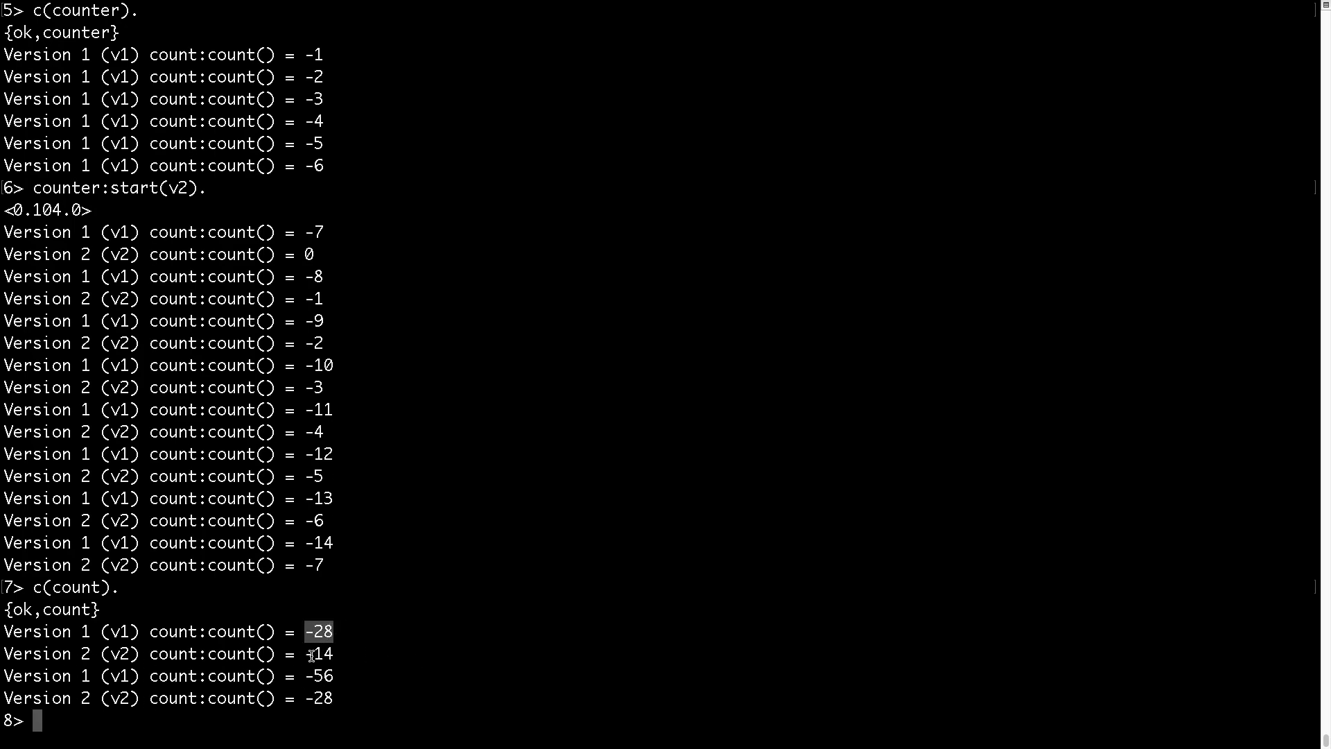
pyautogui.scroll(-3)
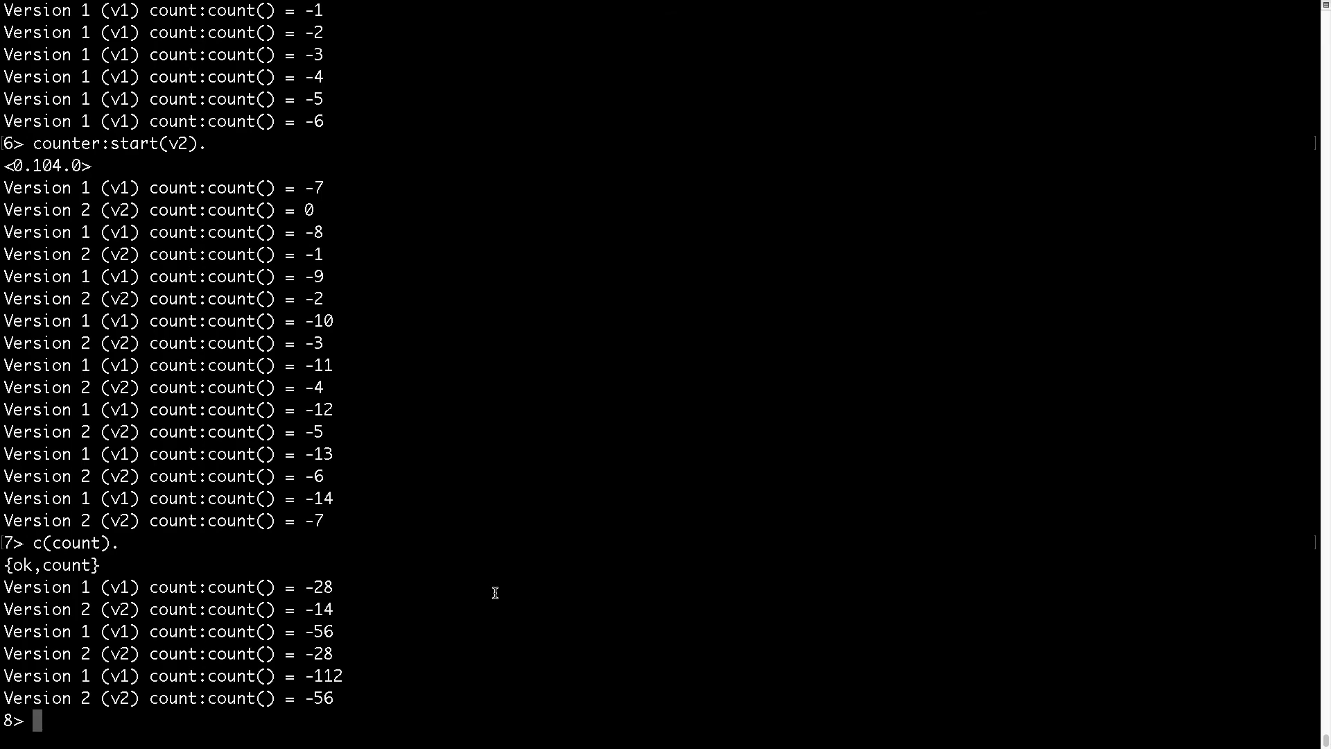
pyautogui.scroll(-3)
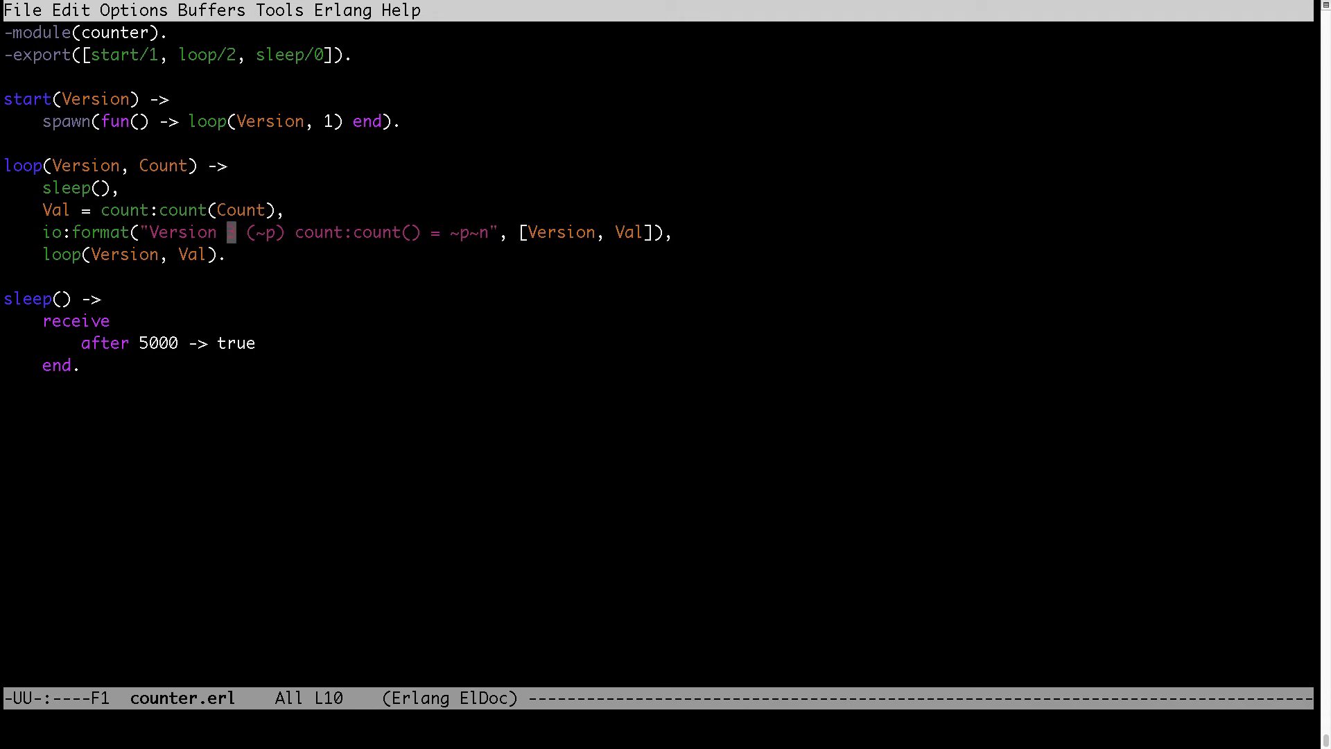
# - Edit counter.erl's io:format label to "Version 3" and save the file
pyautogui.write('3')
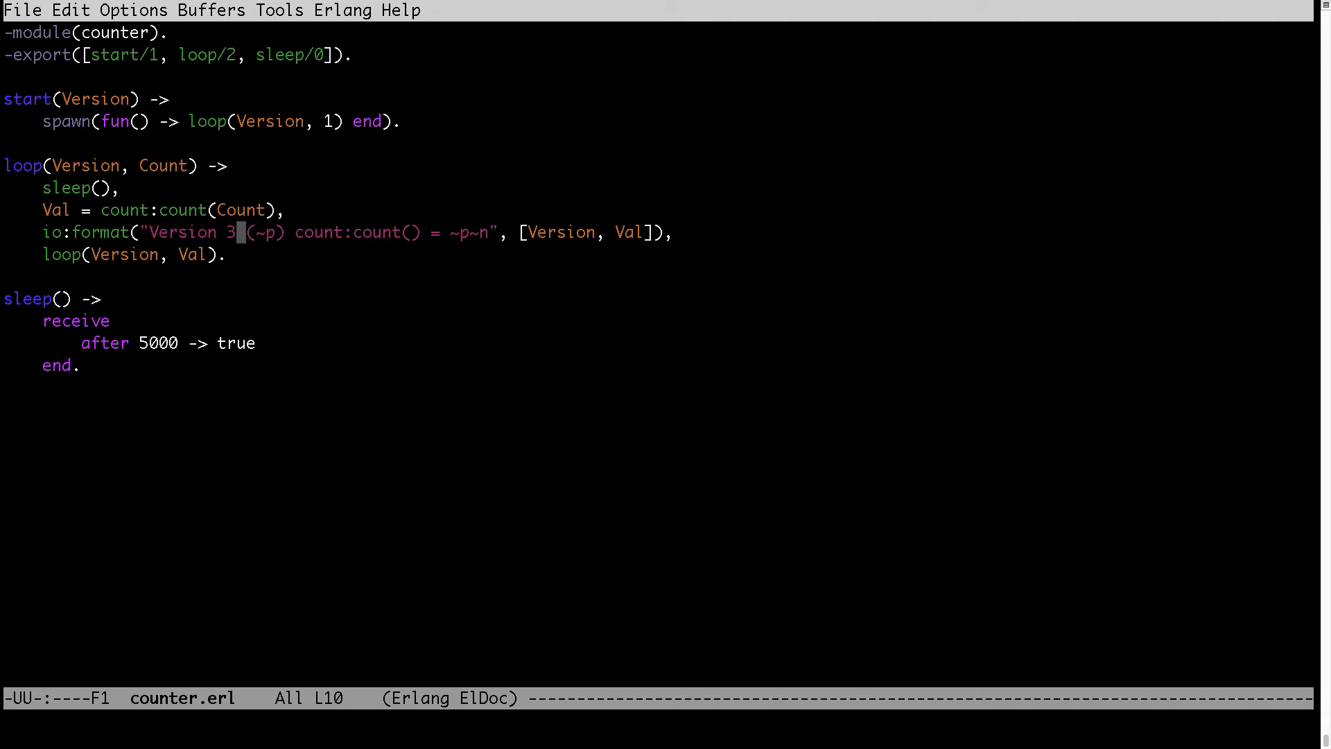
pyautogui.press('BackSpace')
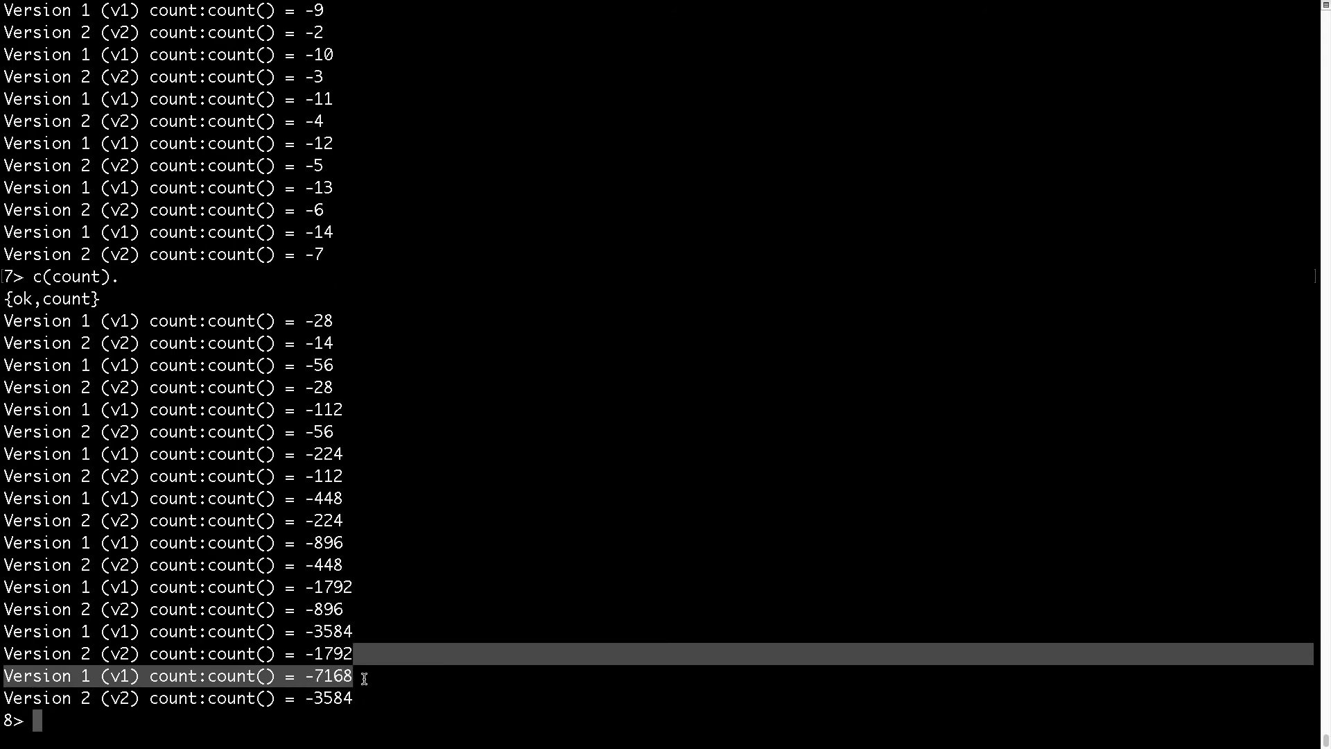
# - Run c(counter). and watch the old v1 process stop, leaving only v2 printing
pyautogui.write('c')
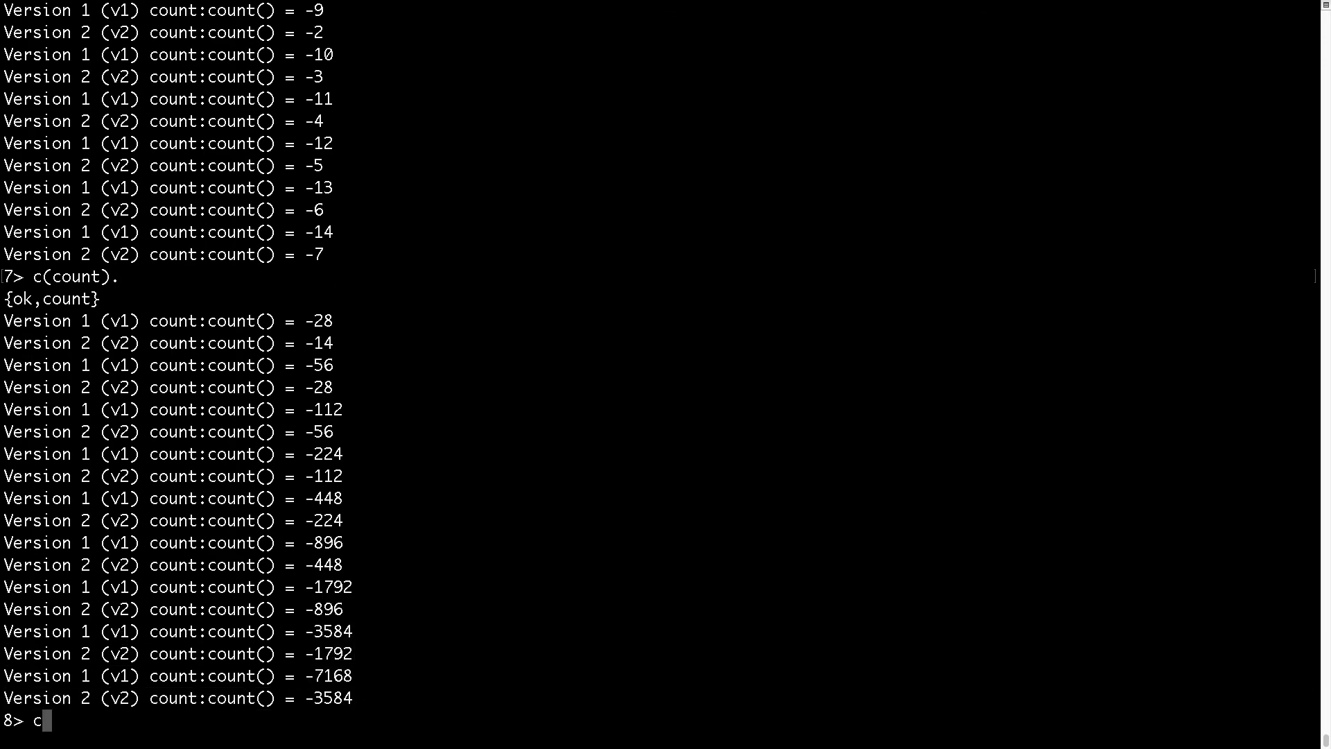
pyautogui.write('ounter')
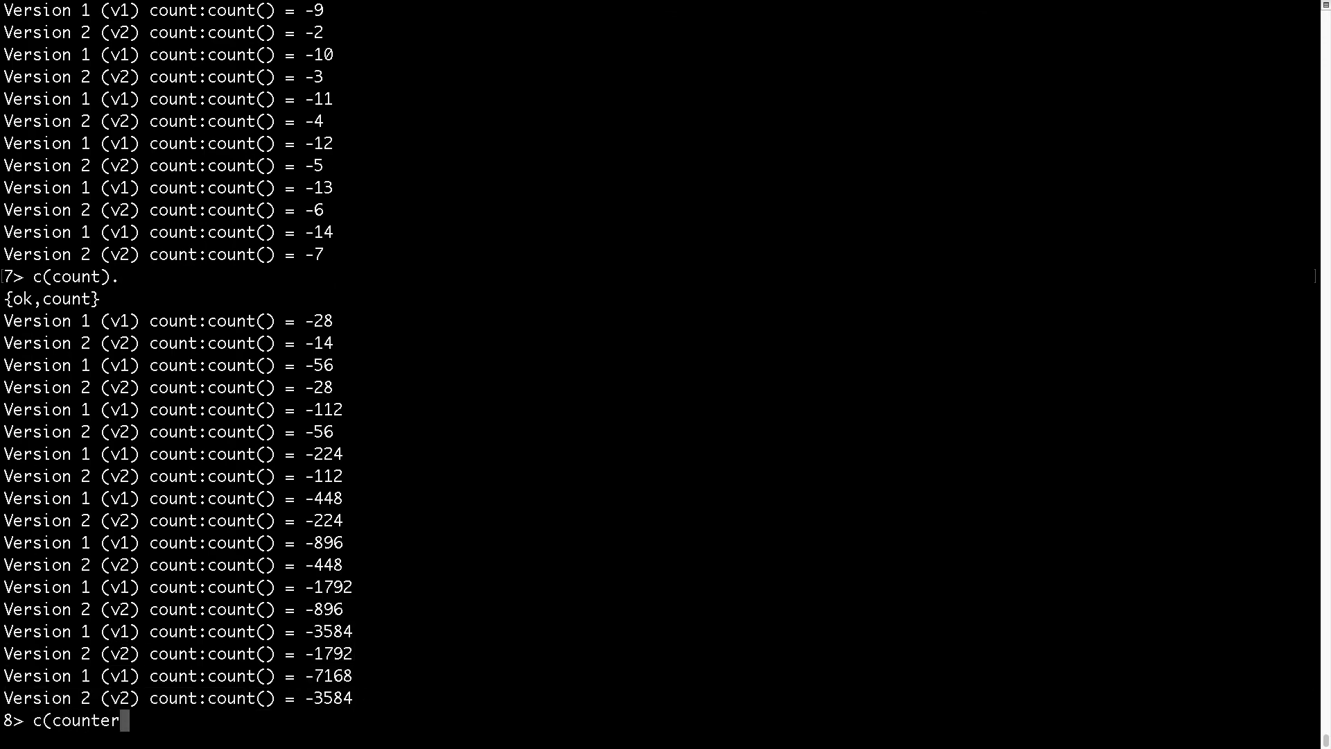
pyautogui.write(').')
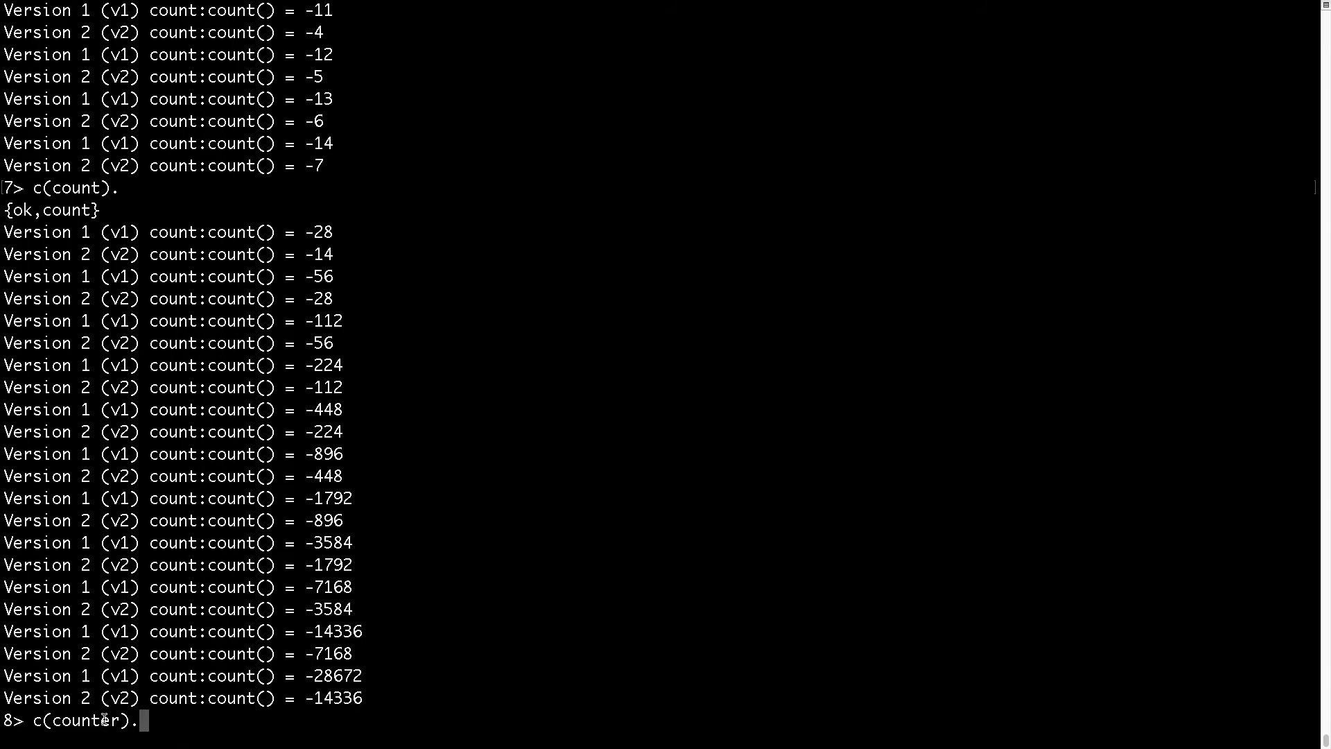
pyautogui.scroll(-3)
pyautogui.write('counter:"')
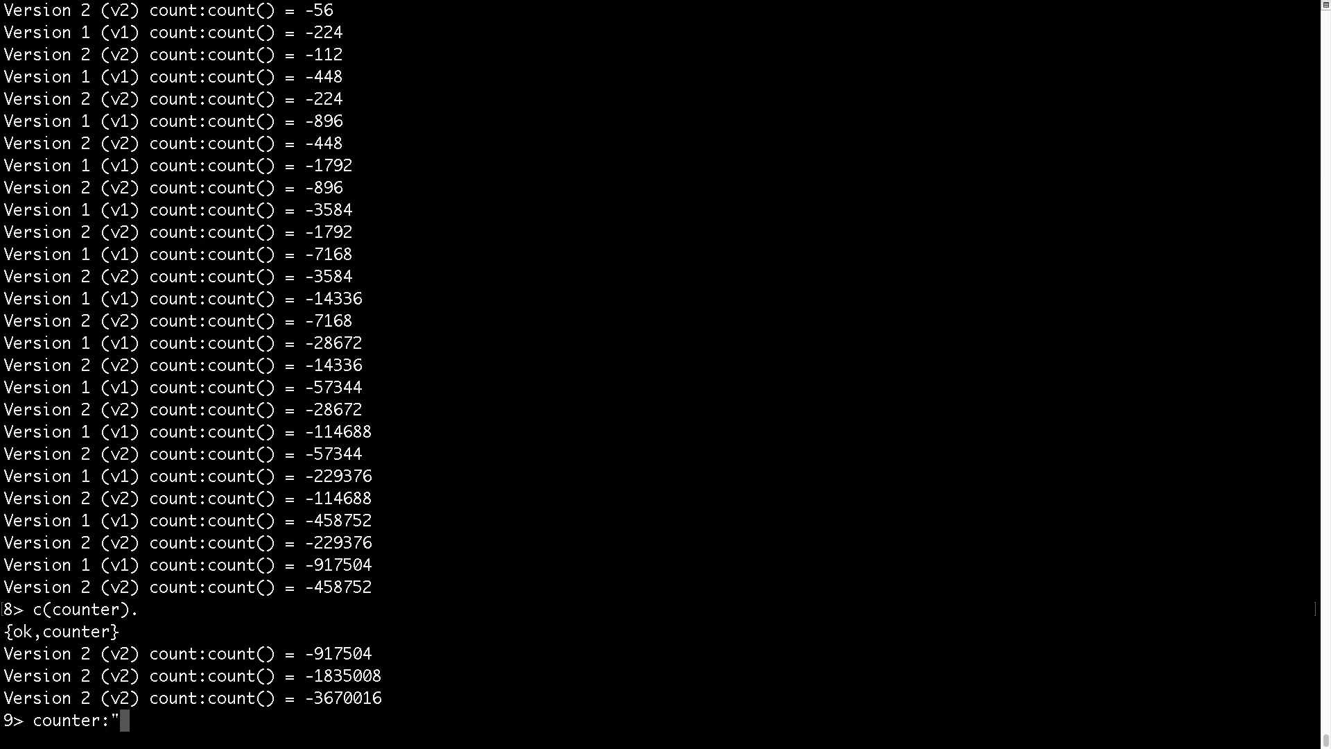
# - Run counter:start(v3). to launch a new counter process labelled v3
pyautogui.write('start(')
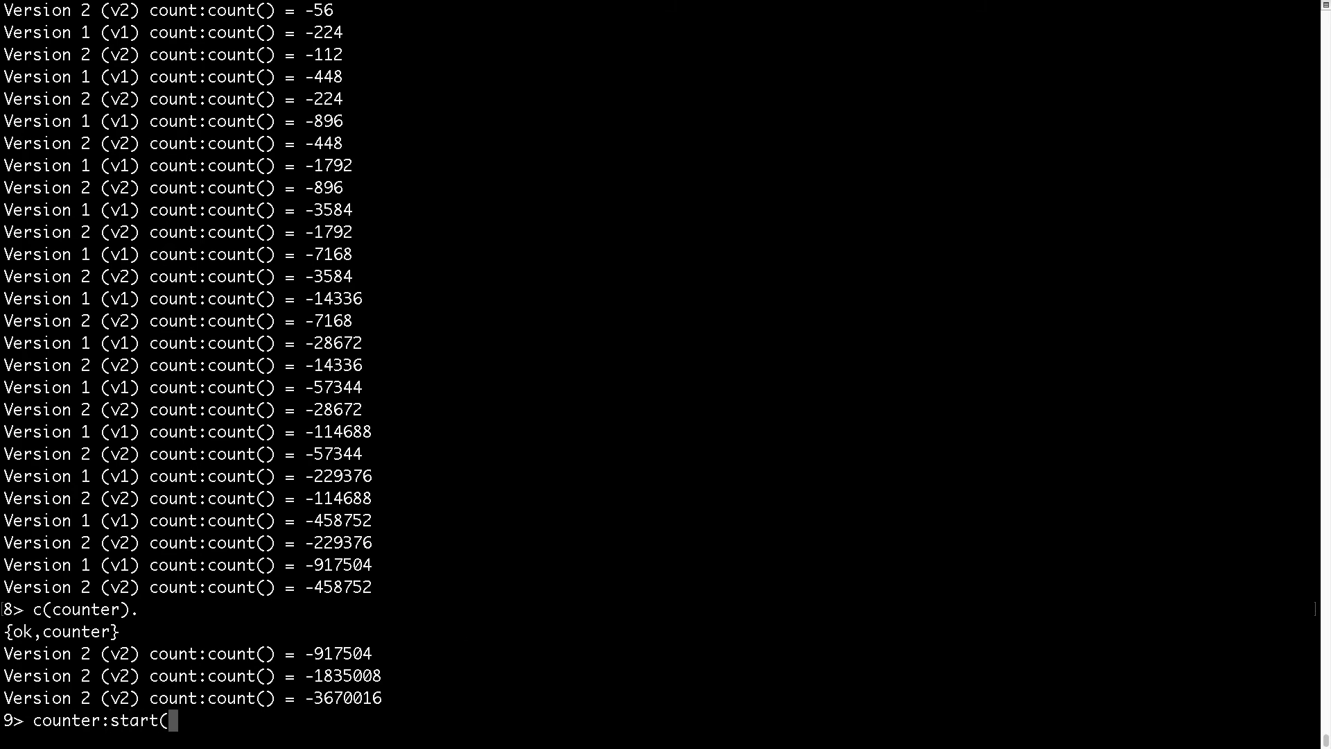
pyautogui.write('v3),.')
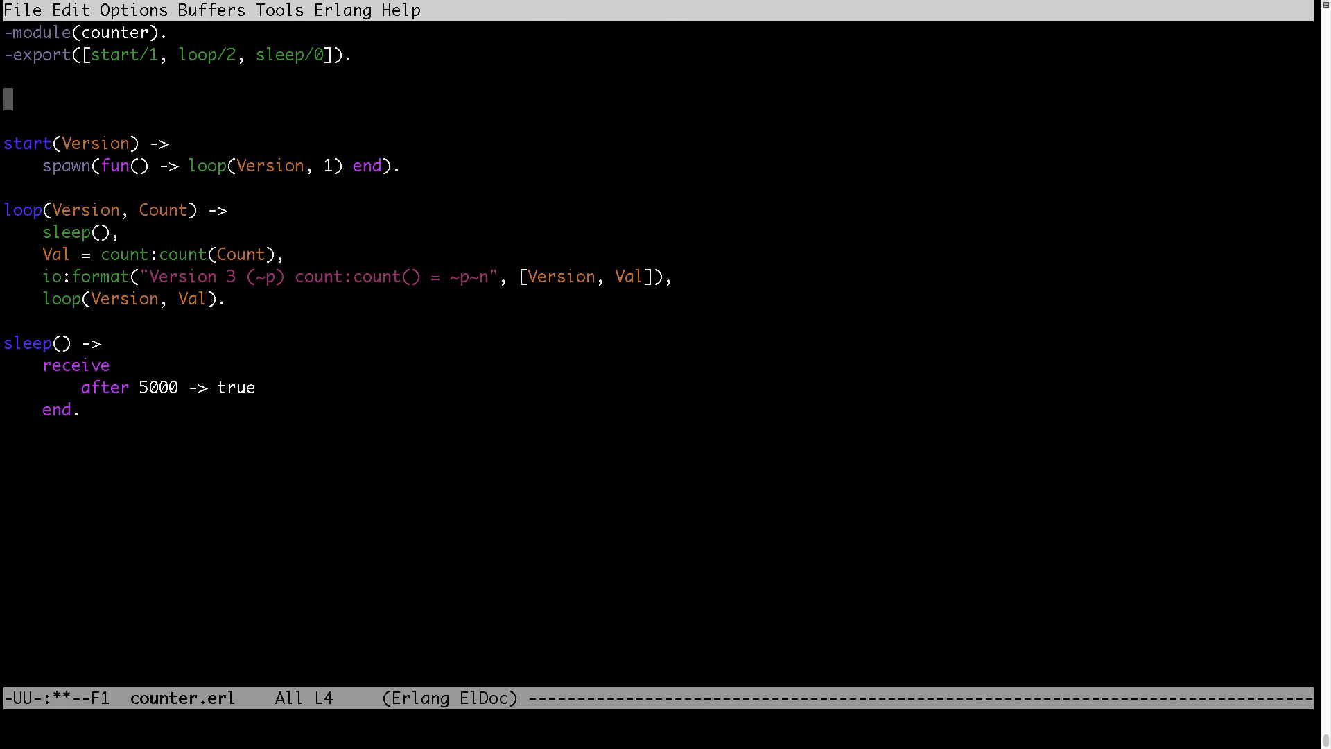
# - Begin a % comment reading Documentation below the export list
pyautogui.write('%')
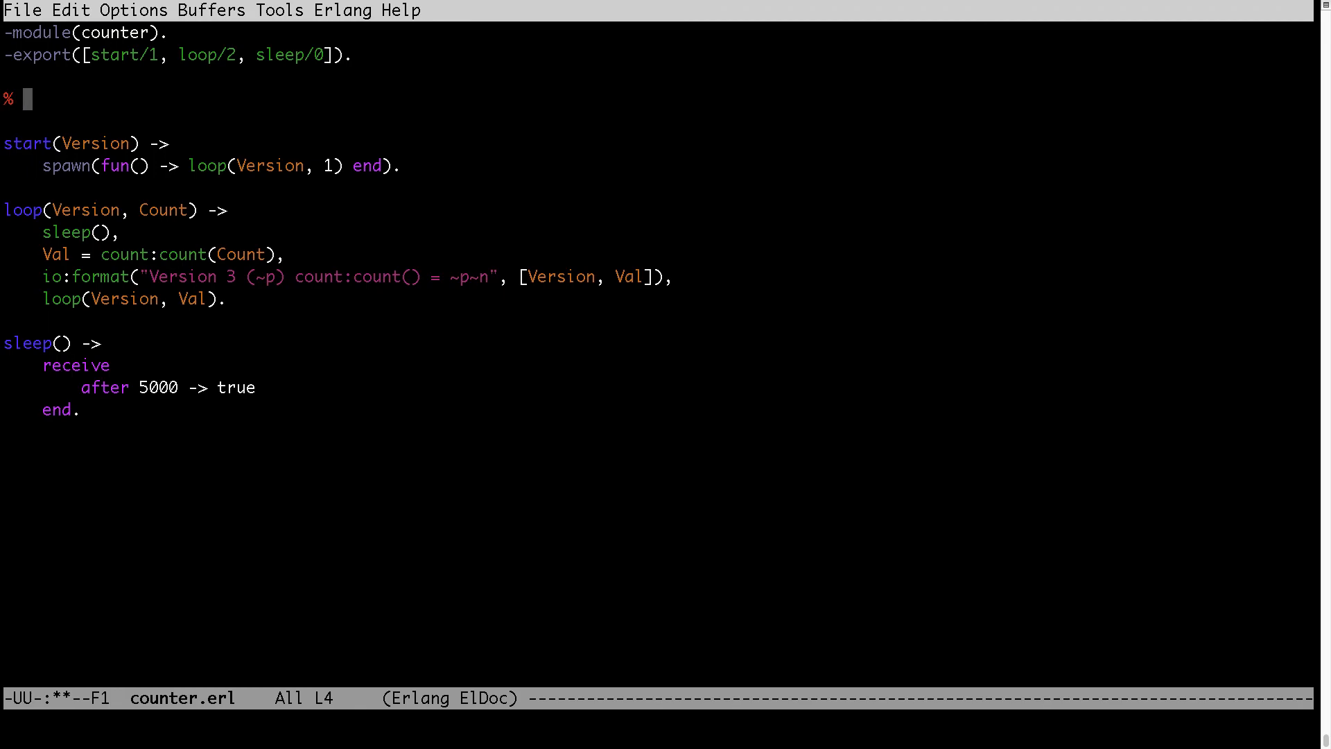
pyautogui.write('Docu')
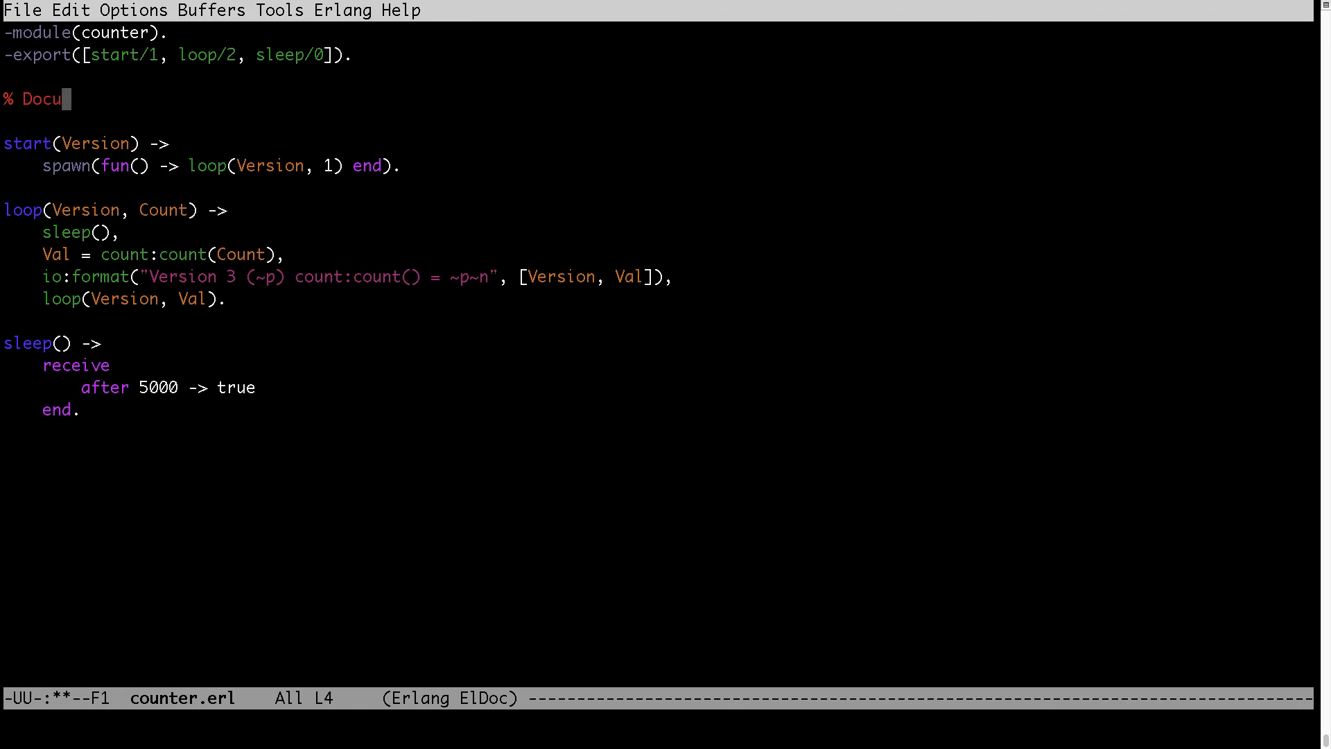
pyautogui.write('mentation of')
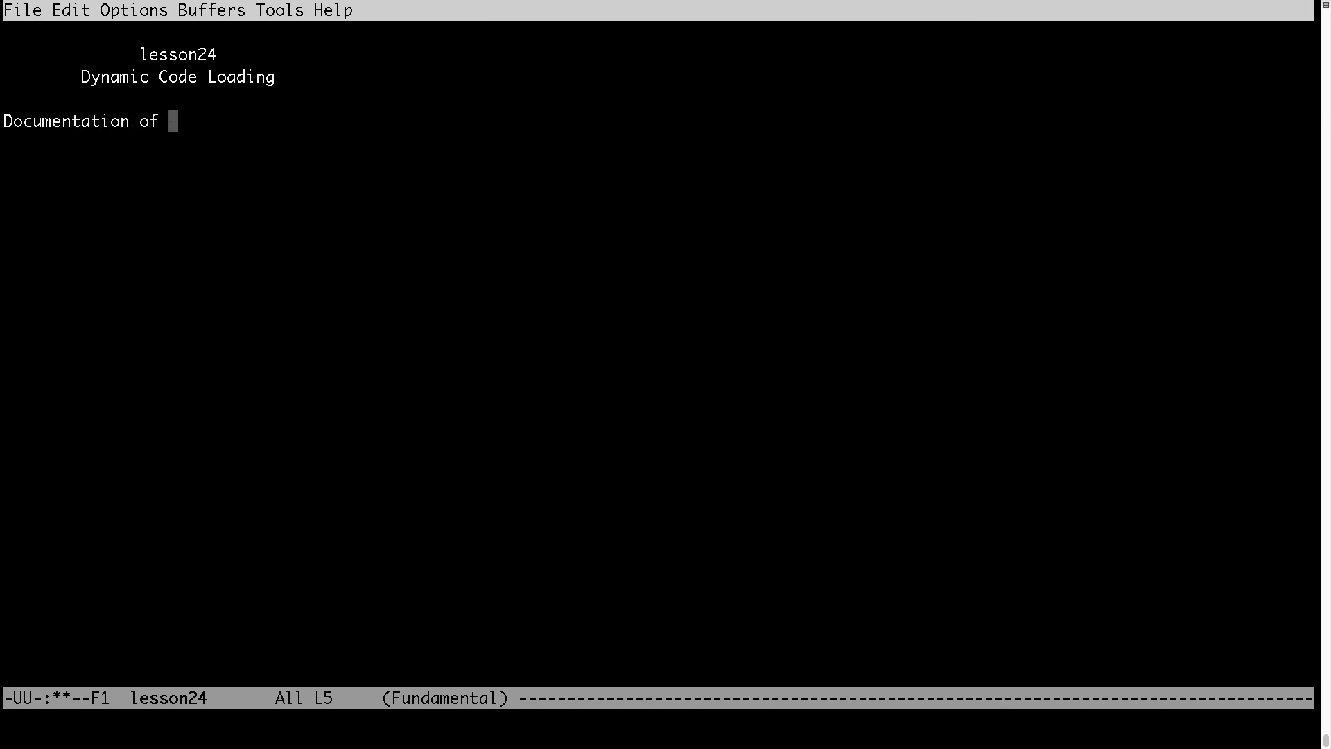
# - Complete the notes line as "Documentation of purge_module." and save the lesson24 file
pyautogui.write('purge_')
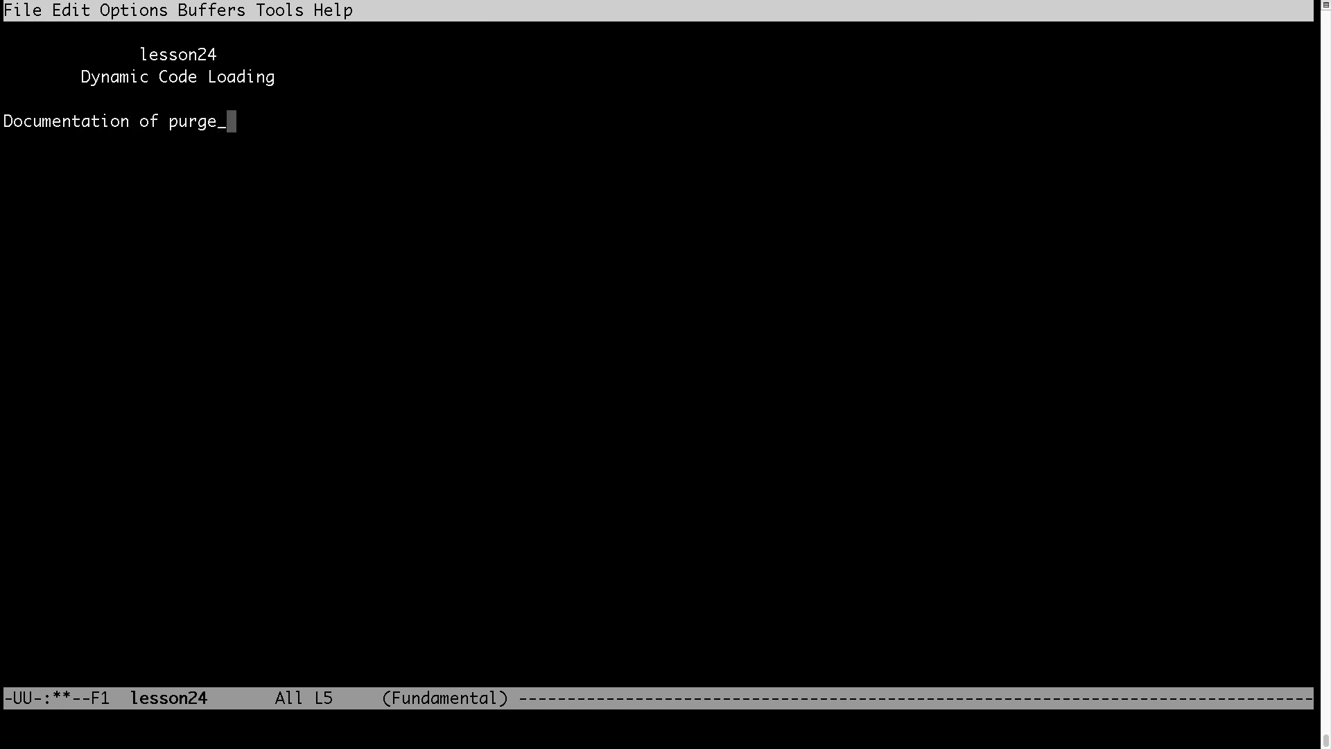
pyautogui.write('module.')
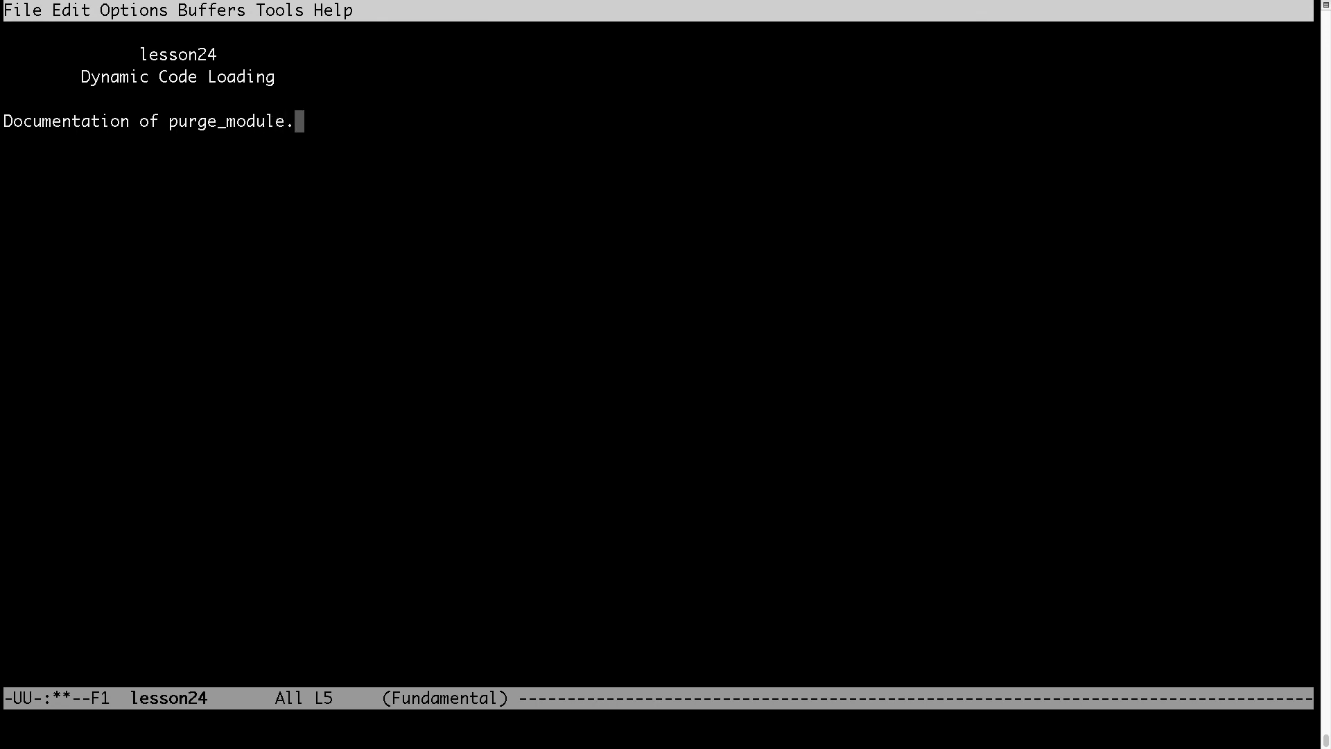
pyautogui.press('ctrl+x ctrl+s')
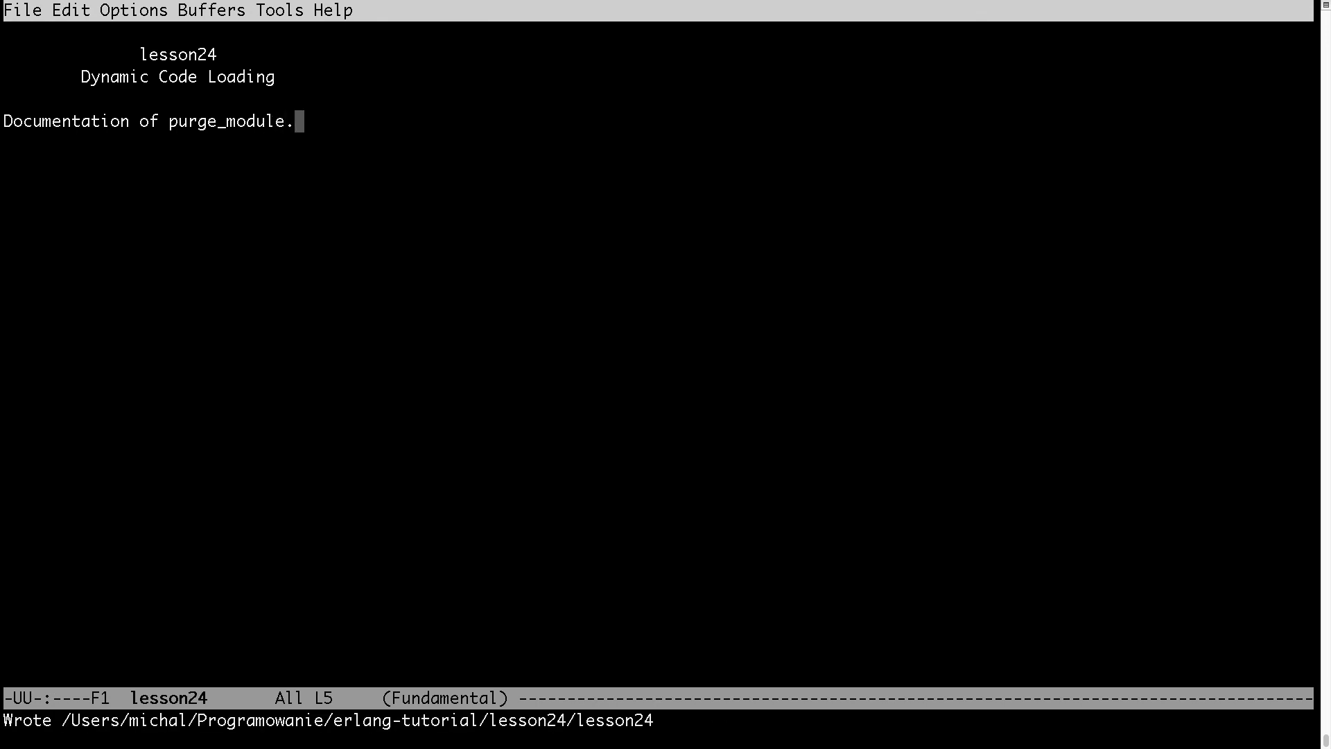